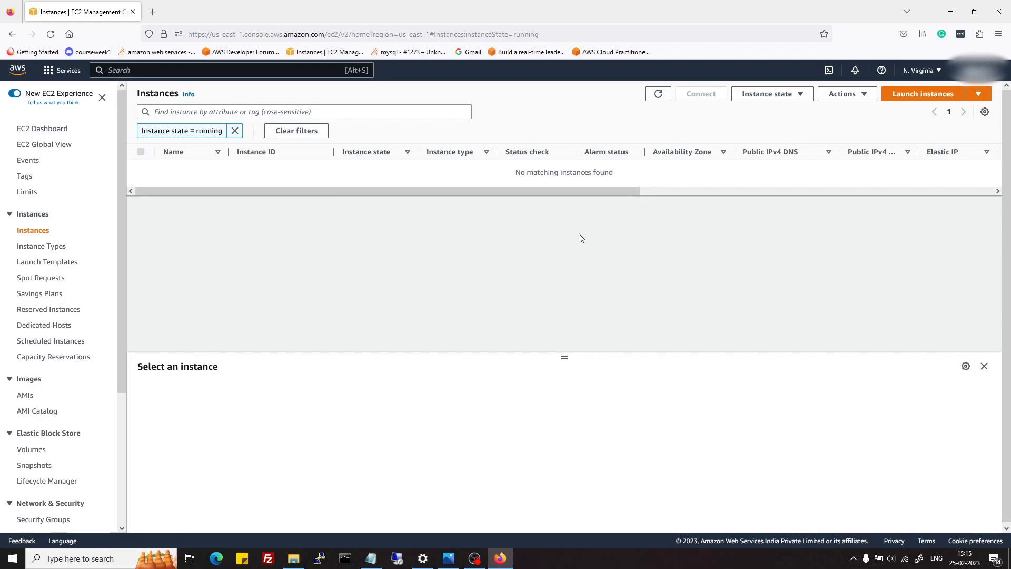
mouse_move(547, 227)
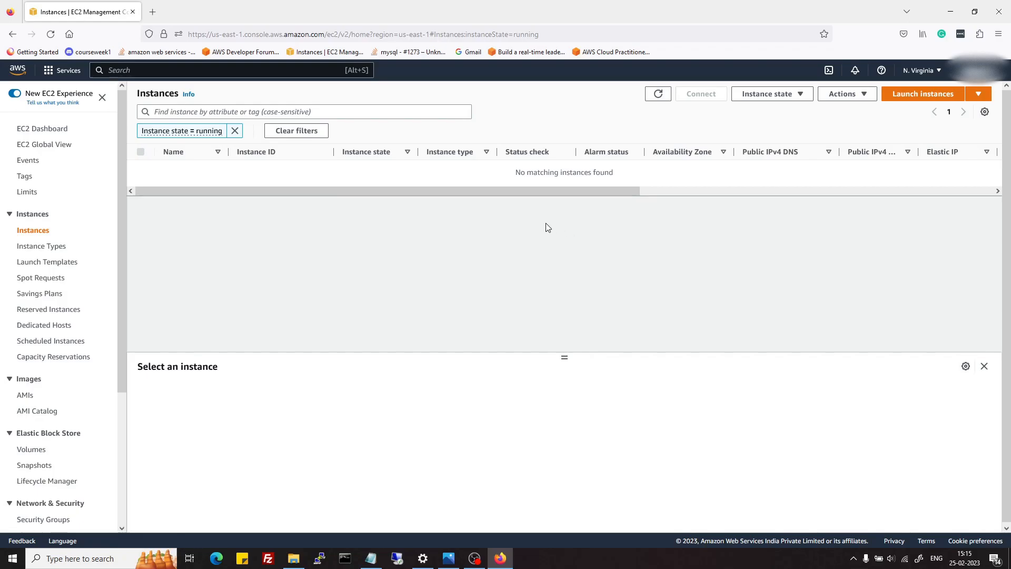
mouse_move(577, 347)
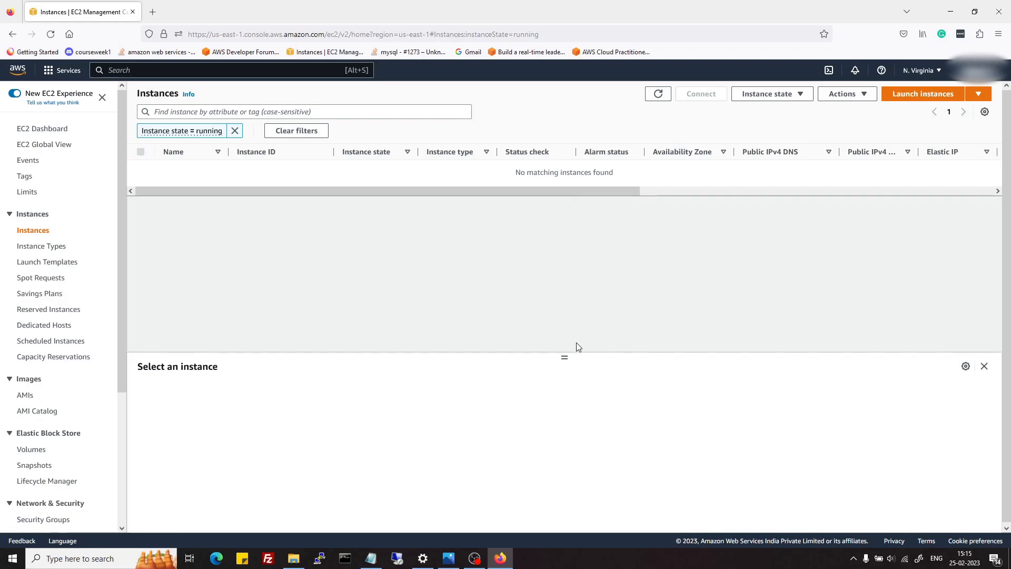
mouse_move(689, 405)
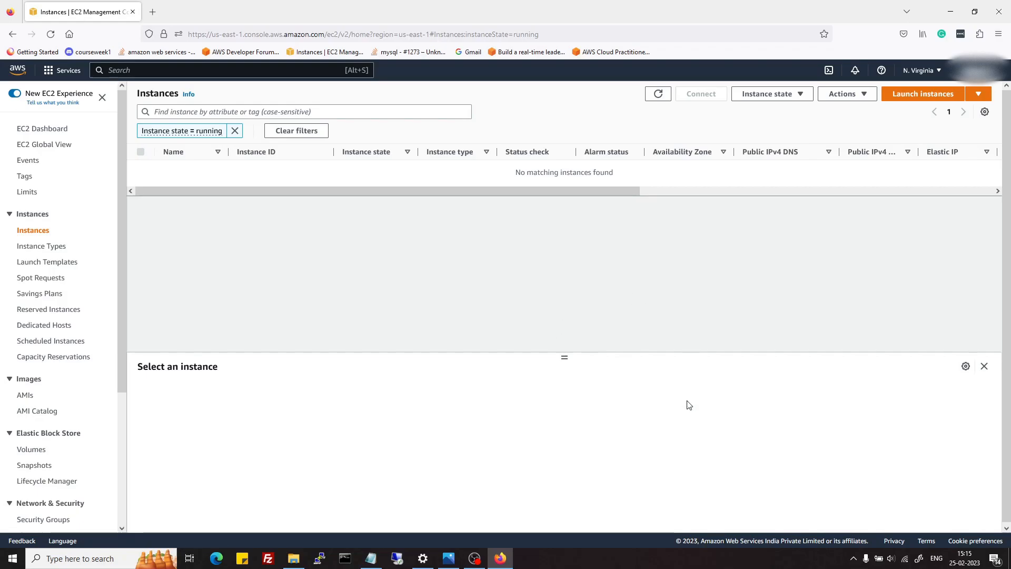
mouse_move(677, 409)
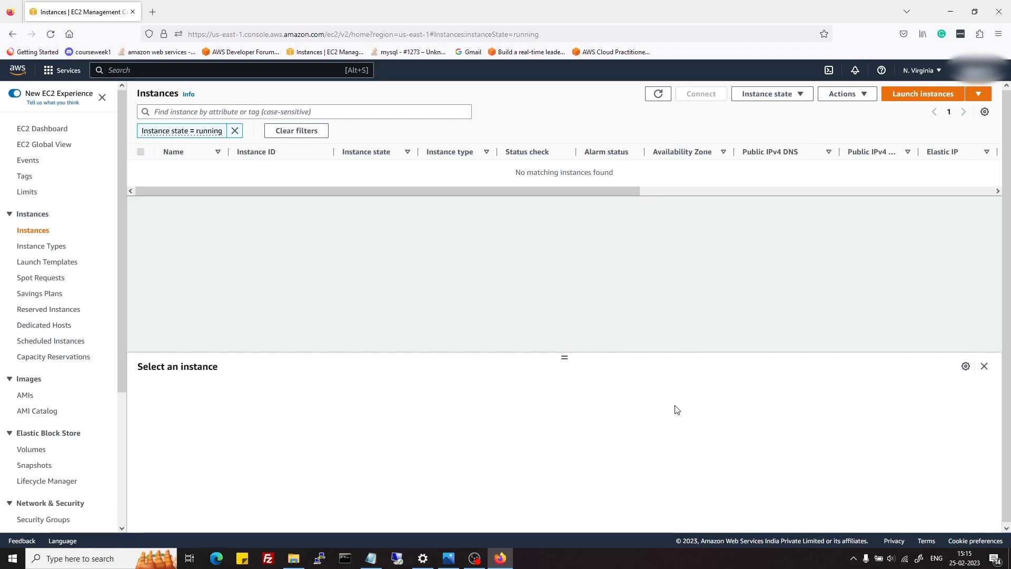
mouse_move(559, 300)
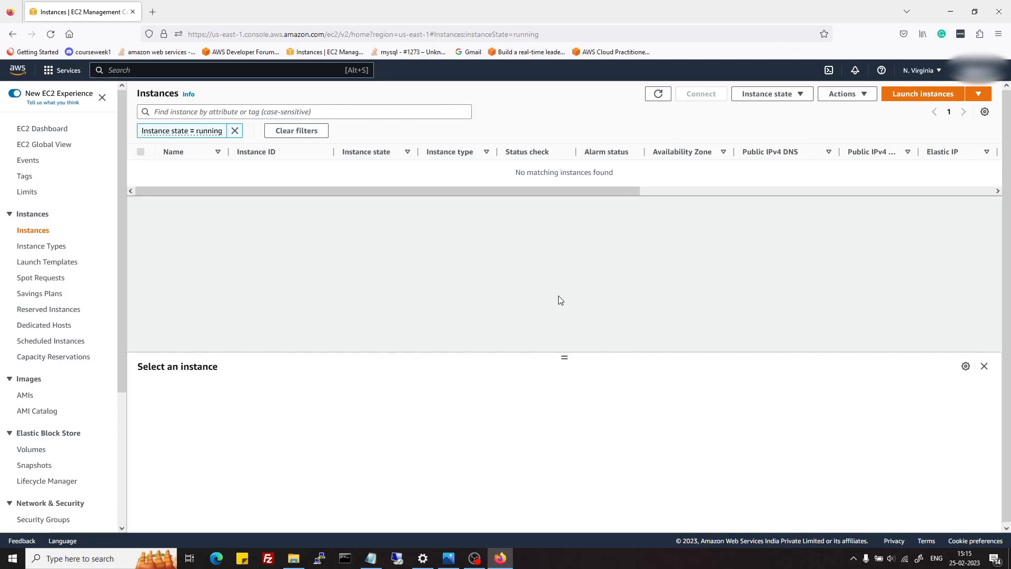
mouse_move(836, 233)
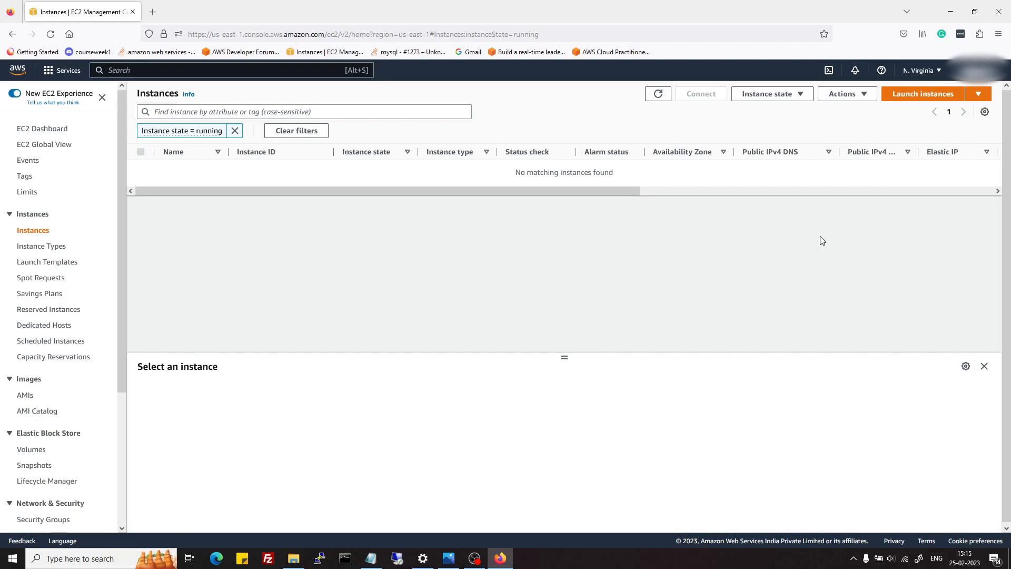
mouse_move(896, 296)
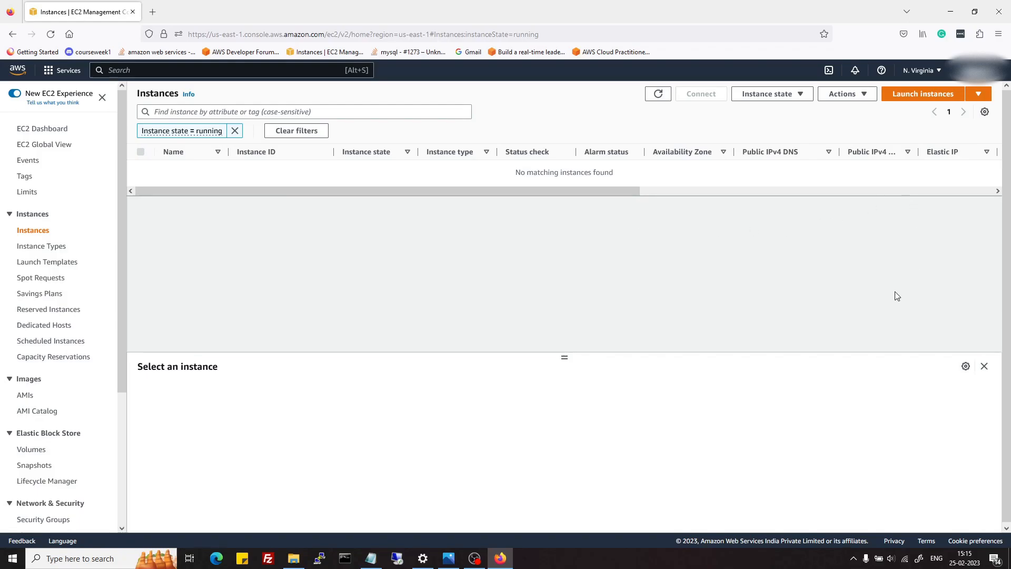
Search for EC2 and open its Instances list.
left_click(979, 93)
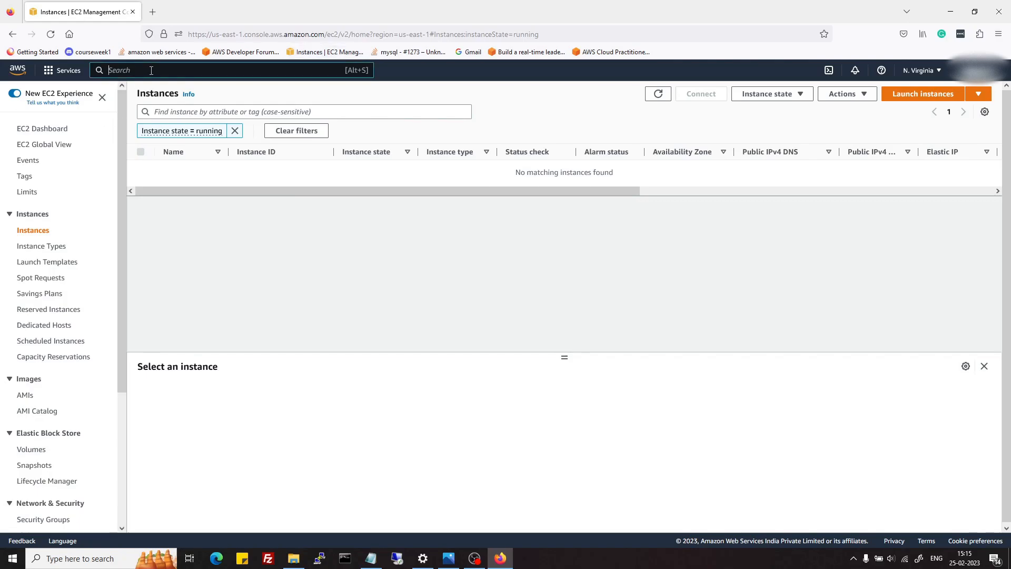
type("ec")
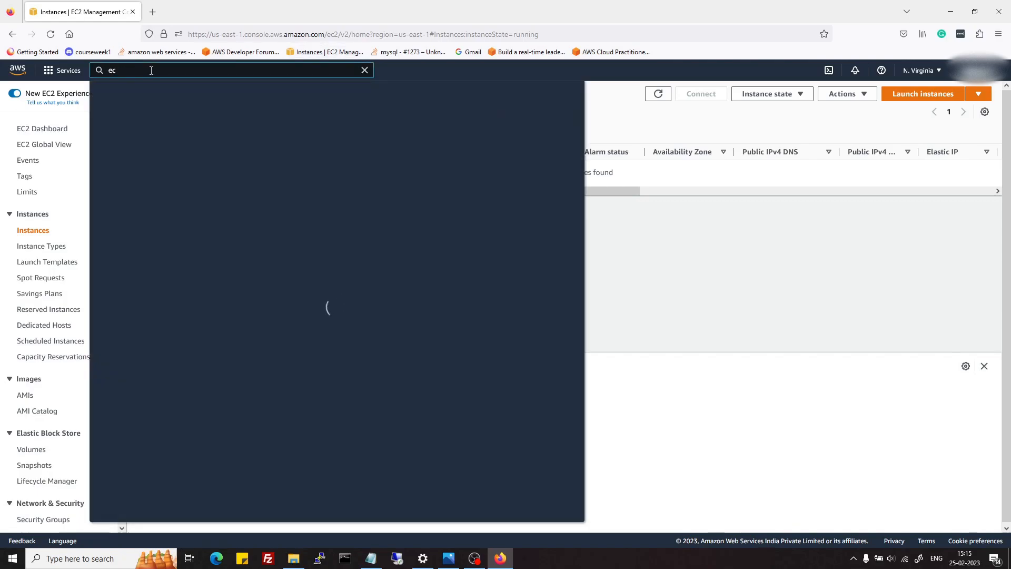
type("2")
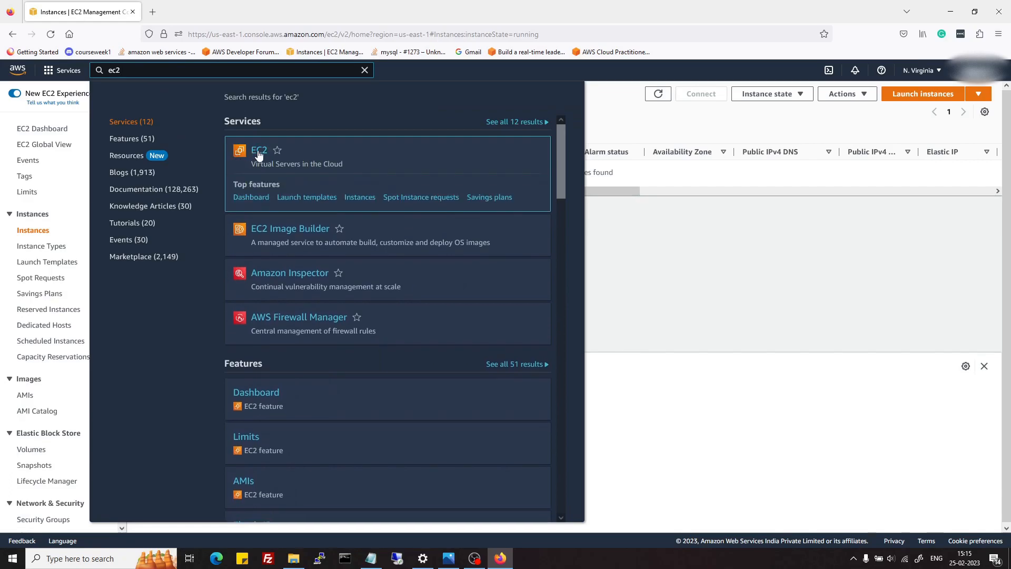
left_click(258, 150)
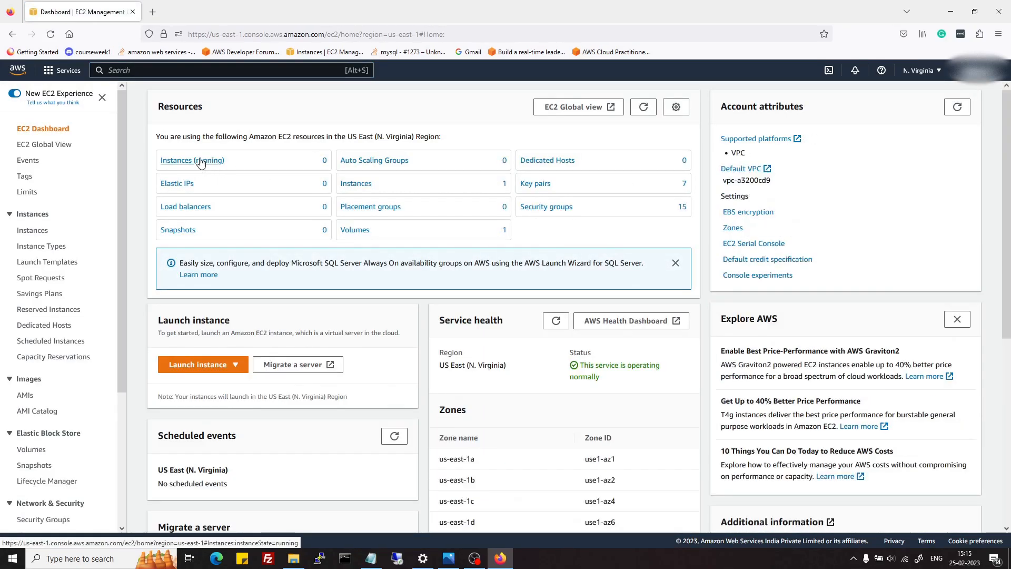
left_click(192, 160)
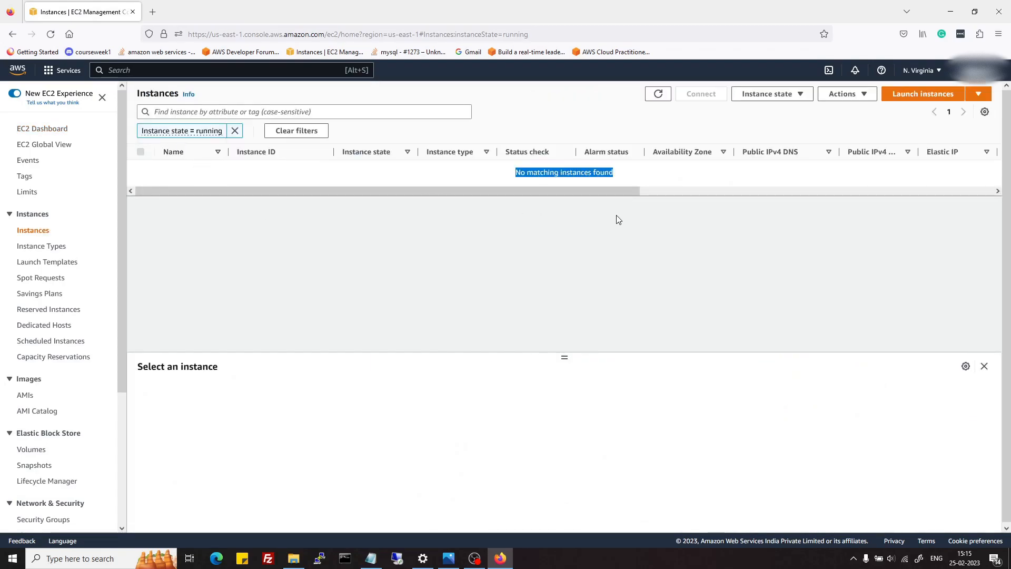
Browse the available regions, start a new instance launch and begin entering its name.
scroll("right", 3)
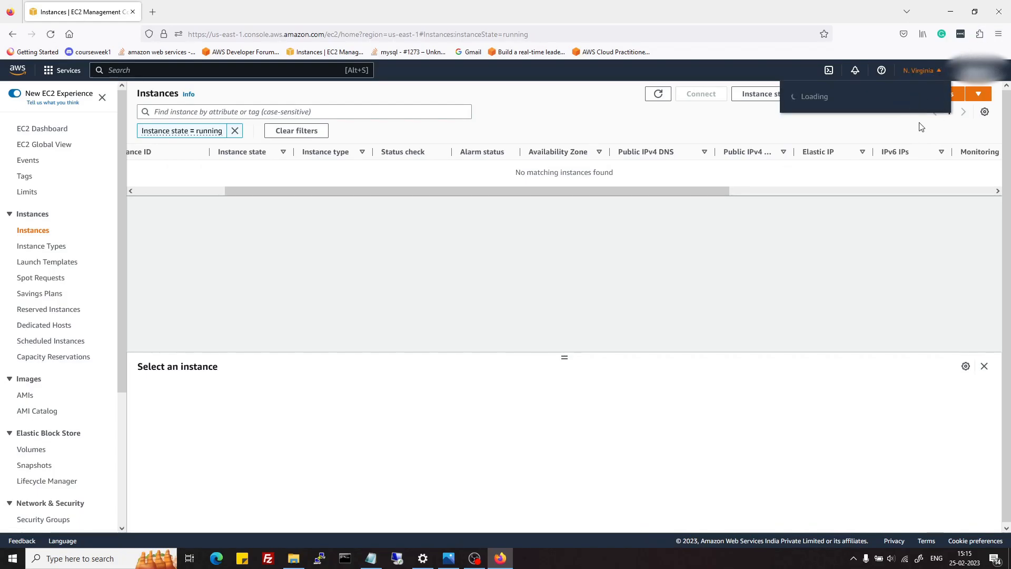
left_click(920, 70)
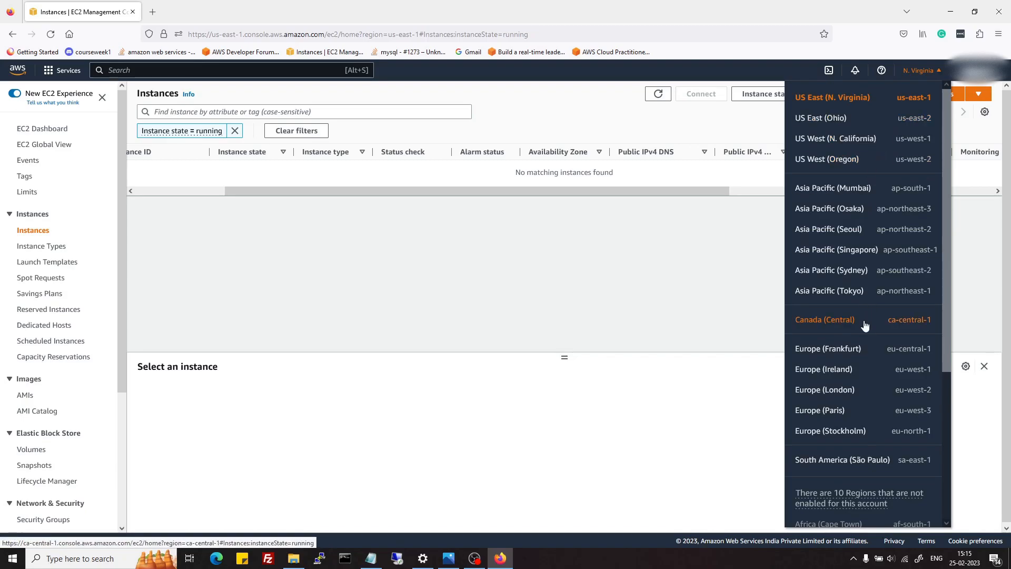
mouse_move(851, 104)
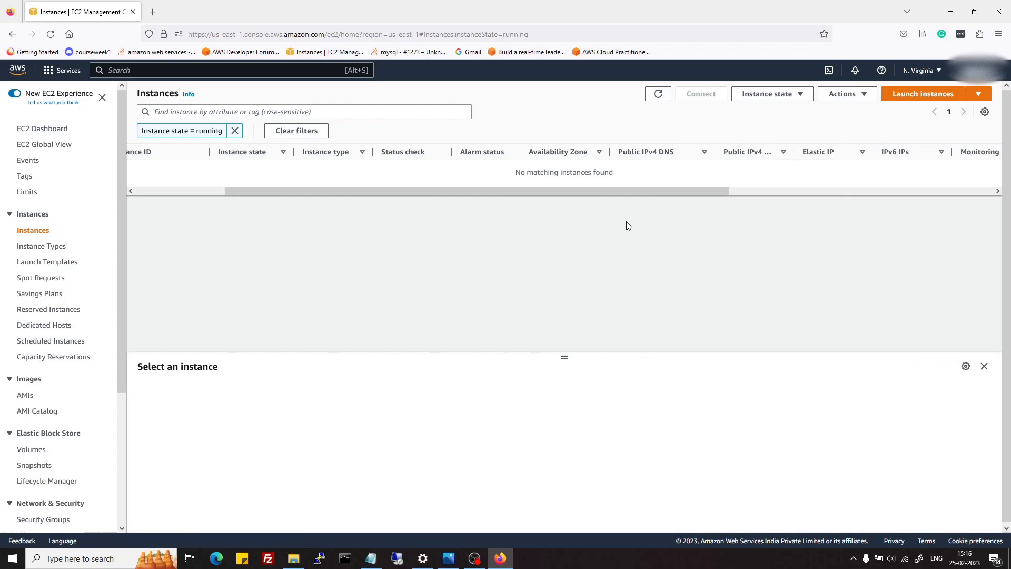
mouse_move(516, 119)
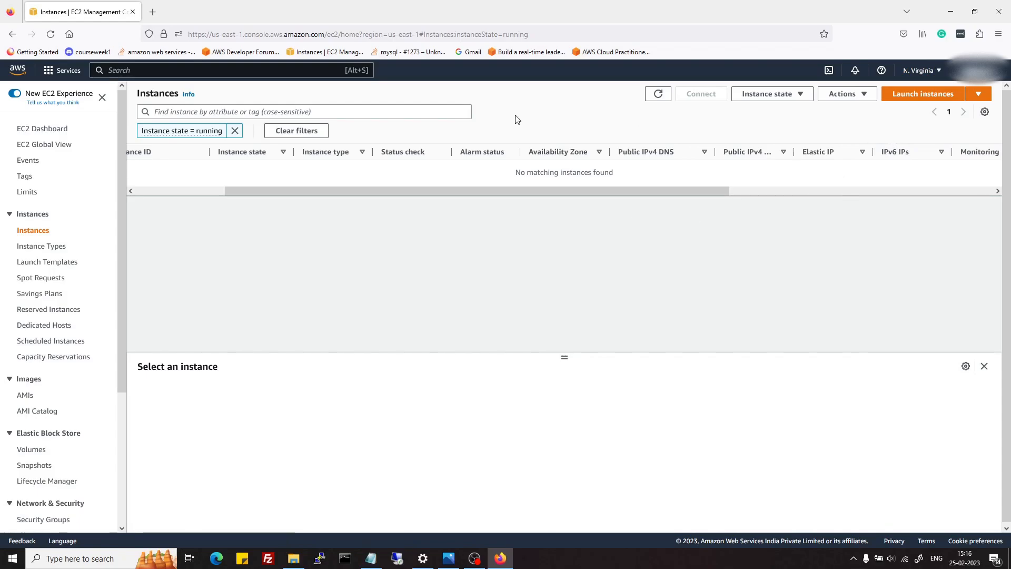
mouse_move(931, 112)
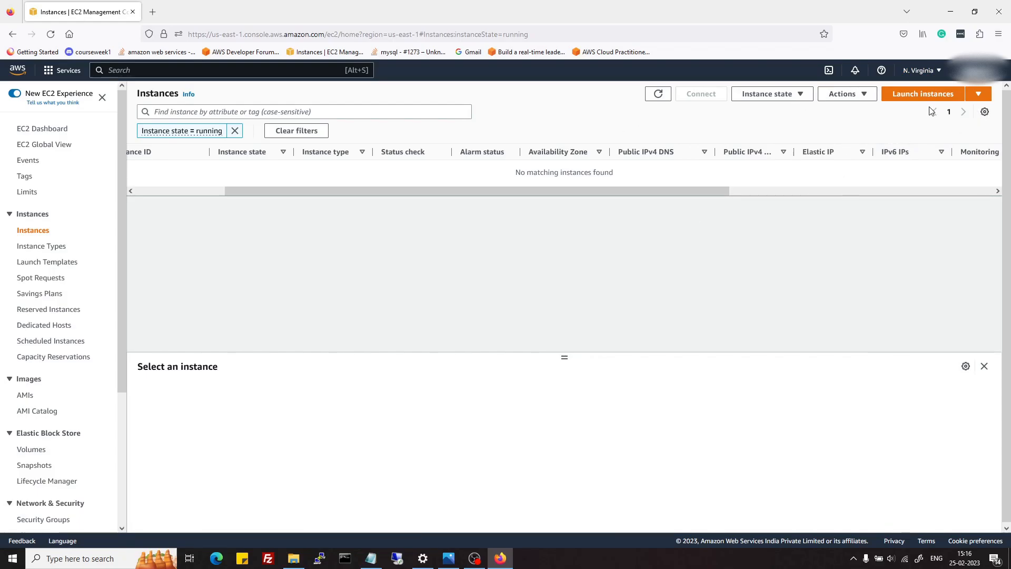
mouse_move(922, 96)
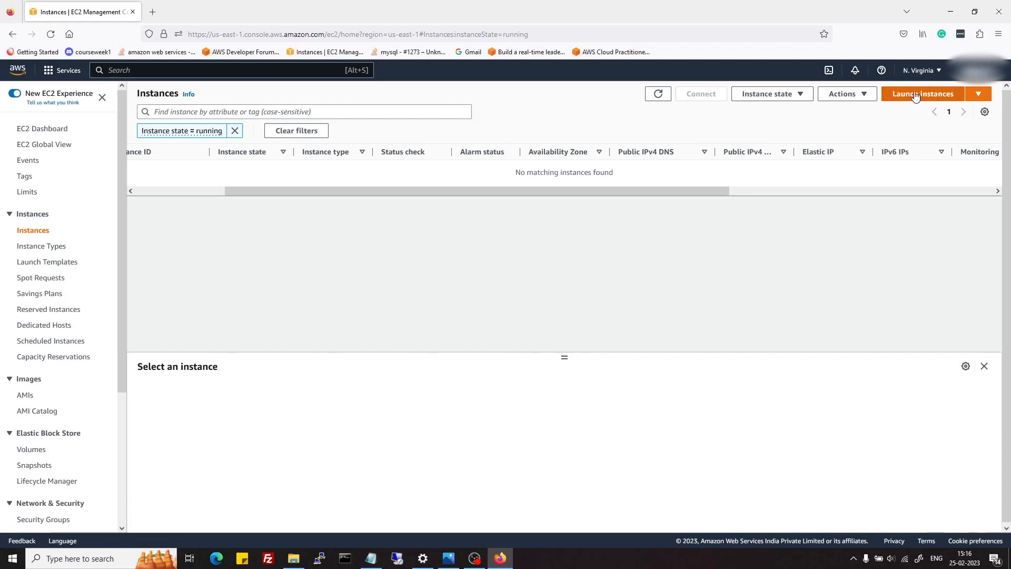
left_click(922, 94)
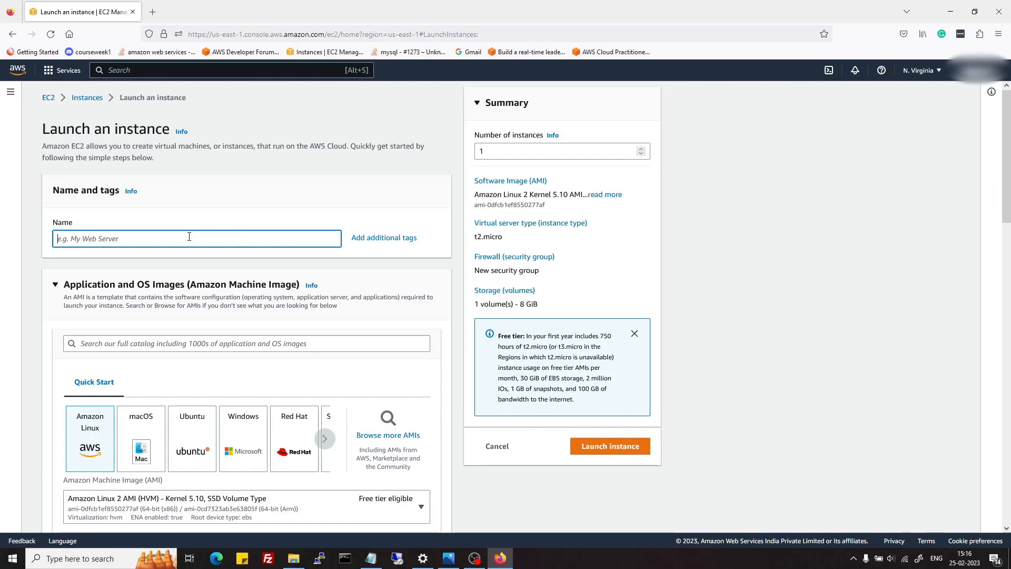
type("w")
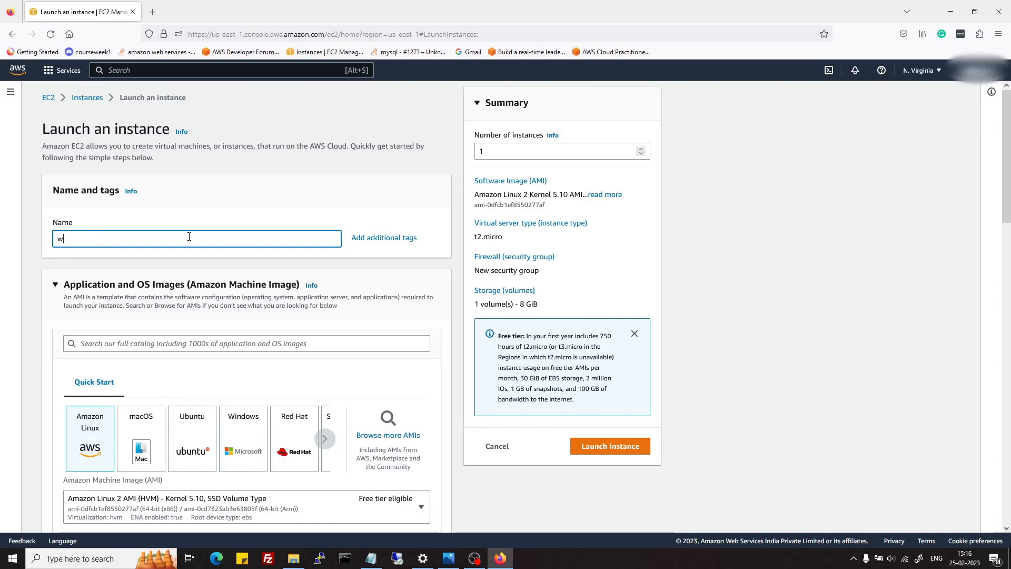
Finish naming the new instance 'wordpress blog'.
type("ordpress")
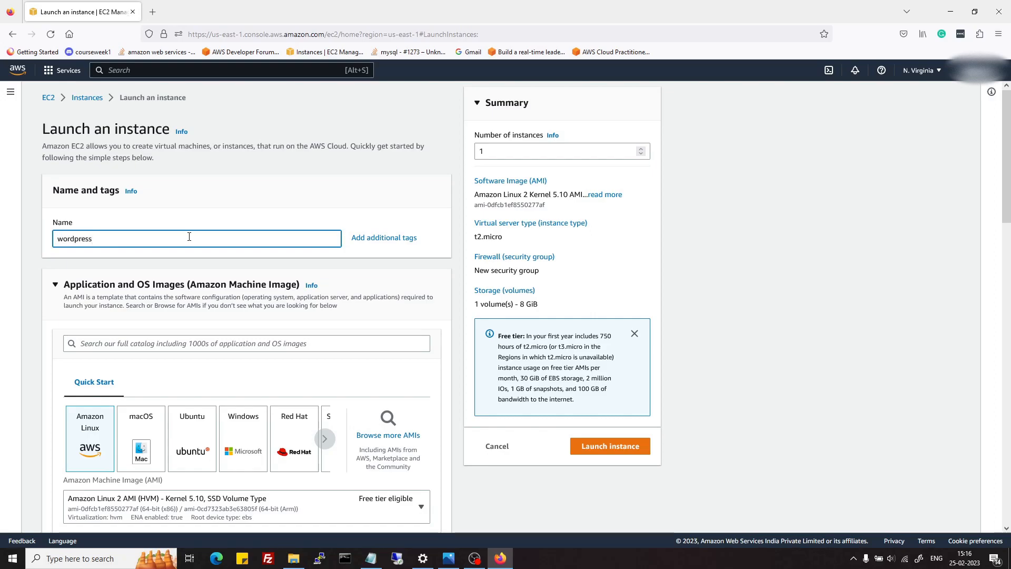
type("bl")
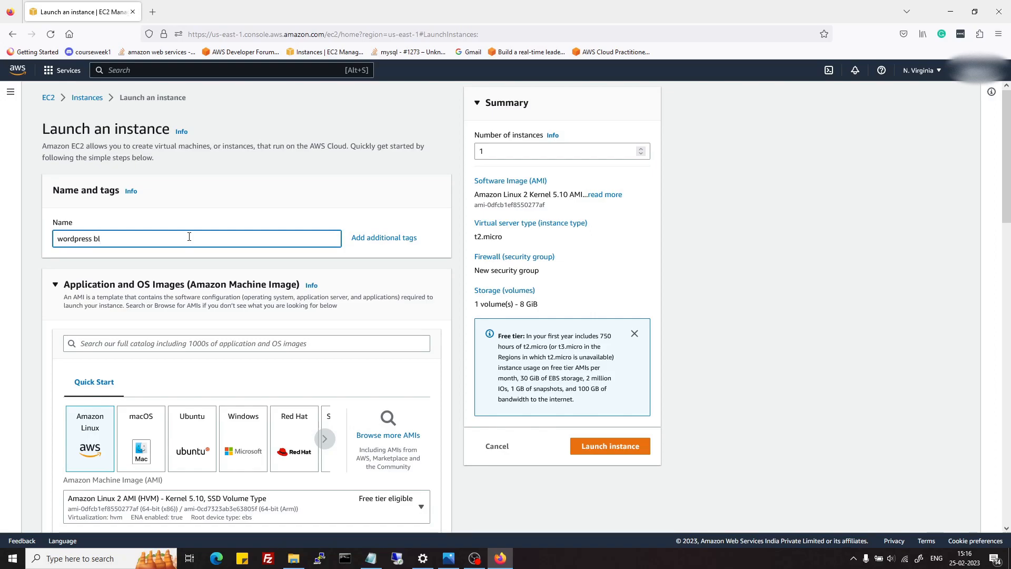
type("og")
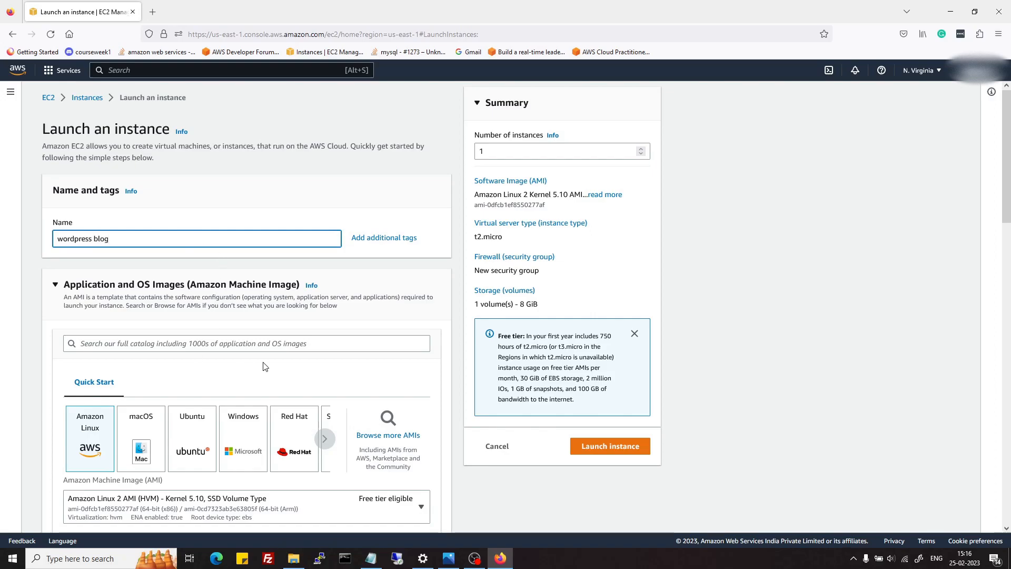
Choose the Ubuntu Server 22.04 LTS image and view the other Ubuntu images.
scroll("down", 3)
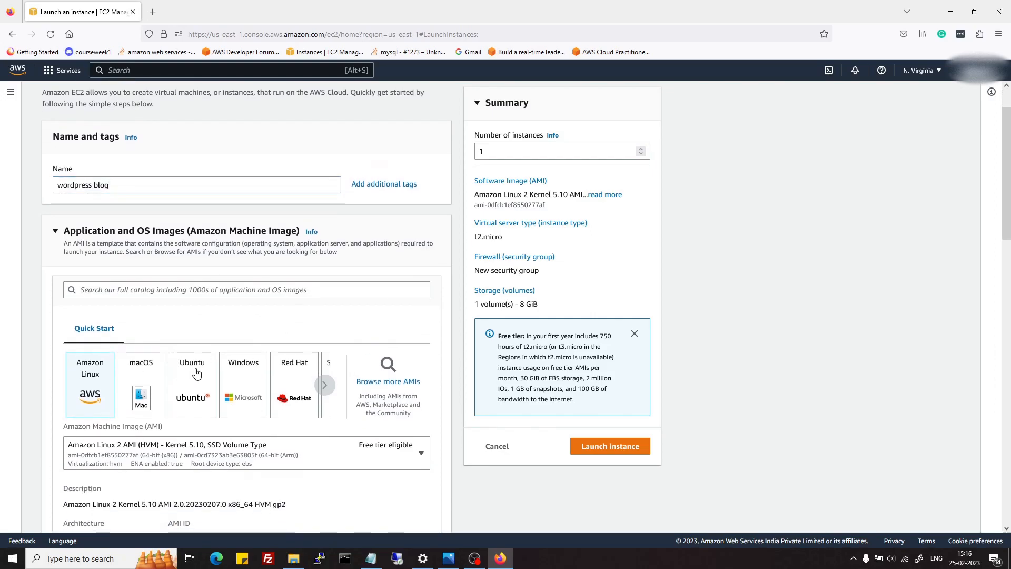
left_click(191, 384)
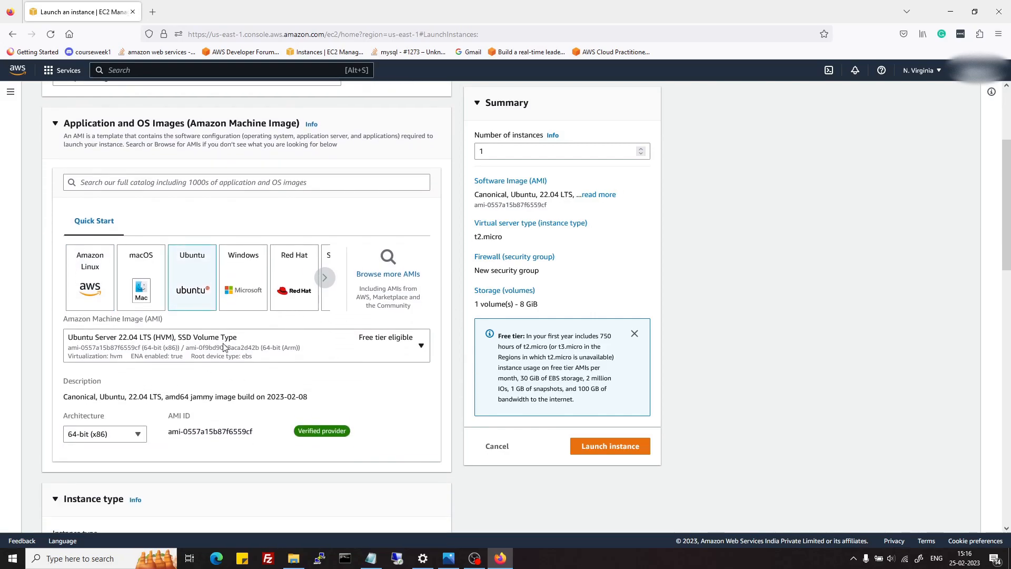
left_click(420, 344)
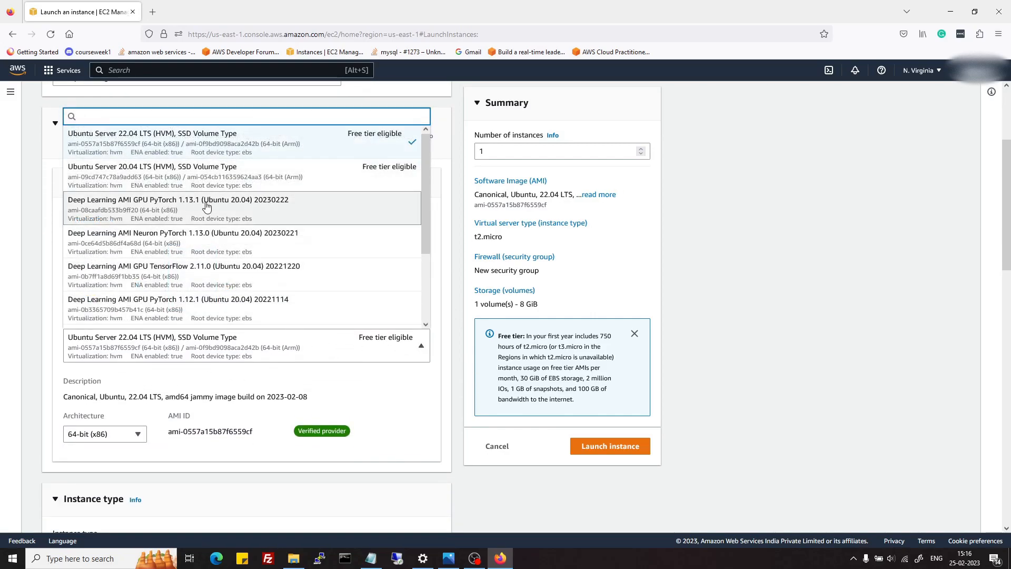
mouse_move(362, 417)
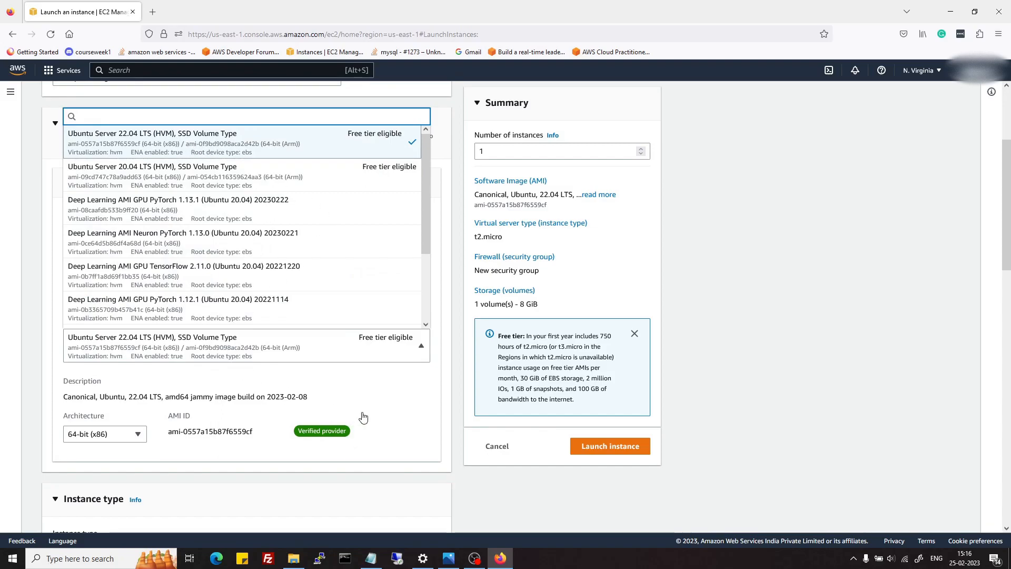
mouse_move(331, 350)
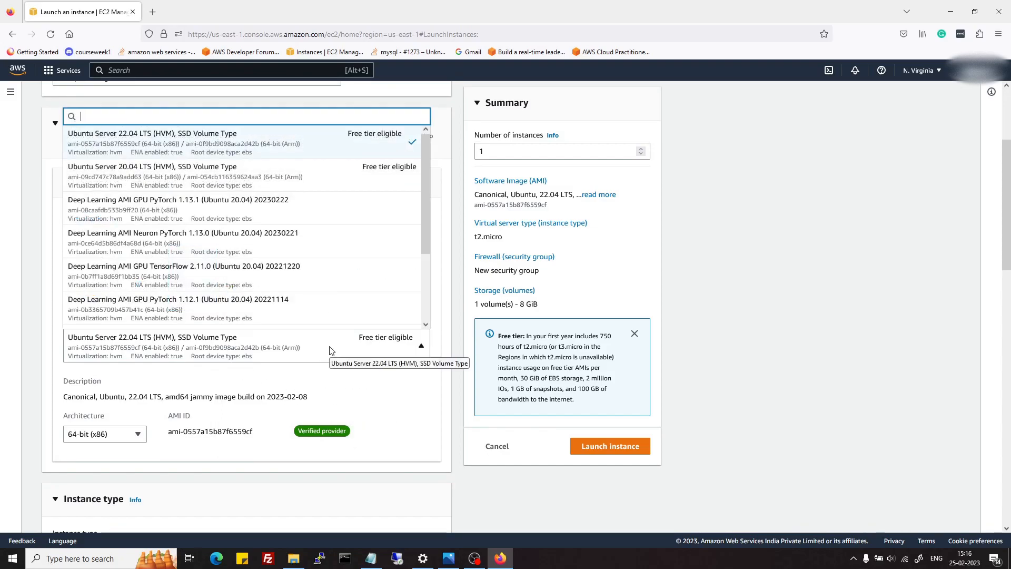
mouse_move(341, 161)
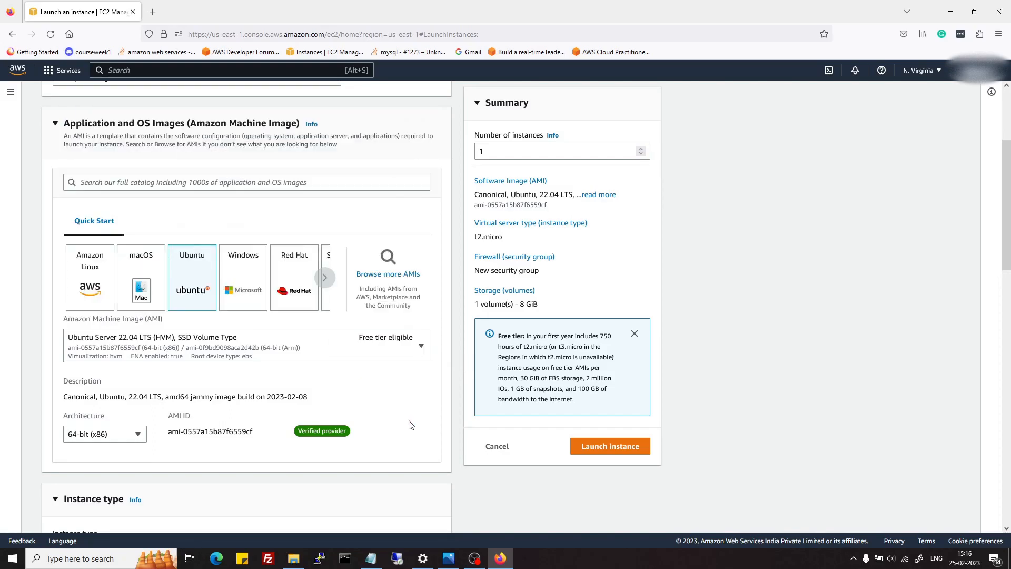
Search instance types for 't3a.' and select t3a.micro instead of t2.micro.
scroll("down", 3)
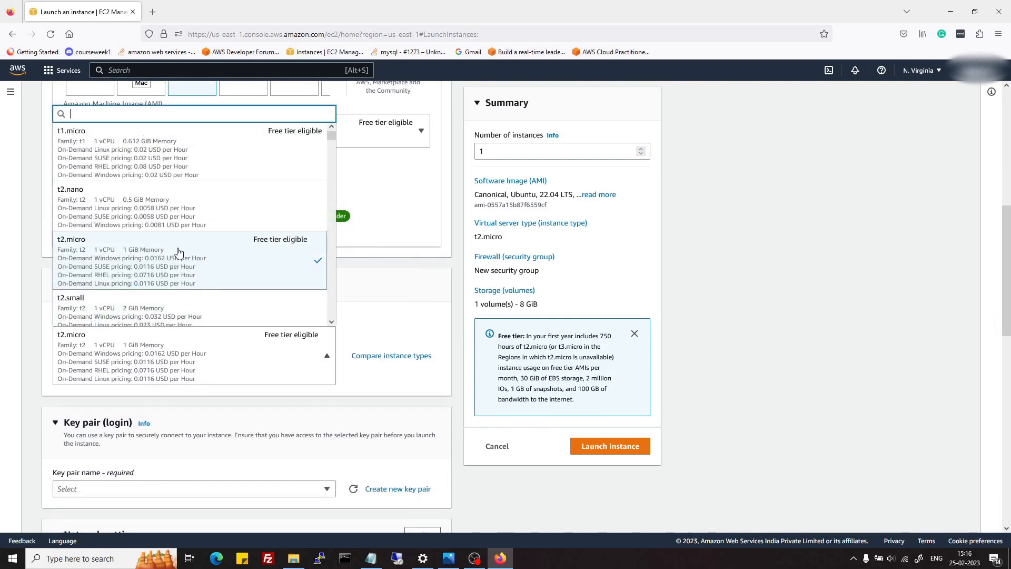
mouse_move(189, 259)
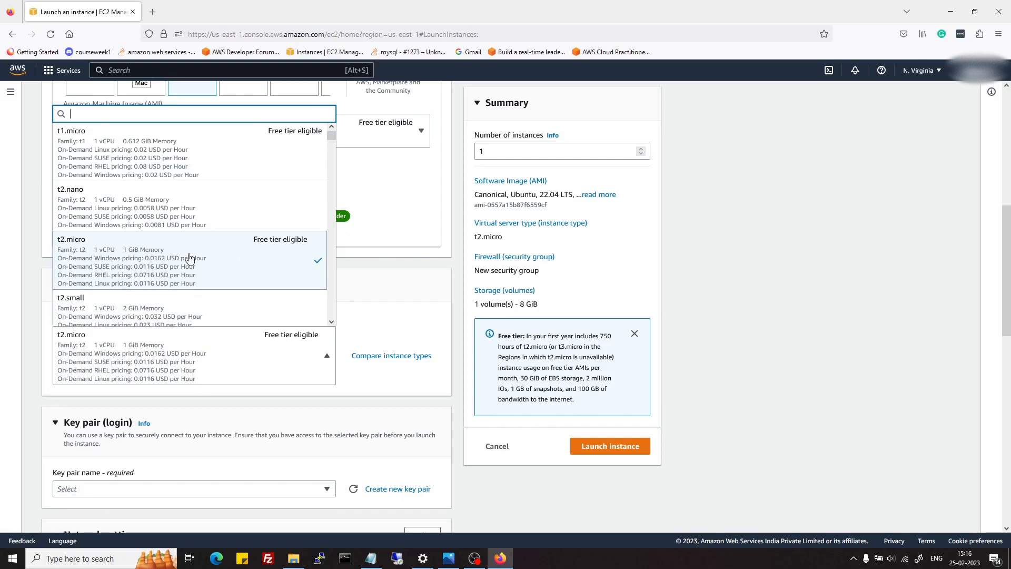
mouse_move(281, 265)
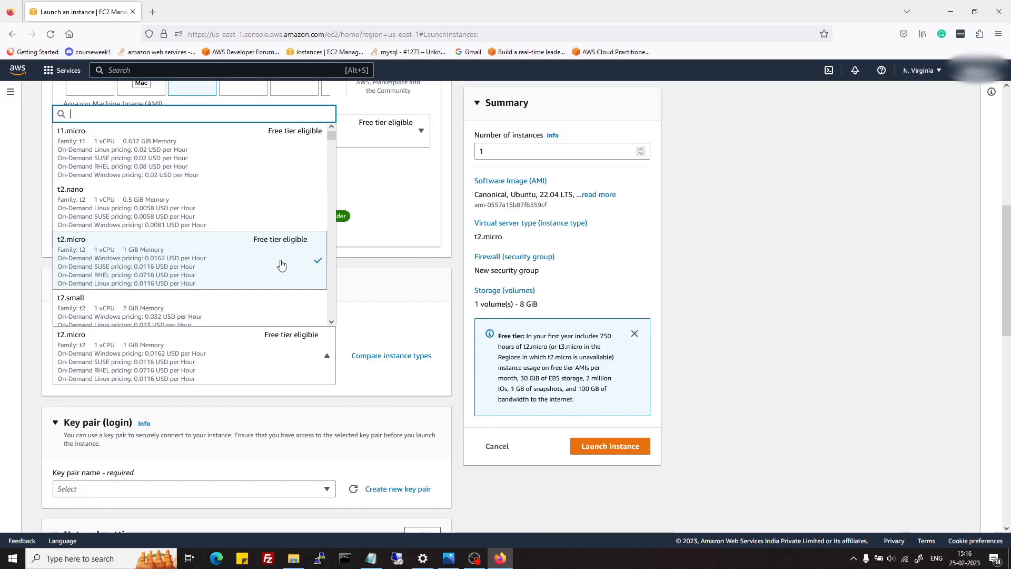
mouse_move(258, 259)
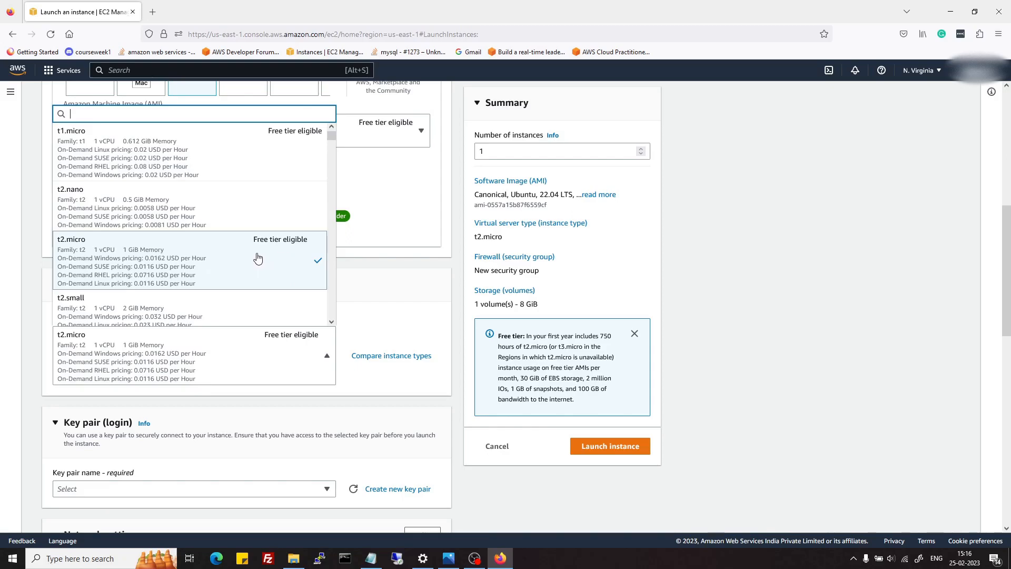
mouse_move(100, 256)
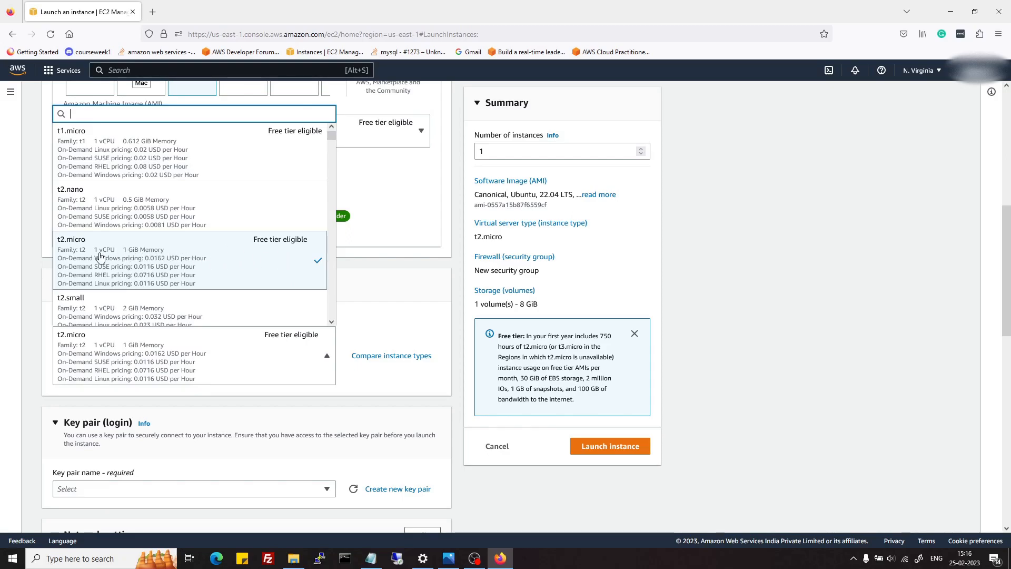
mouse_move(100, 258)
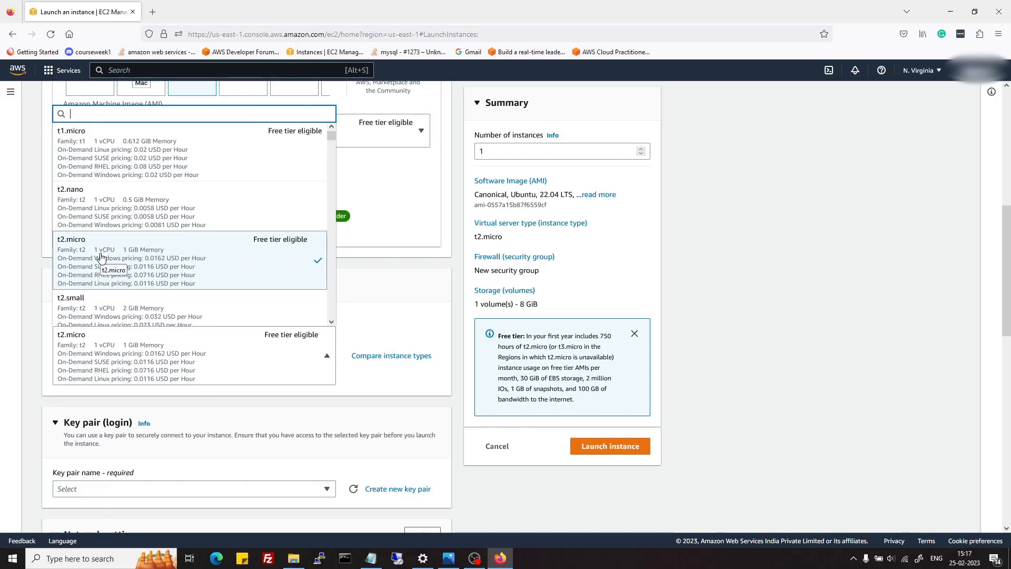
type("t3a")
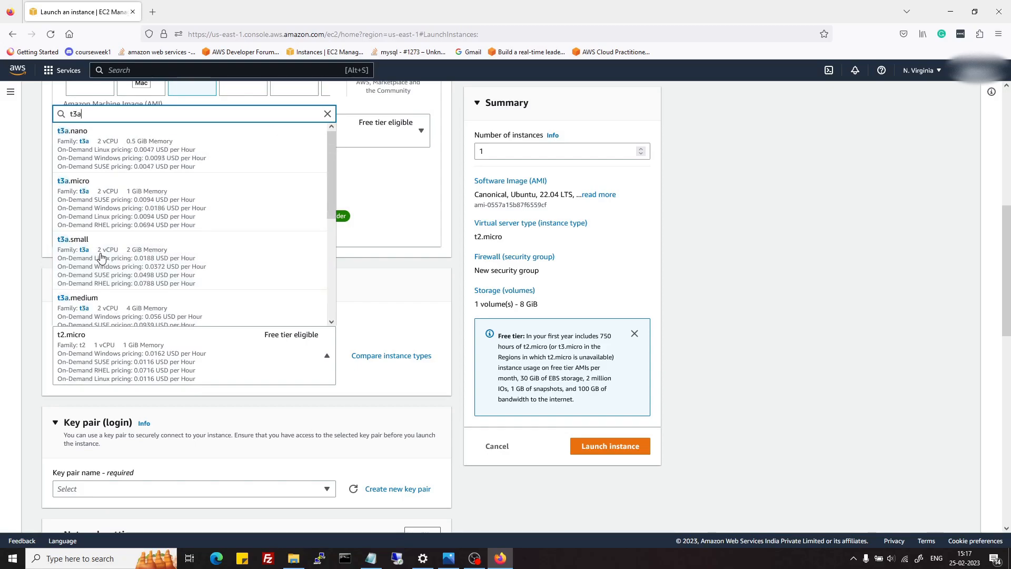
type(".")
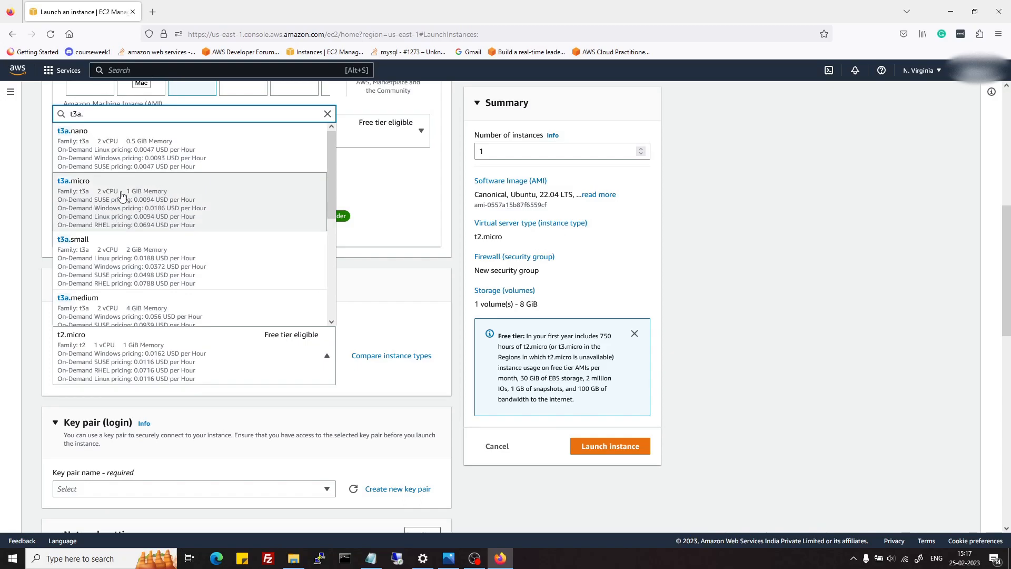
mouse_move(162, 194)
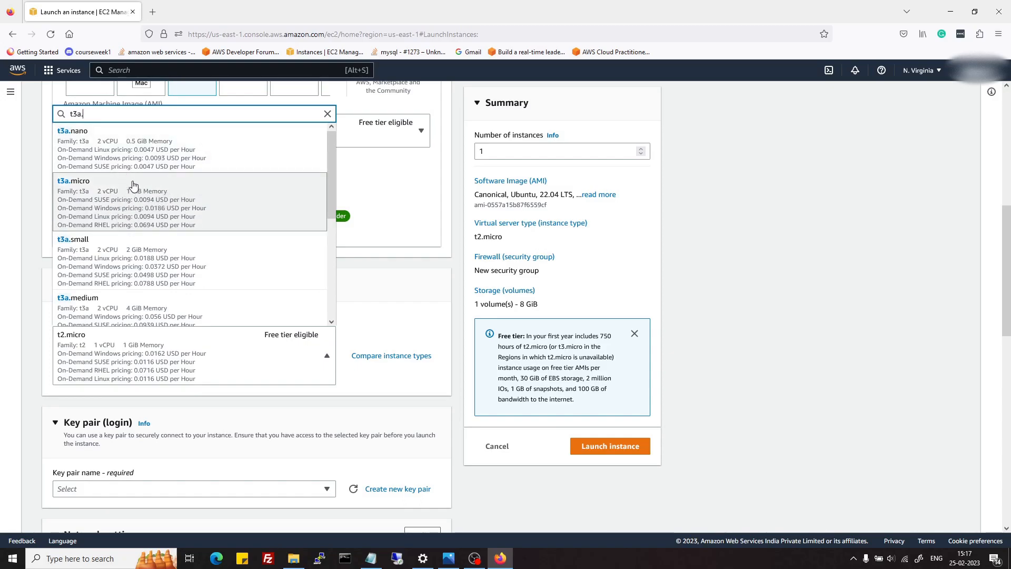
mouse_move(87, 197)
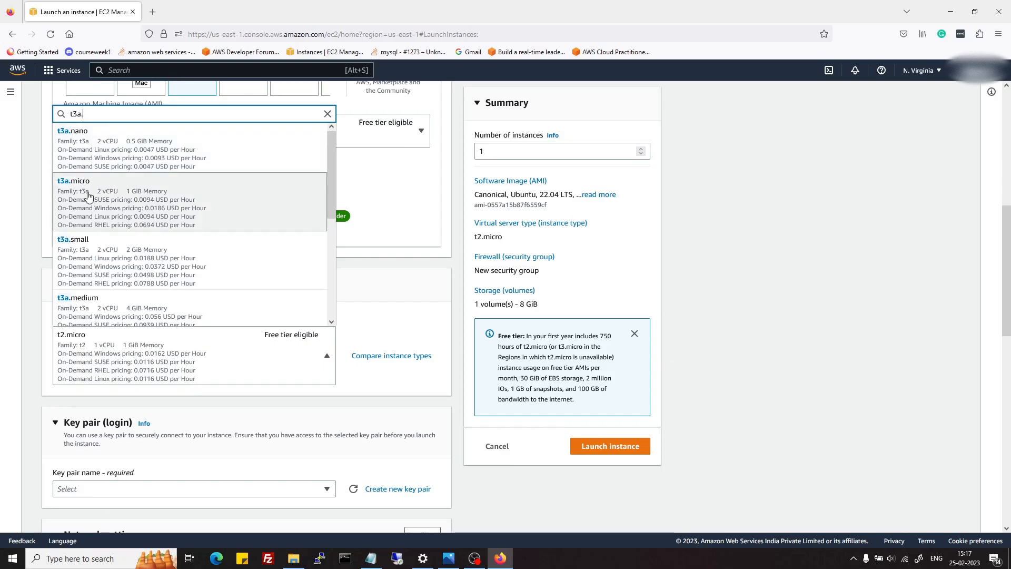
mouse_move(261, 205)
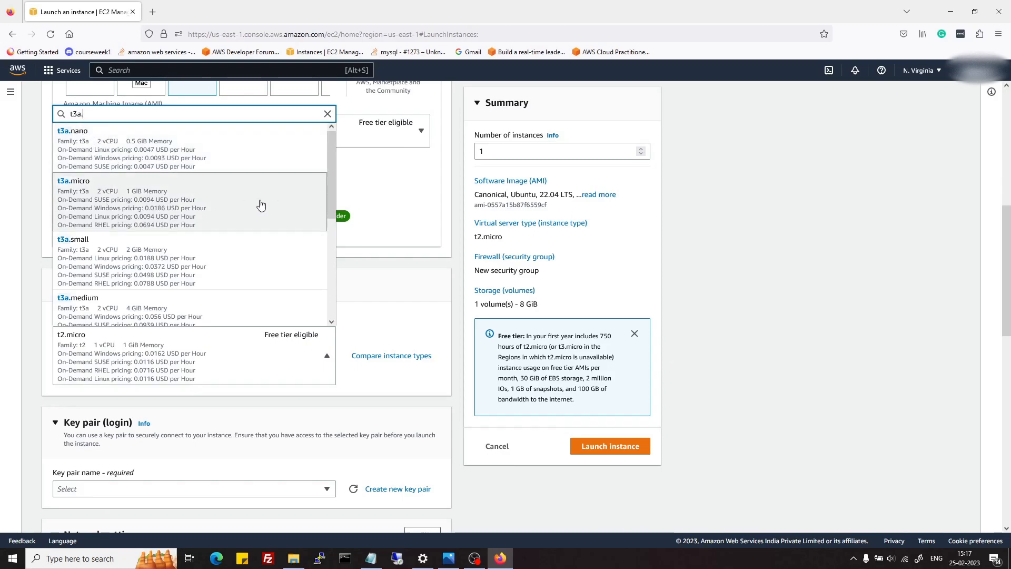
mouse_move(272, 204)
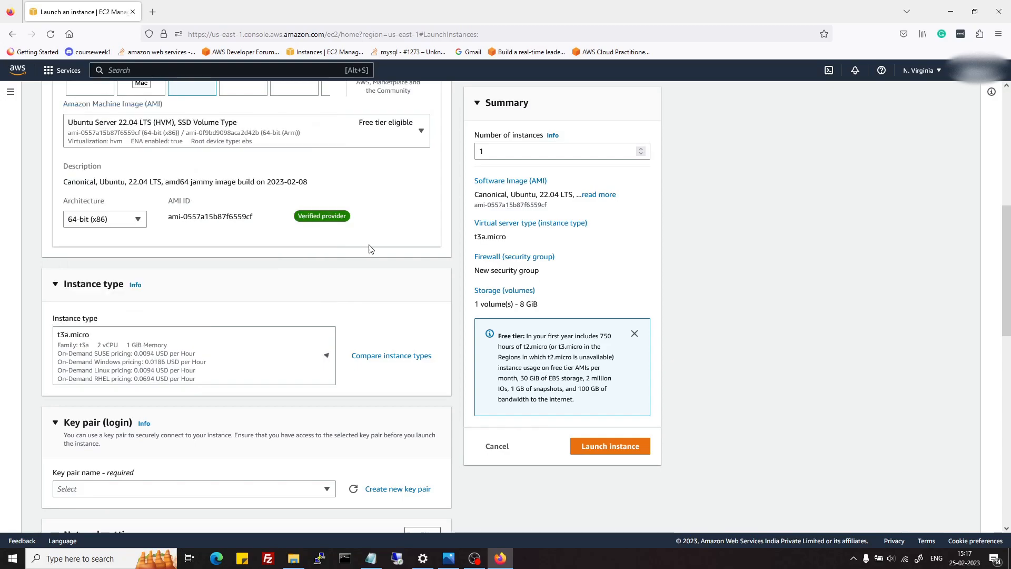
scroll("down", 3)
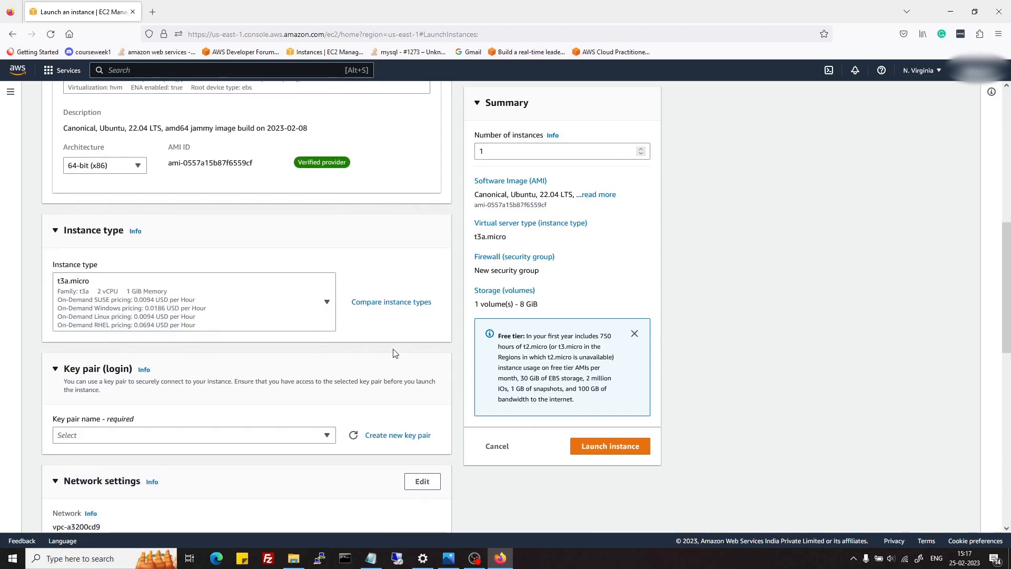
scroll("down", 3)
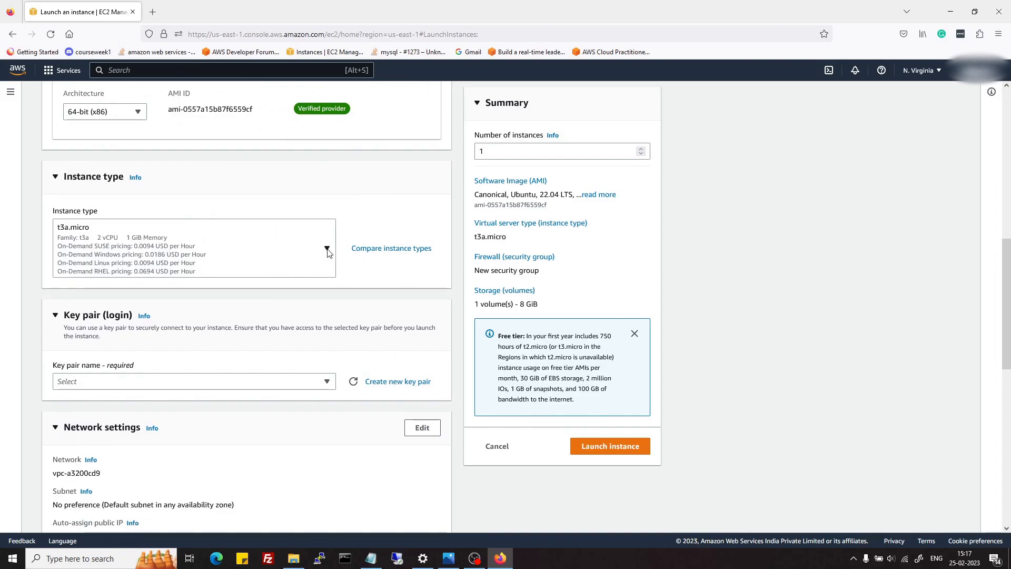
mouse_move(299, 379)
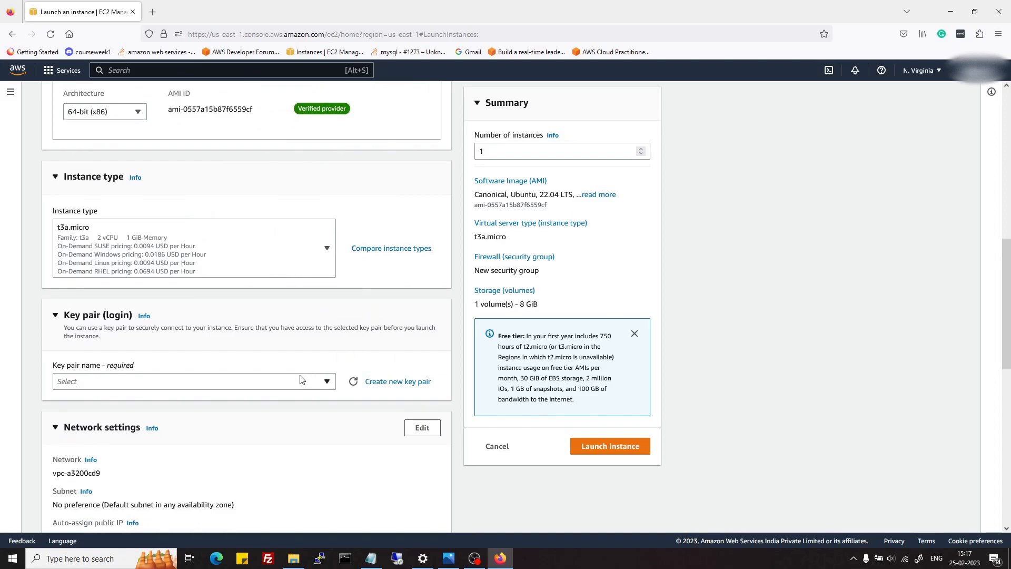
mouse_move(458, 324)
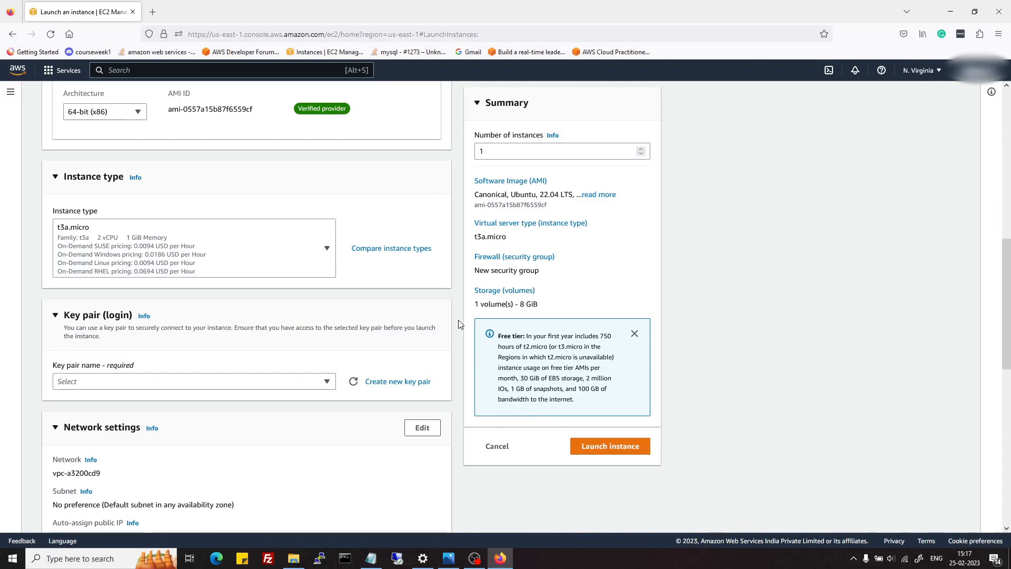
mouse_move(442, 359)
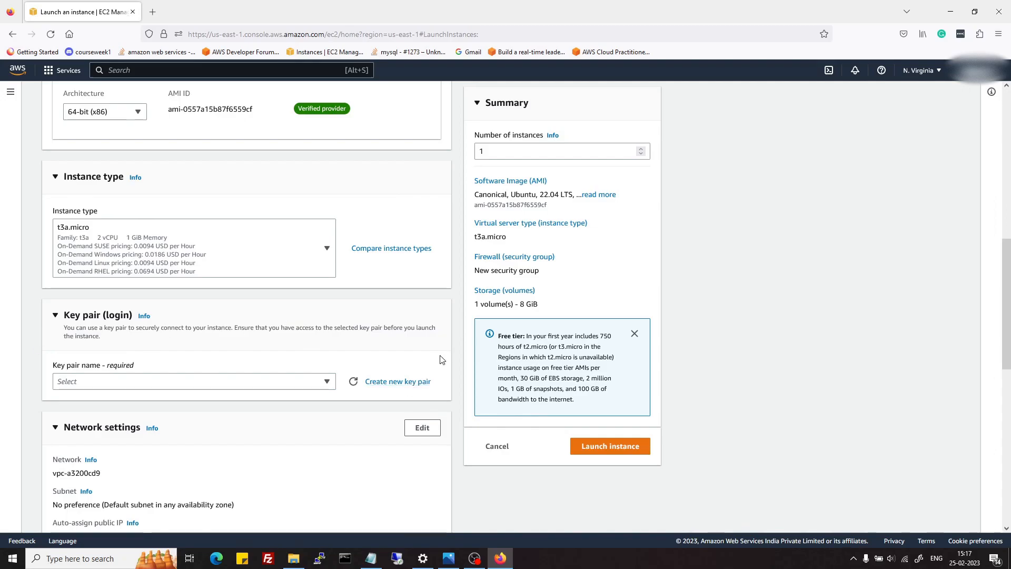
mouse_move(397, 382)
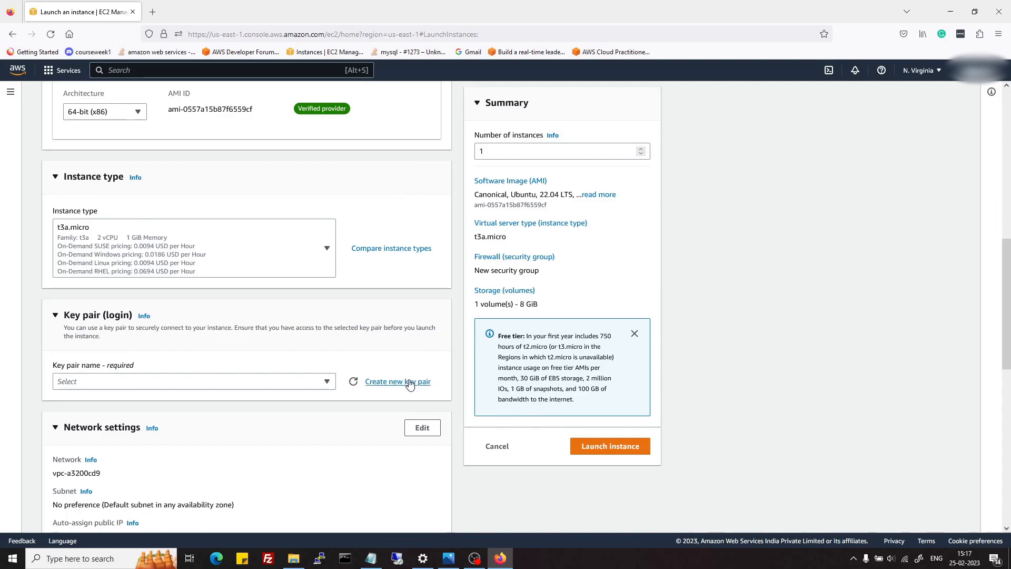
mouse_move(399, 351)
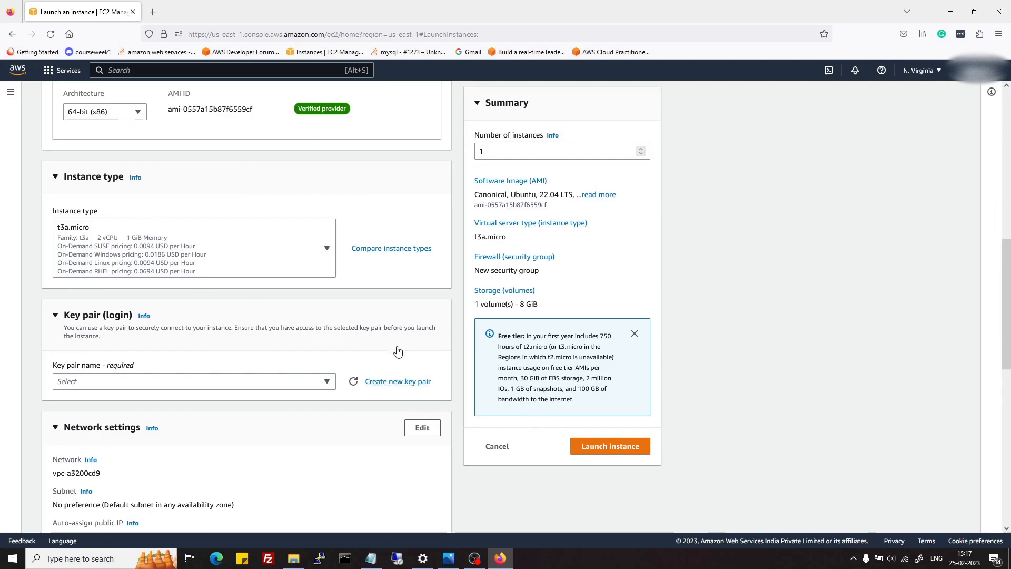
mouse_move(396, 381)
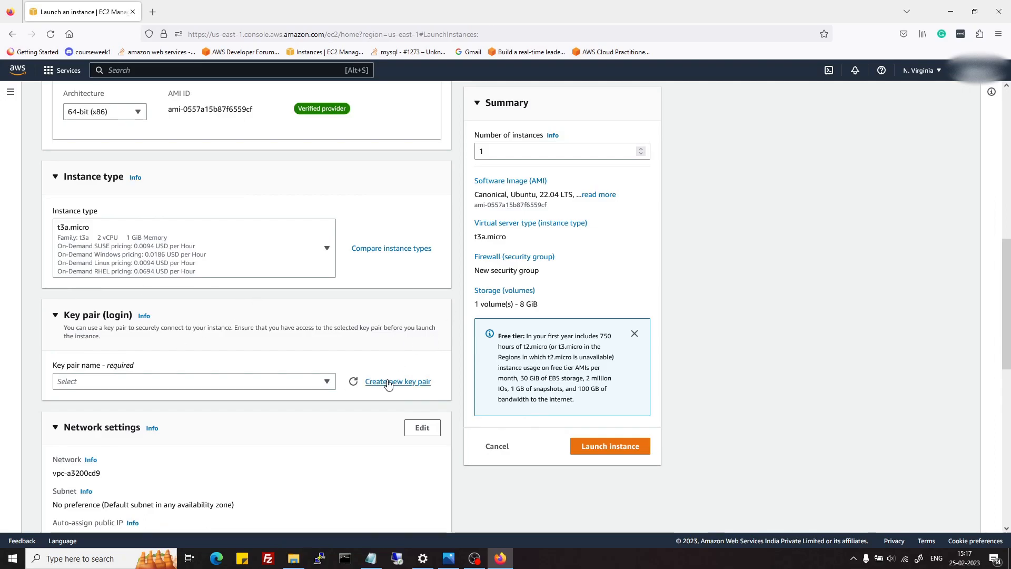
Create the RSA key pair 'wordpress-blog' in .pem format and download its key file.
left_click(398, 381)
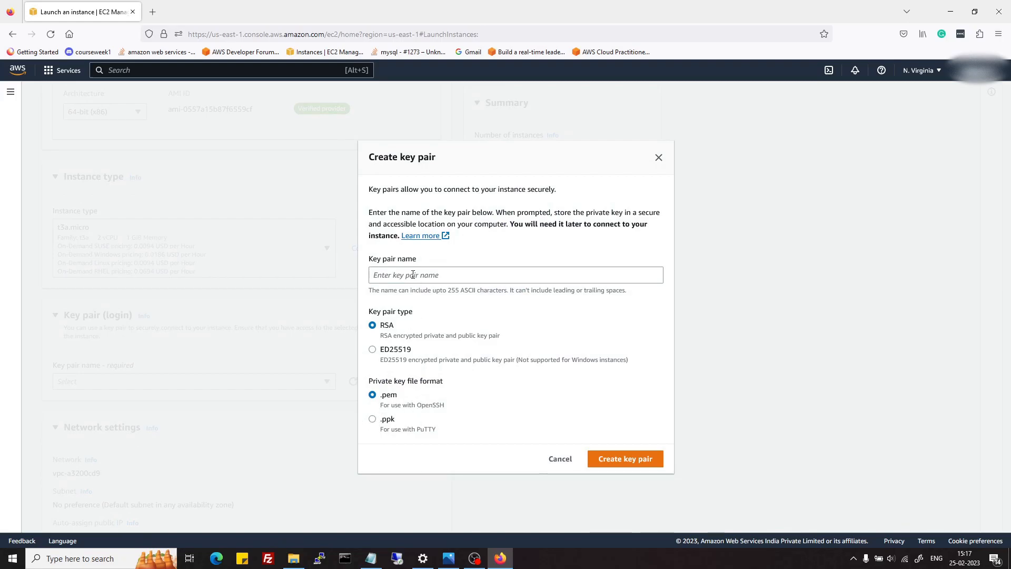
left_click(515, 274)
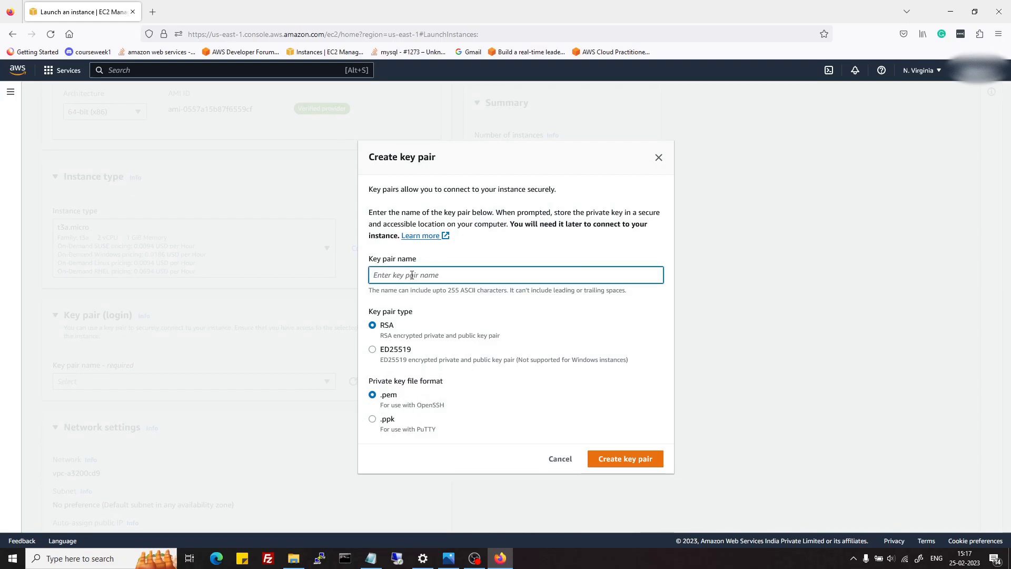
type("w")
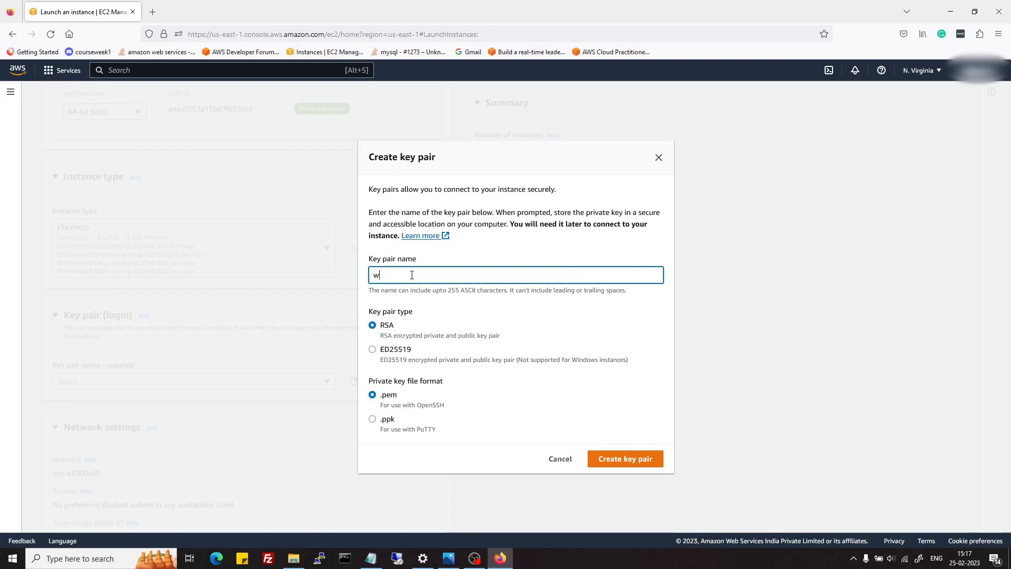
type("ordpress")
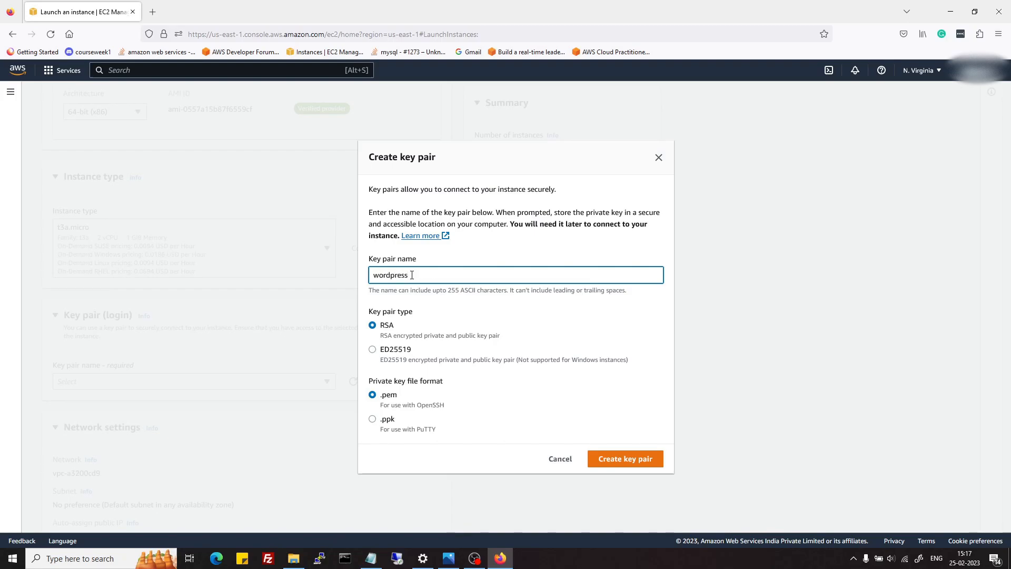
type("-blog")
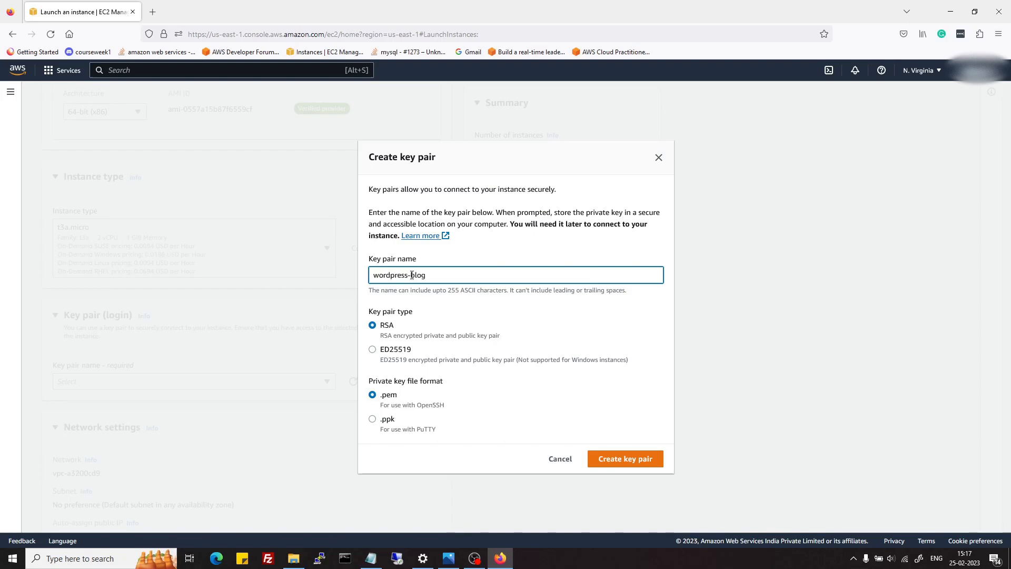
double_click(387, 394)
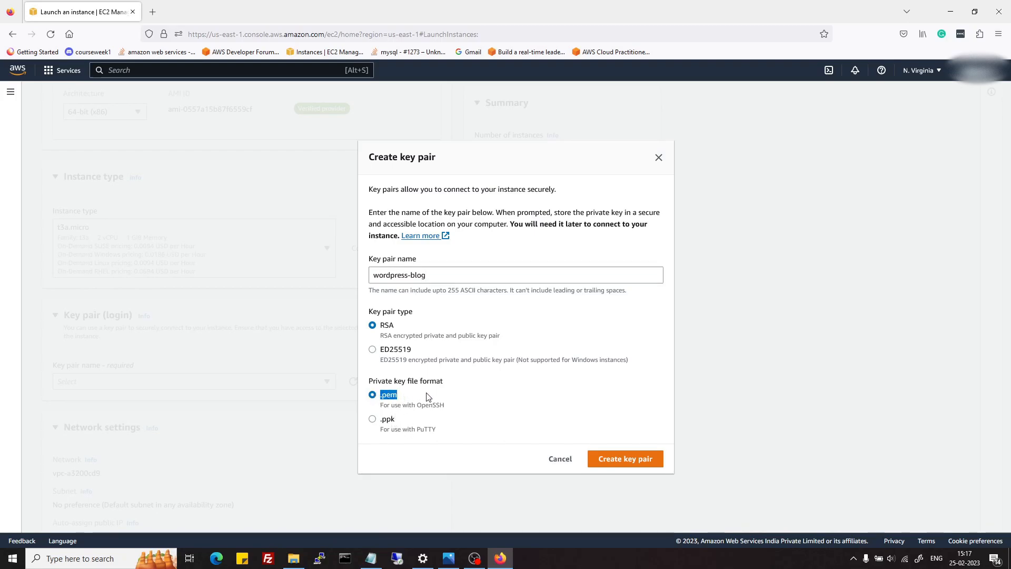
mouse_move(407, 395)
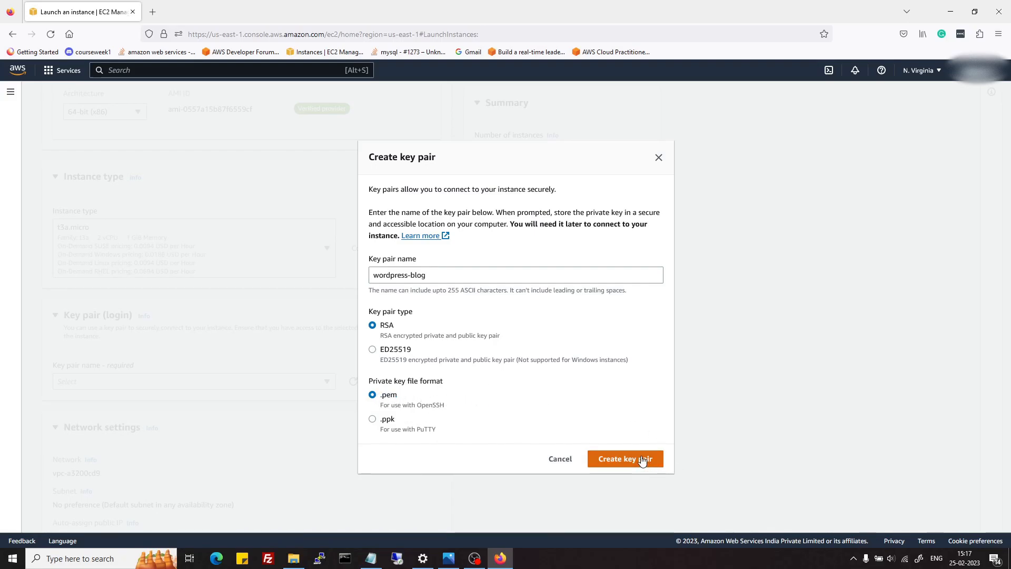
left_click(623, 458)
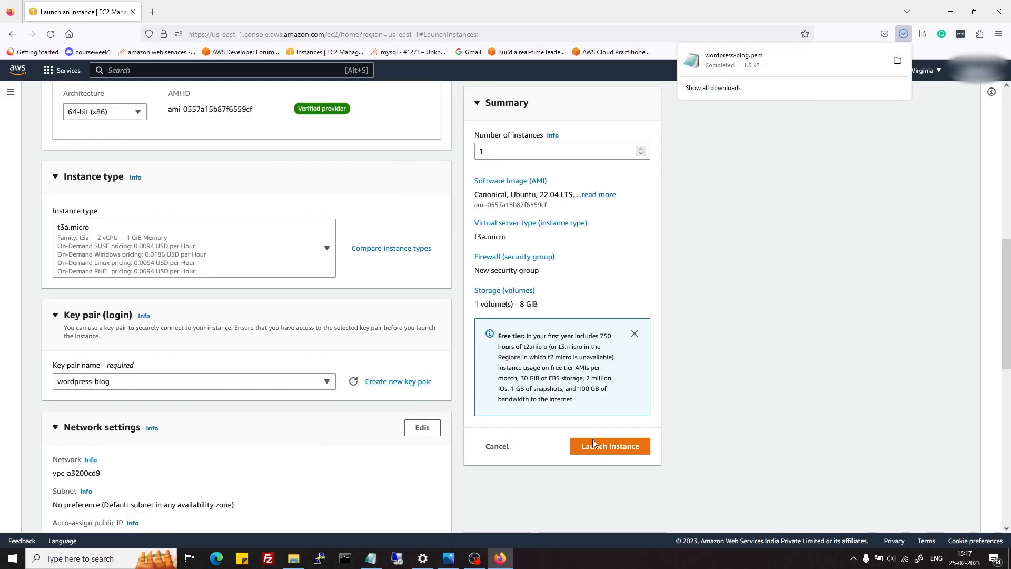
Allow HTTPS and HTTP traffic from the internet alongside SSH, leaving storage at 8 GiB gp2.
scroll("down", 3)
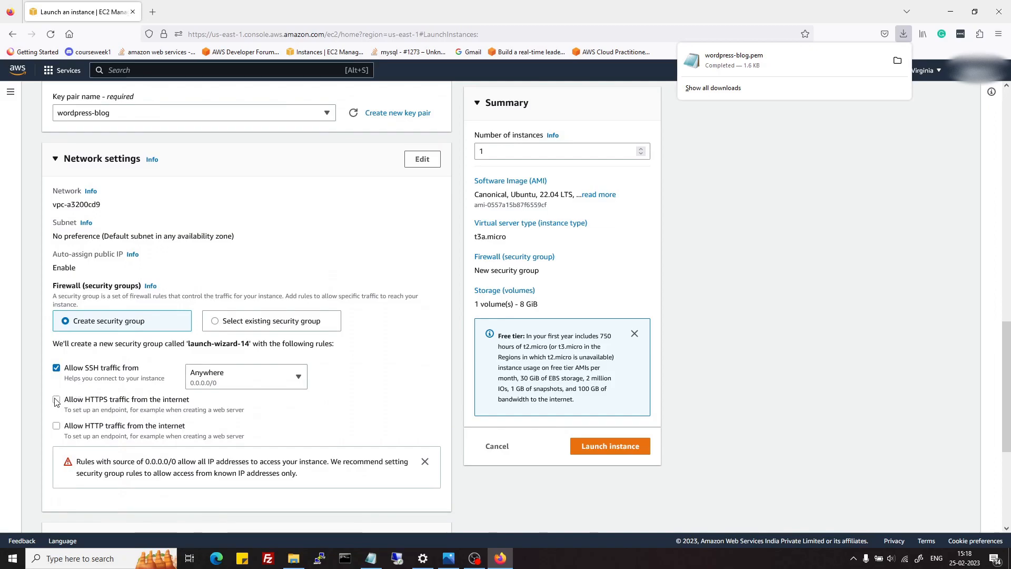
left_click(56, 399)
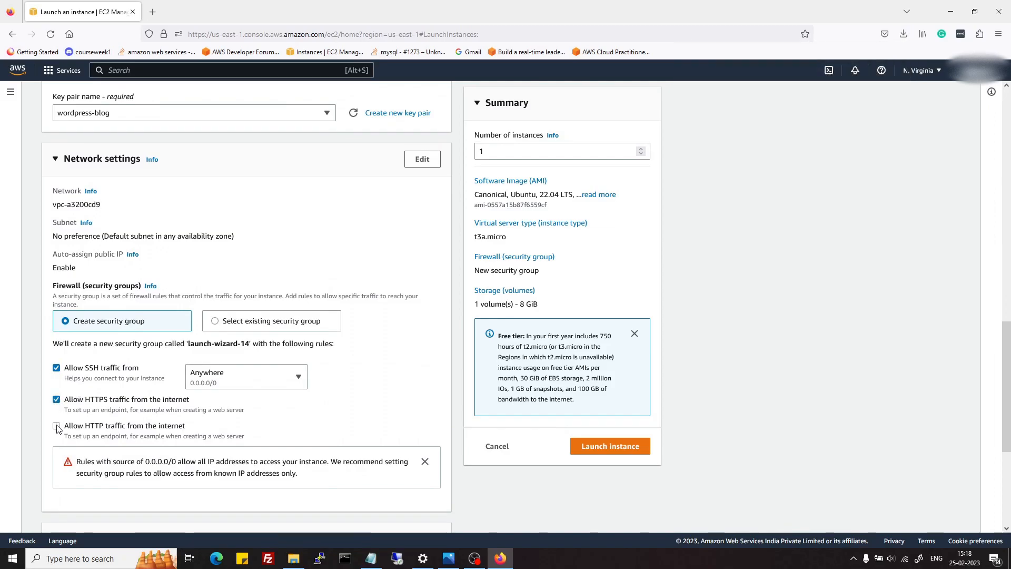
left_click(56, 426)
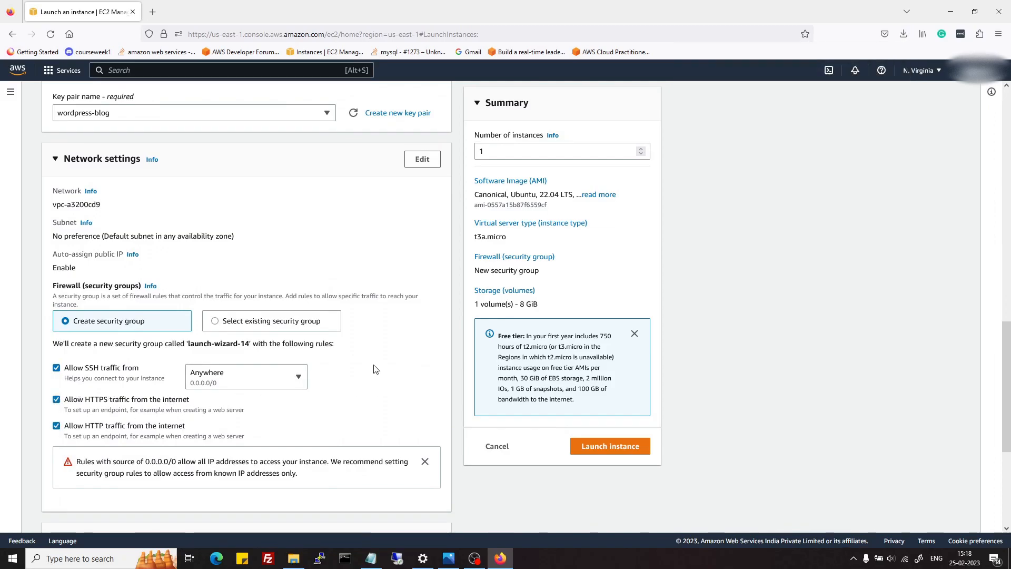
mouse_move(262, 401)
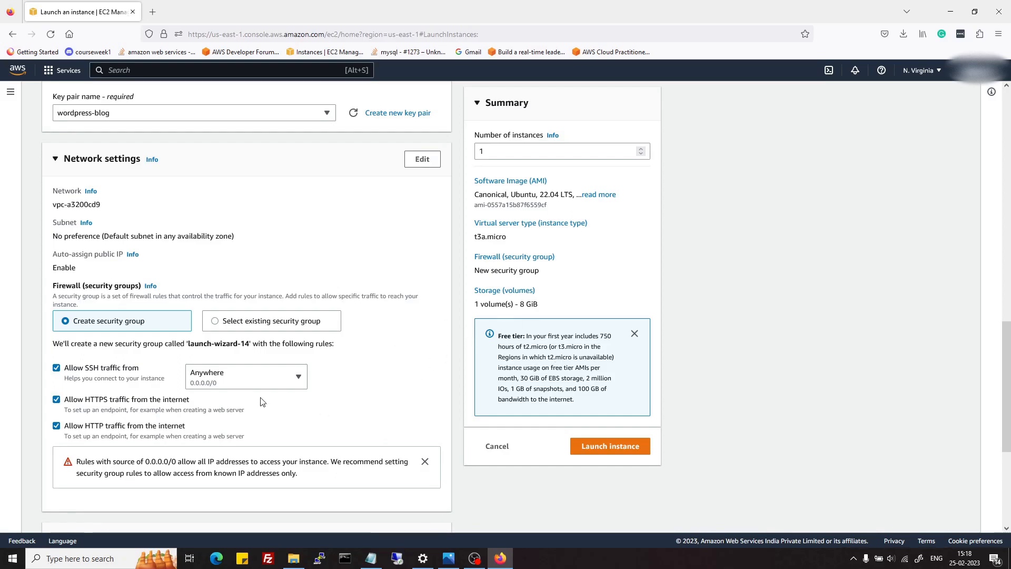
scroll("down", 3)
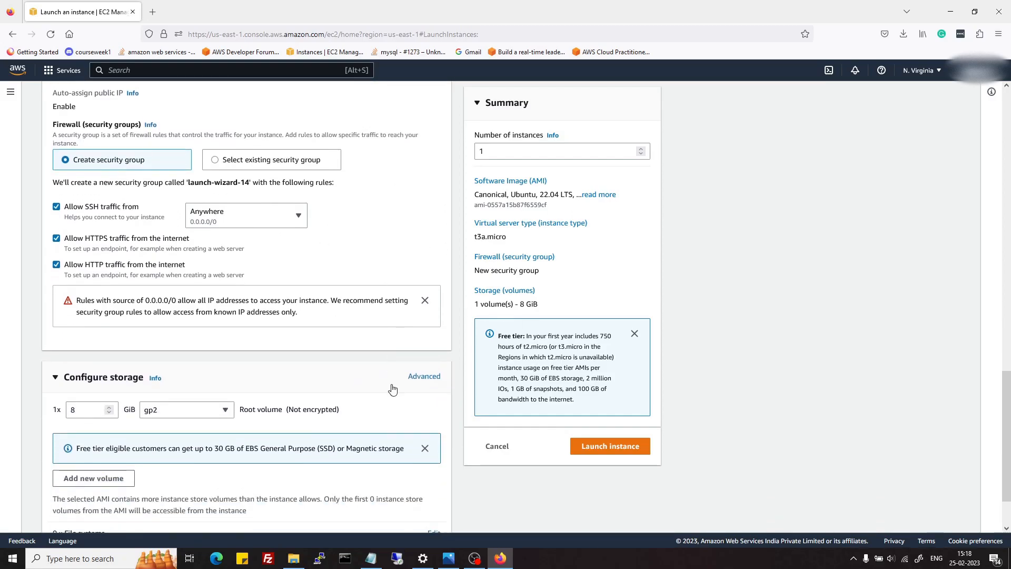
scroll("down", 3)
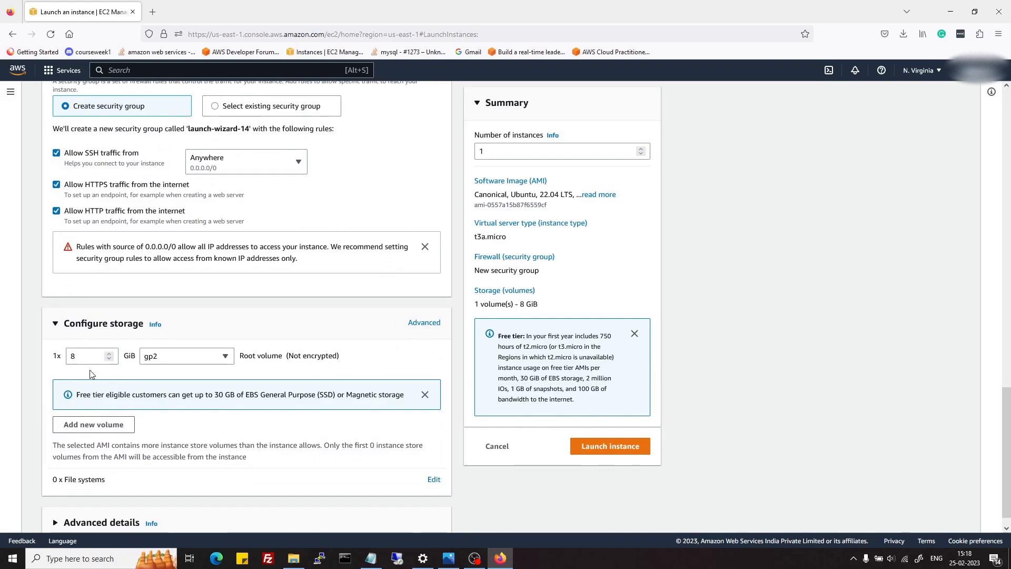
mouse_move(138, 353)
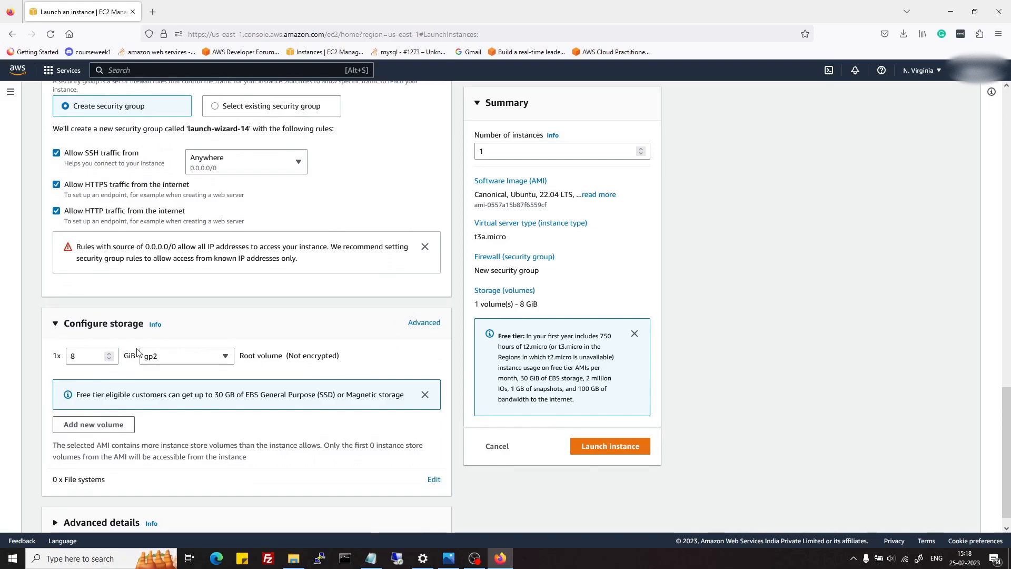
scroll("down", 3)
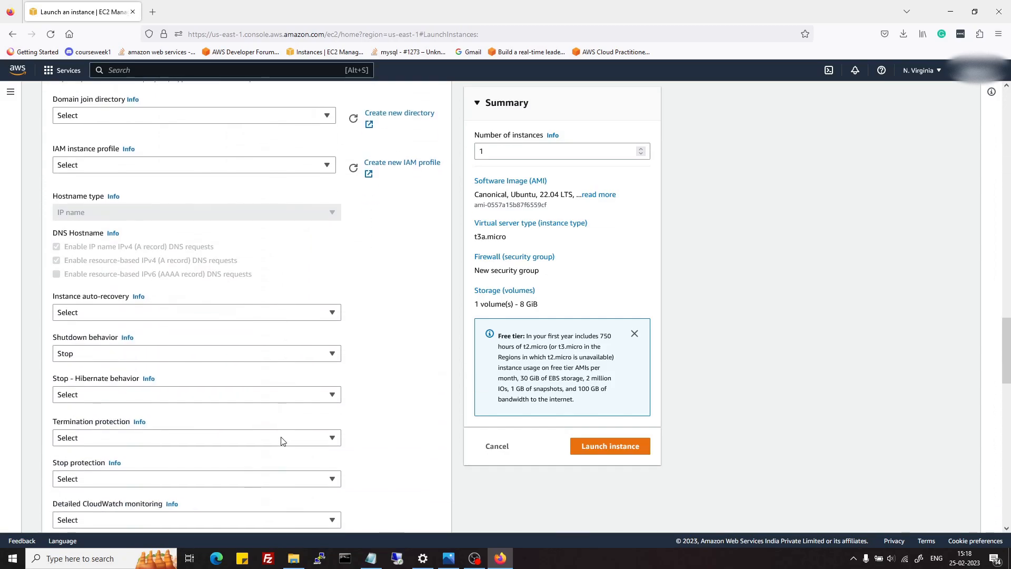
scroll("up", 3)
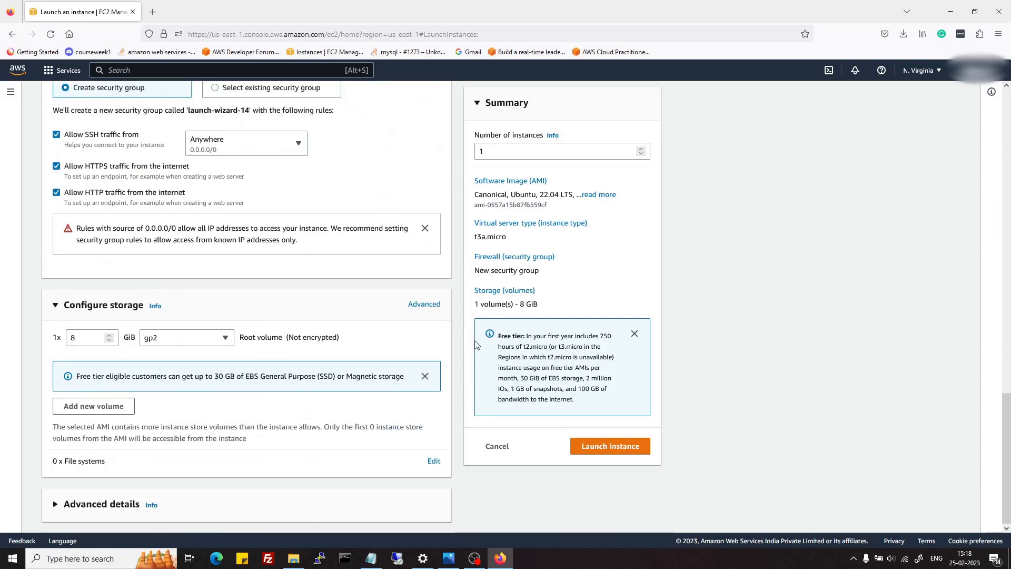
scroll("up", 3)
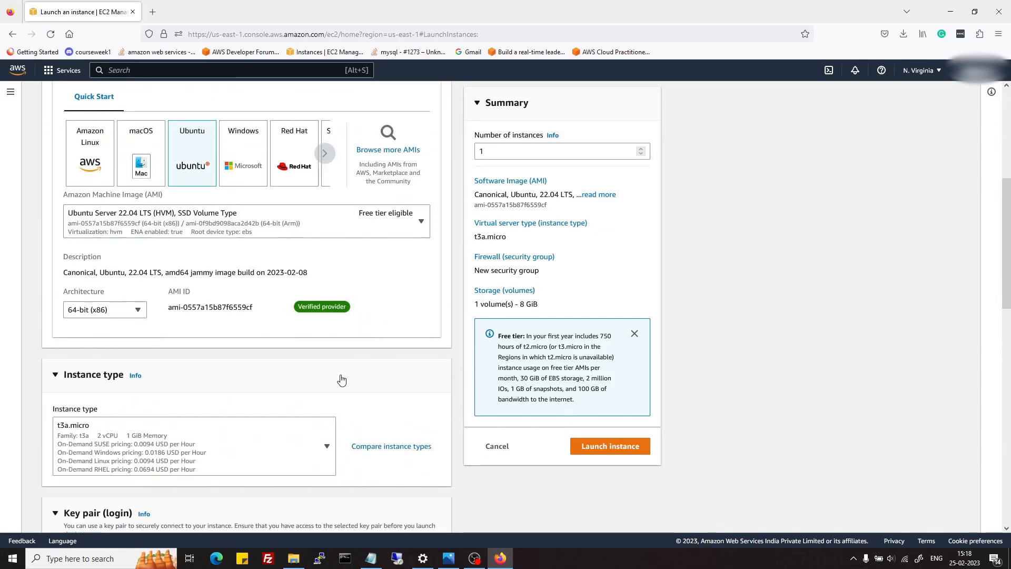
scroll("up", 3)
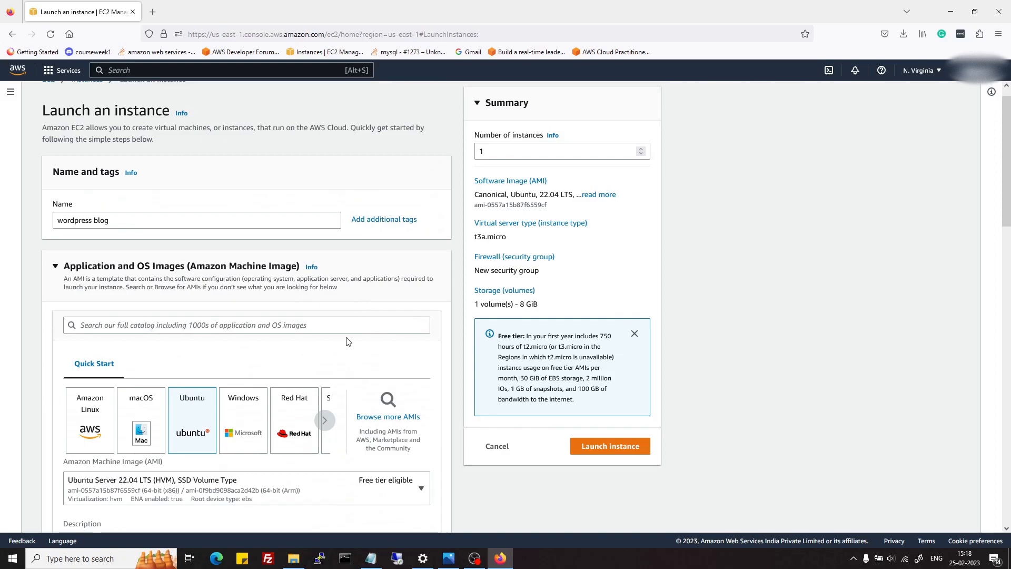
scroll("down", 3)
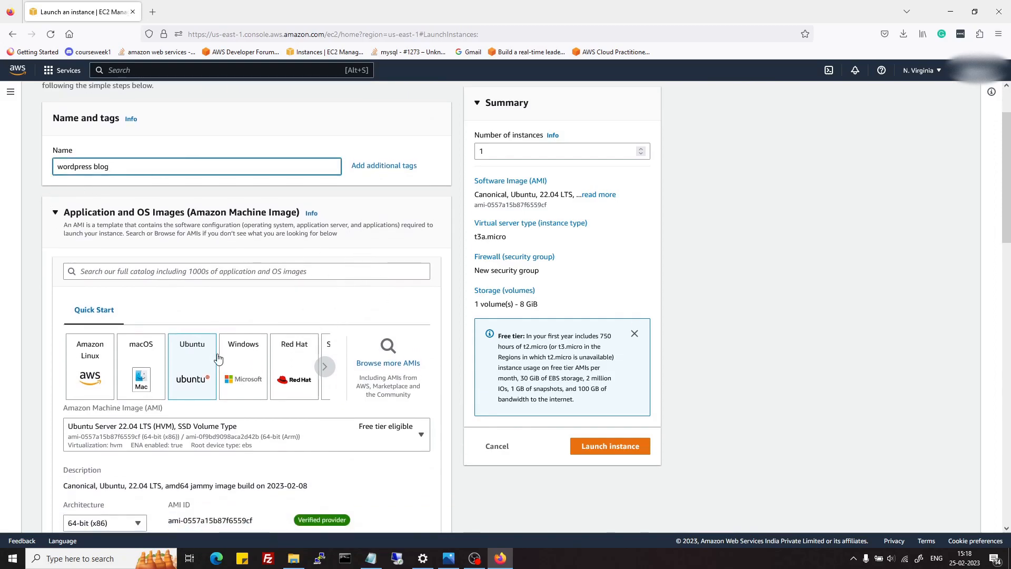
scroll("down", 3)
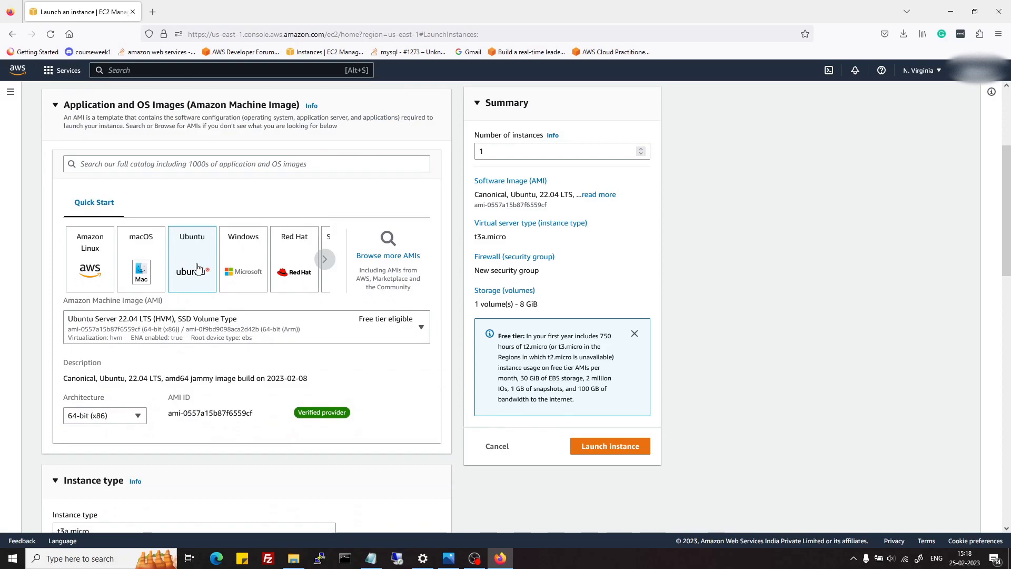
mouse_move(95, 310)
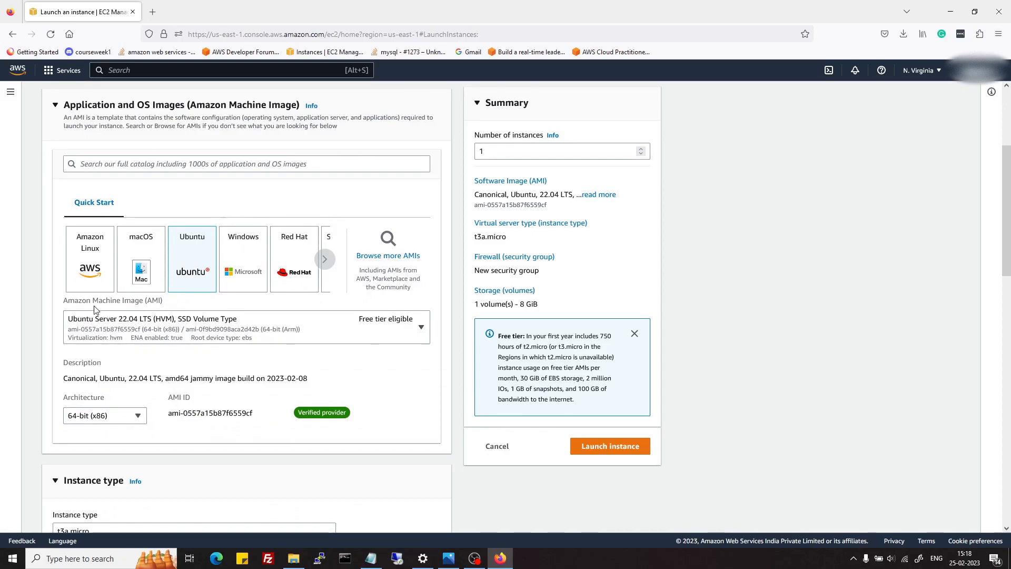
double_click(112, 300)
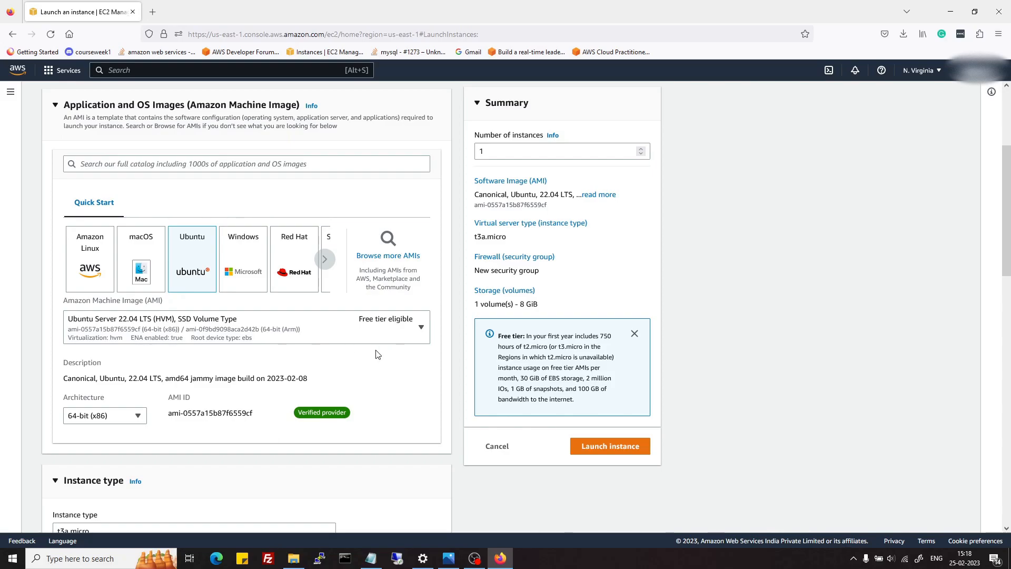
scroll("down", 3)
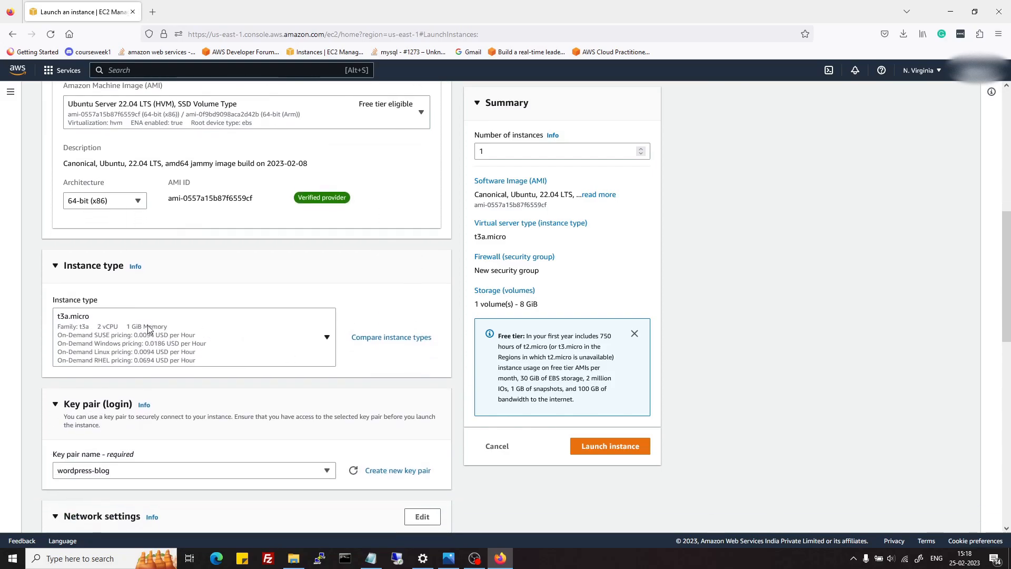
mouse_move(273, 406)
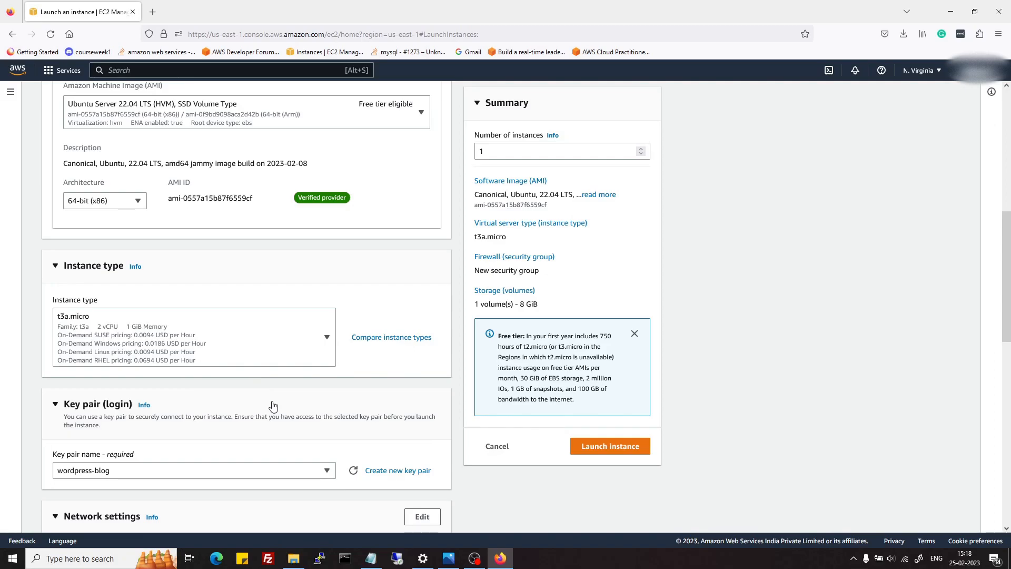
scroll("down", 3)
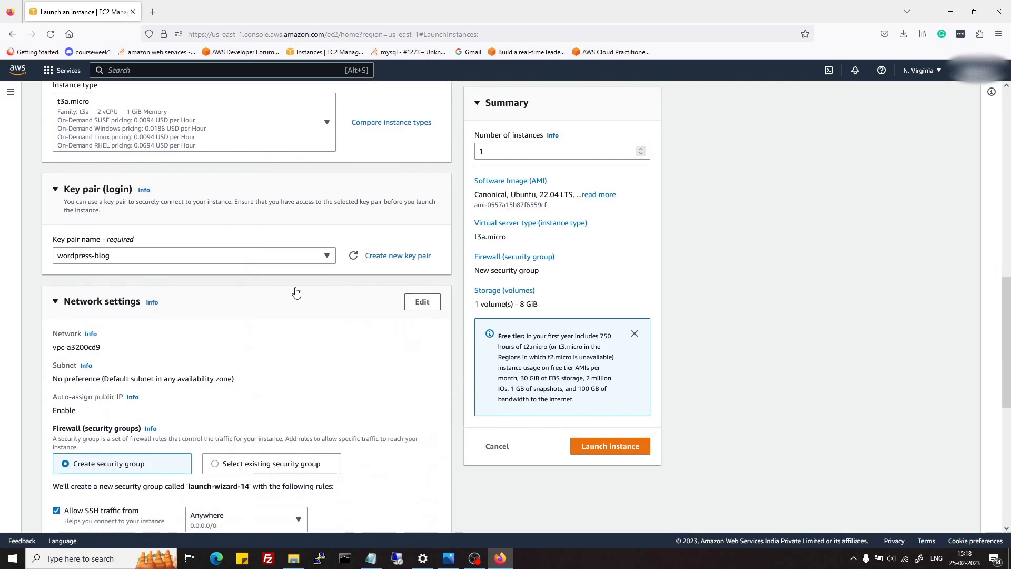
mouse_move(285, 248)
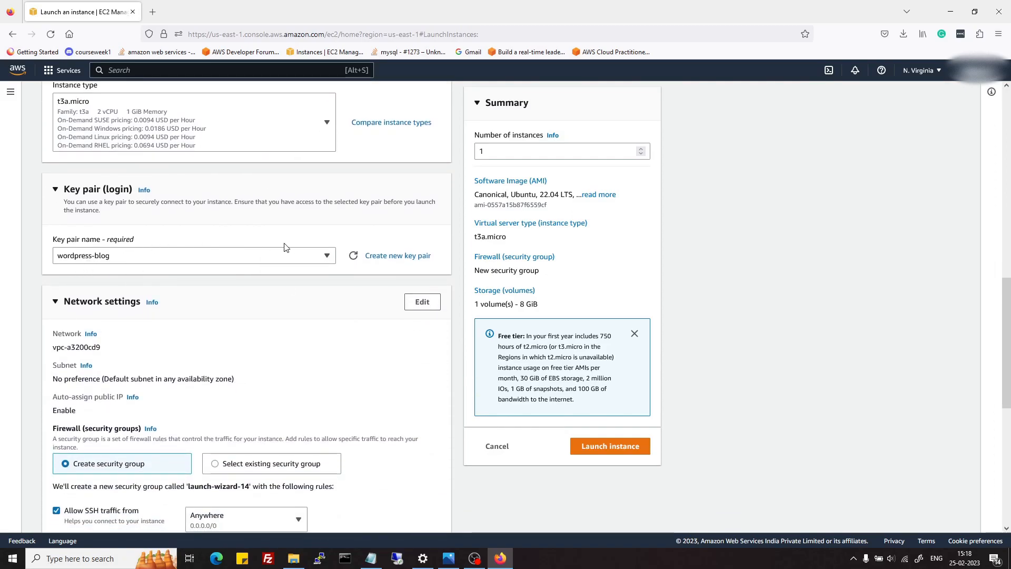
scroll("down", 3)
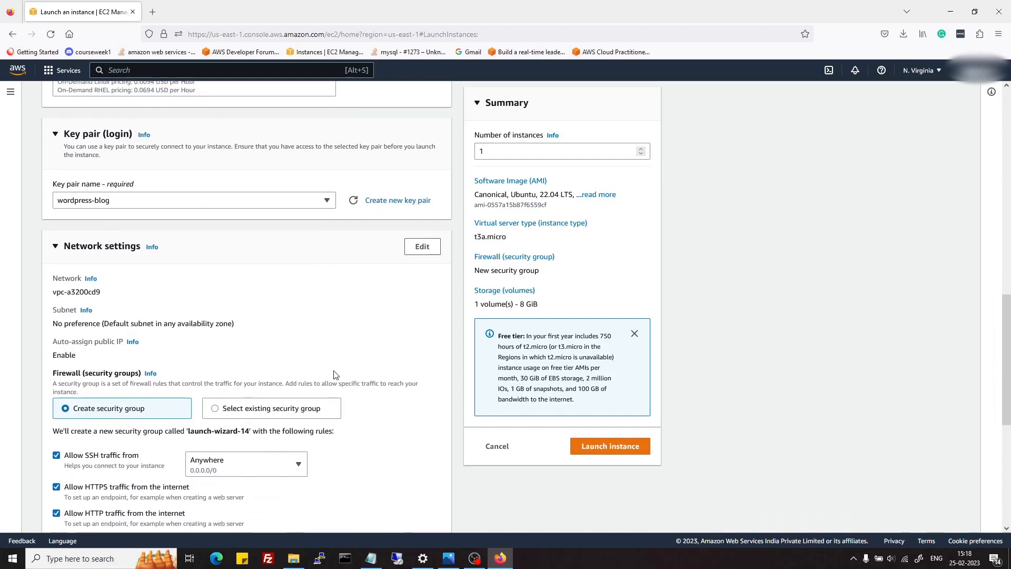
scroll("down", 3)
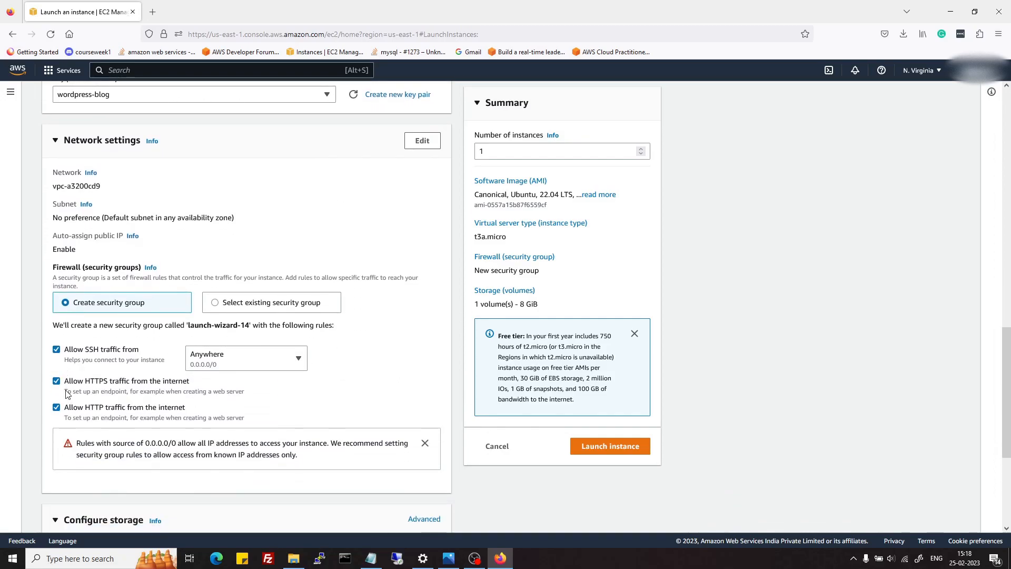
mouse_move(86, 407)
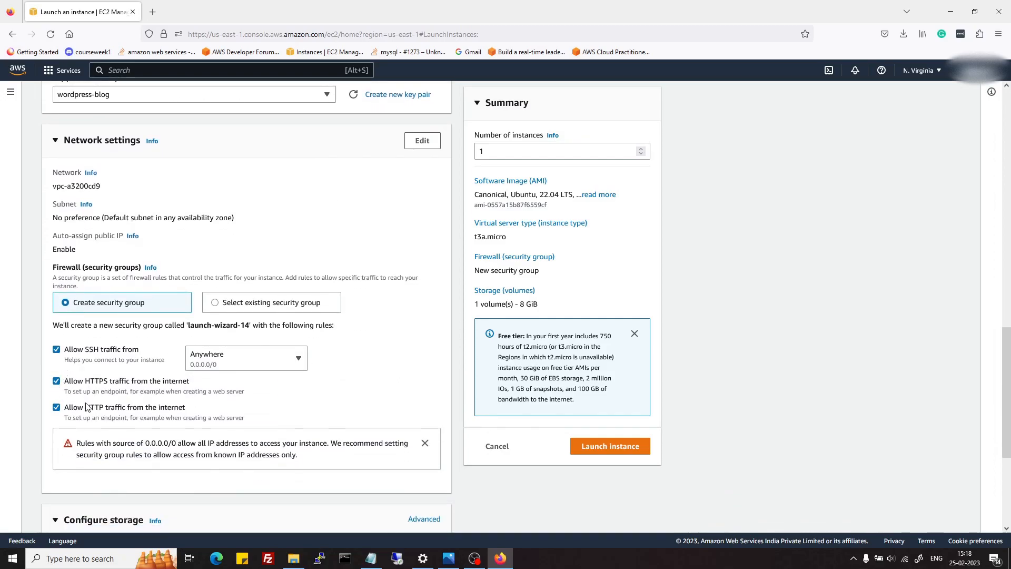
mouse_move(92, 371)
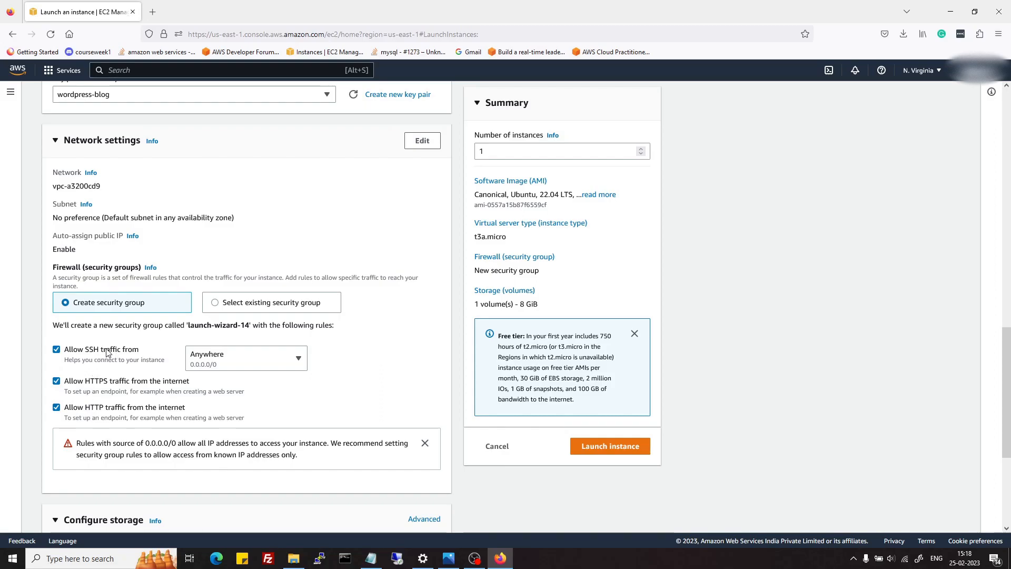
mouse_move(193, 366)
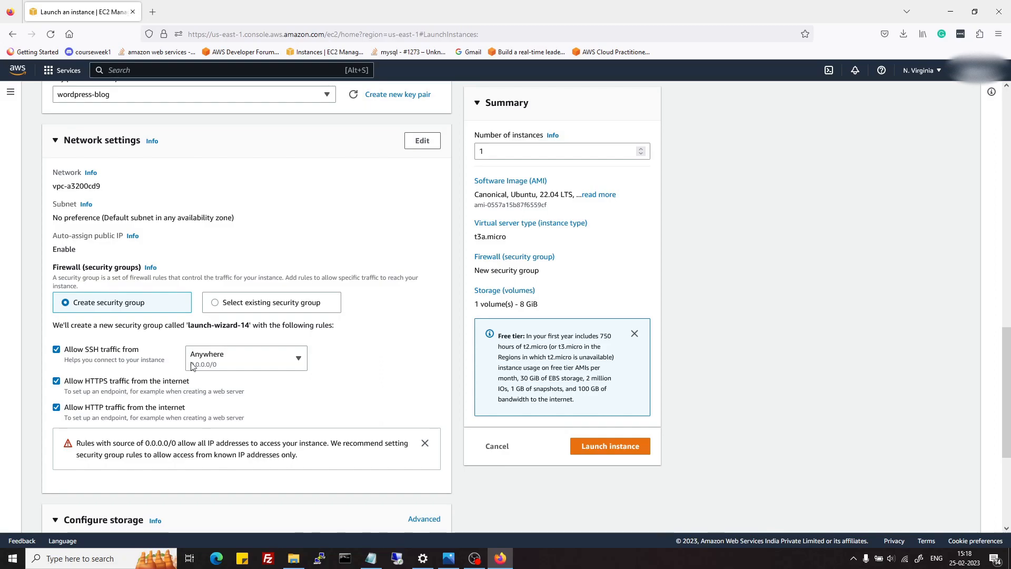
scroll("down", 3)
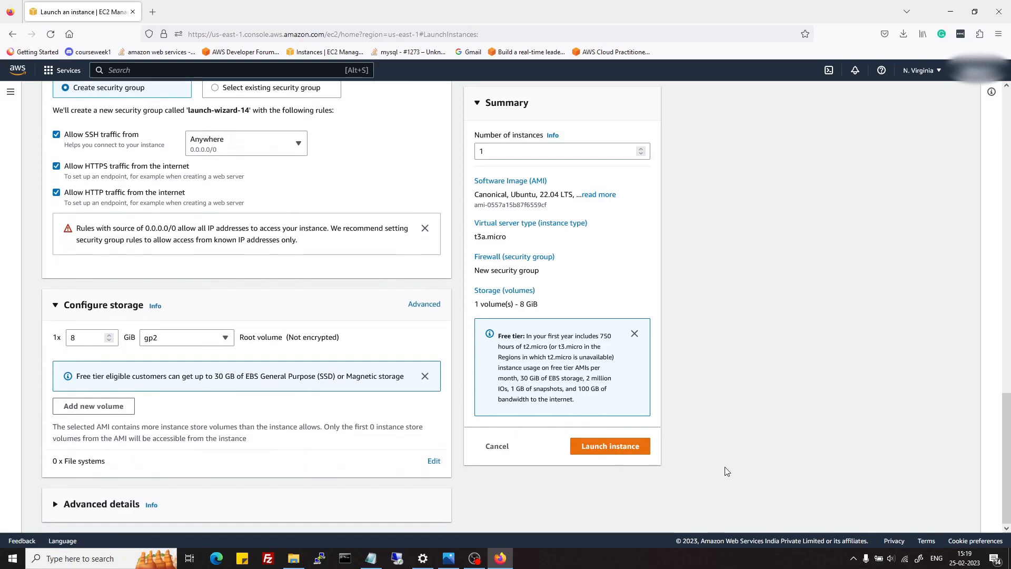
Launch the wordpress blog instance and go to the full instances list.
left_click(608, 445)
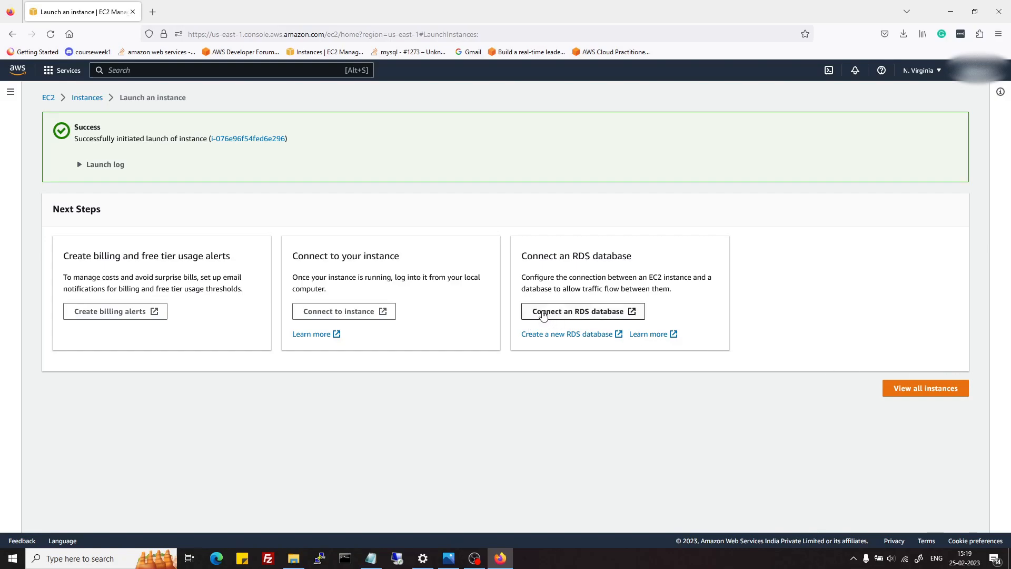
left_click(925, 387)
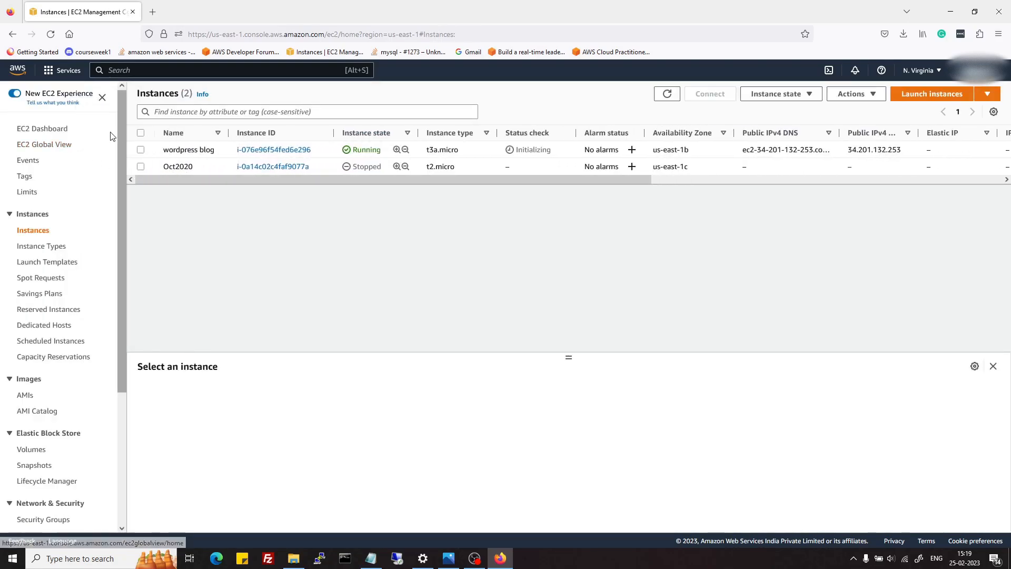
Filter the instances list to Instance state = running.
left_click(307, 112)
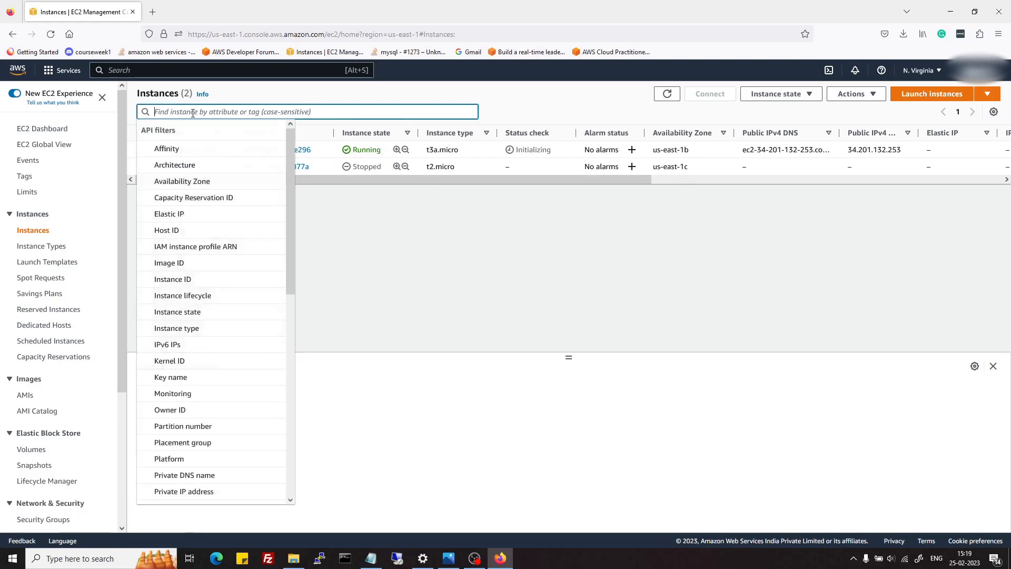
type("ru")
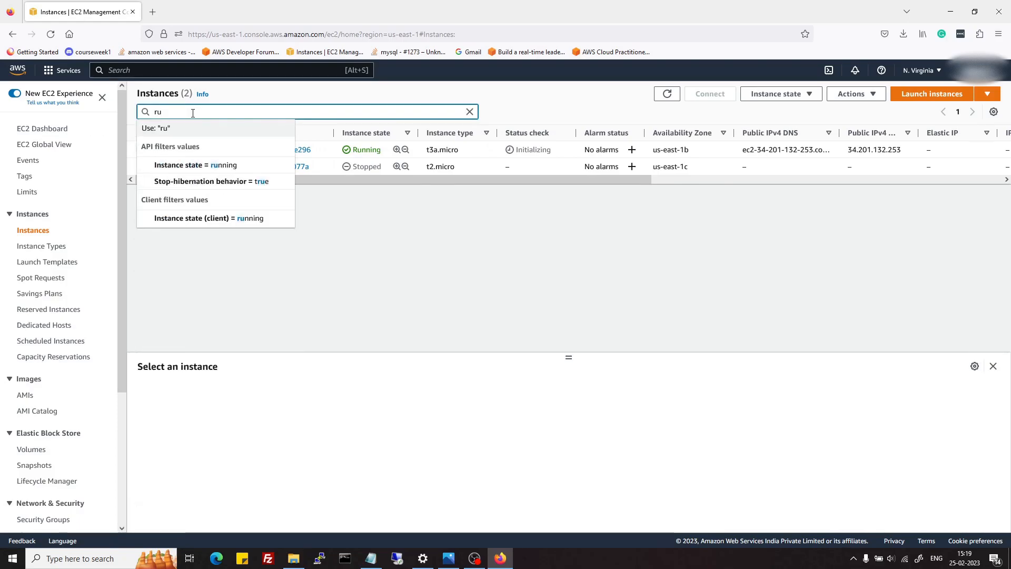
type("nning")
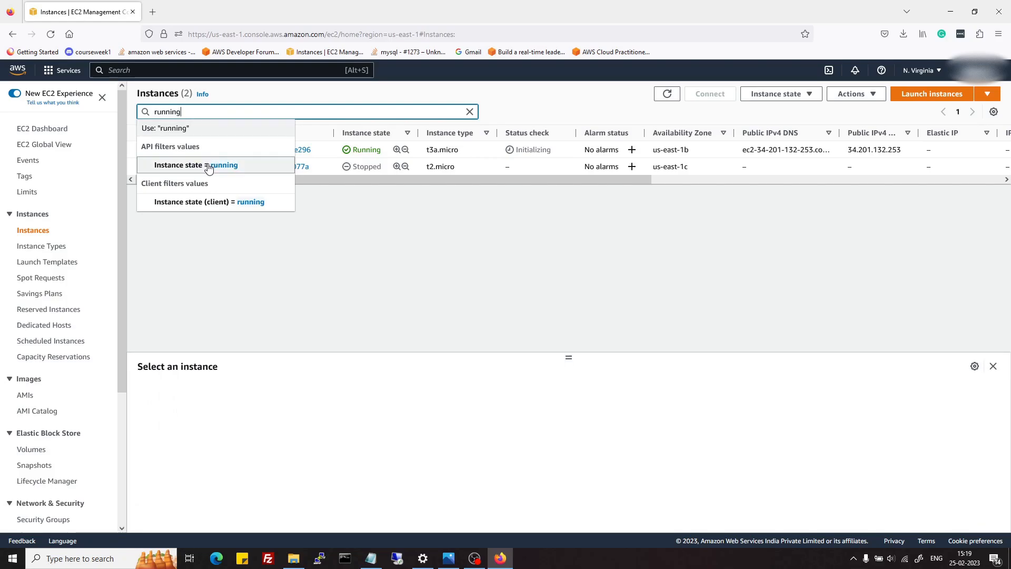
left_click(196, 165)
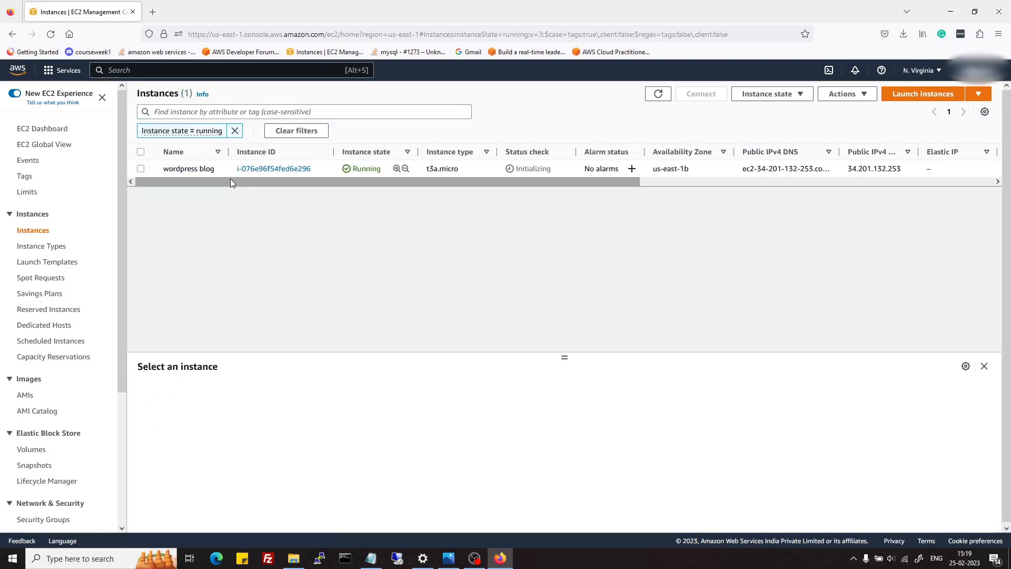
Open the wordpress blog instance details and select its public IPv4 34.201.132.253.
double_click(188, 168)
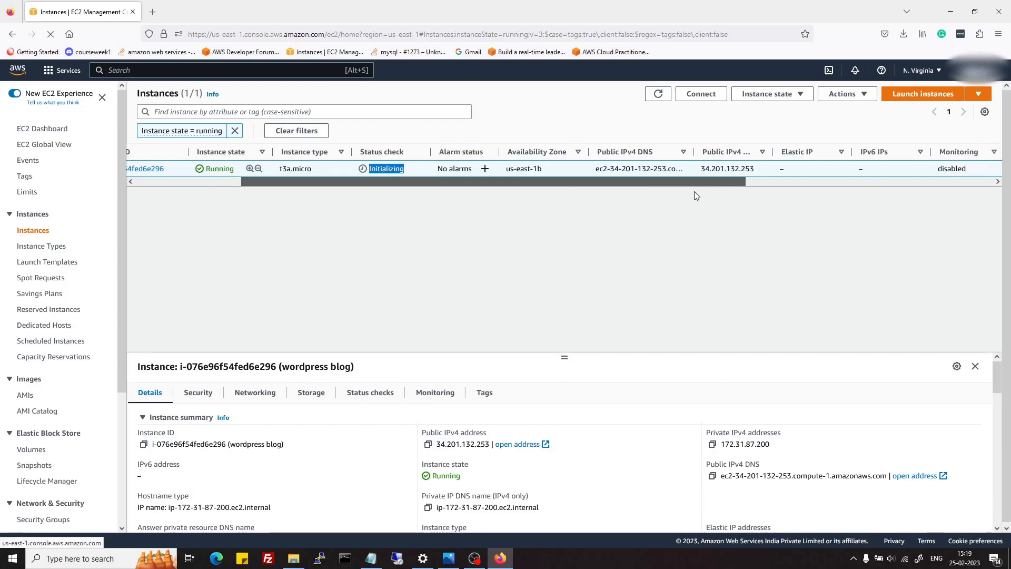
left_click(697, 169)
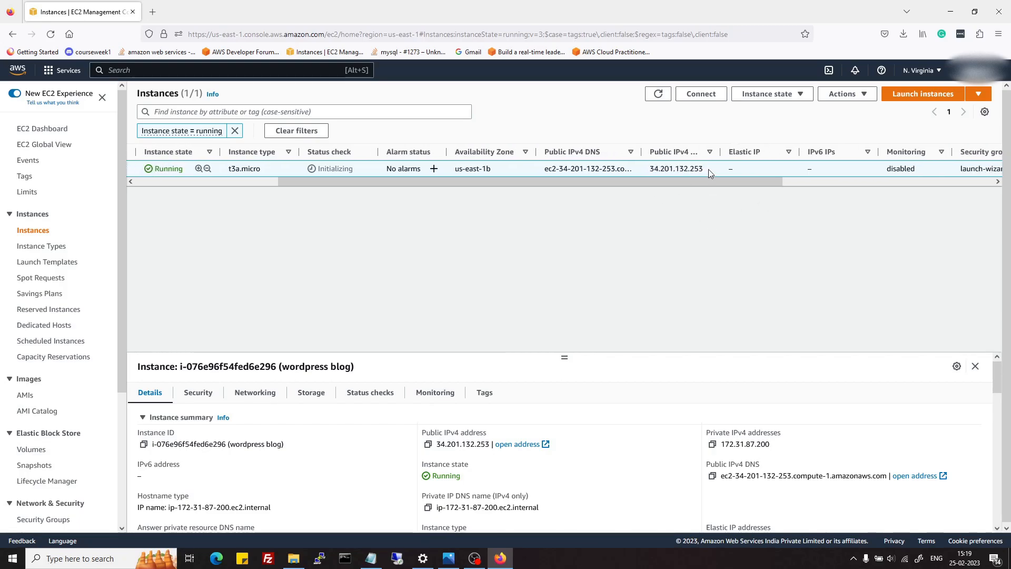
double_click(675, 169)
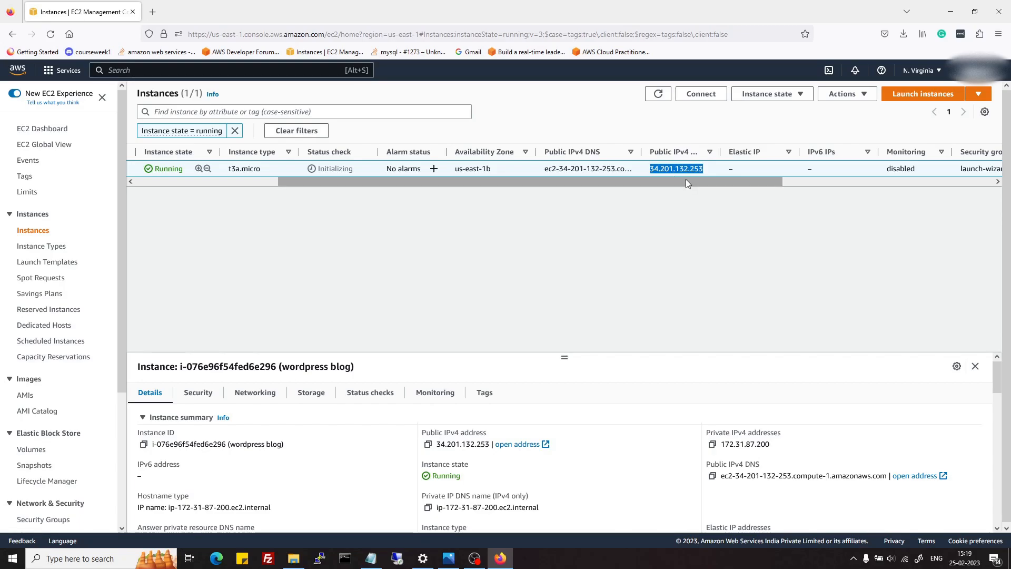
mouse_move(707, 263)
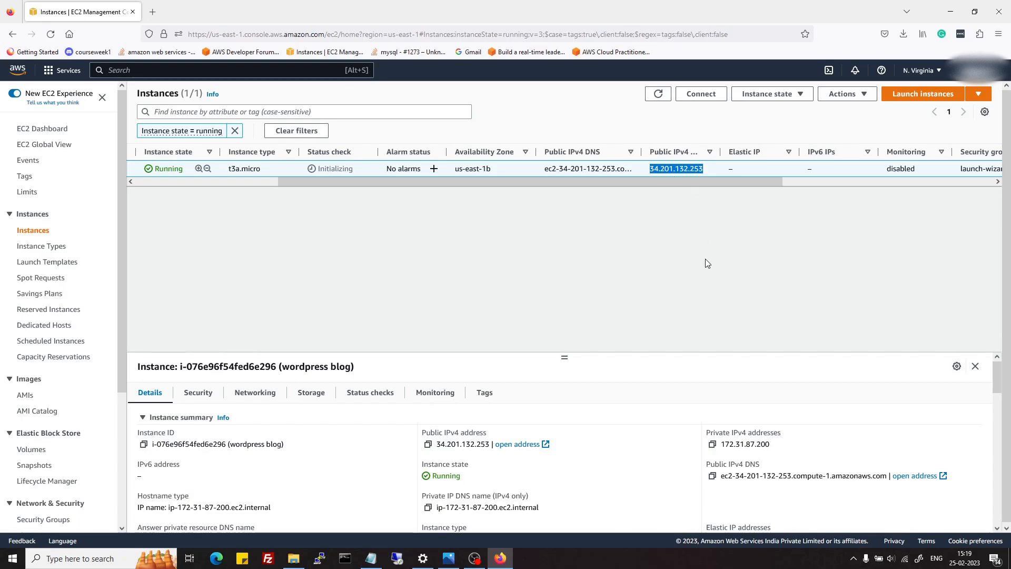
mouse_move(799, 261)
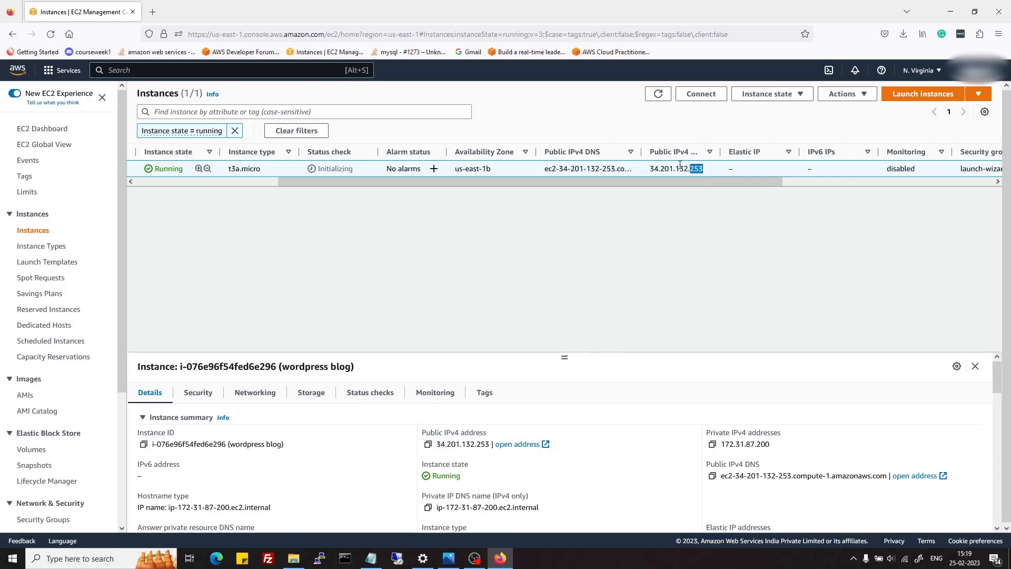
double_click(675, 169)
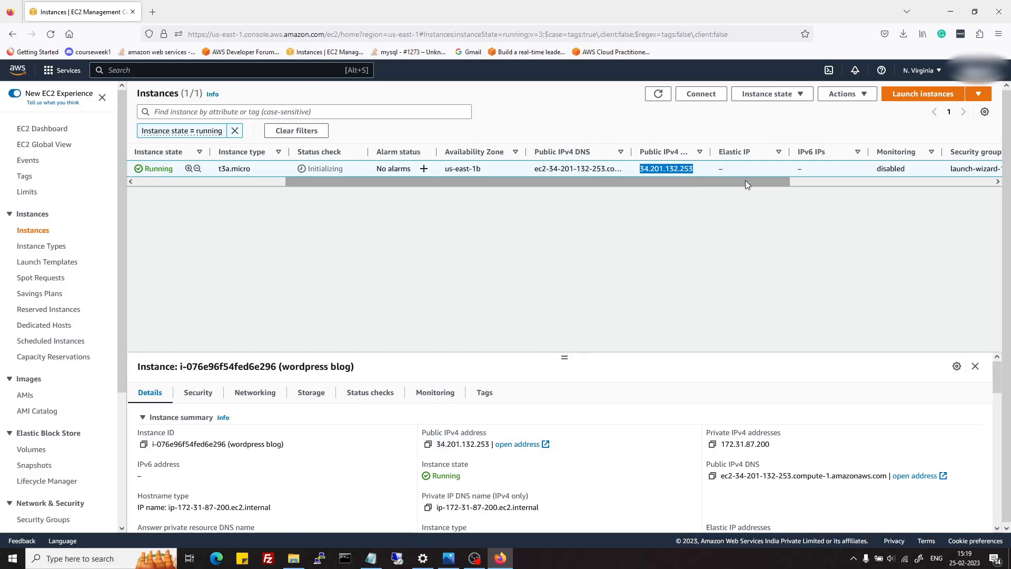
mouse_move(790, 250)
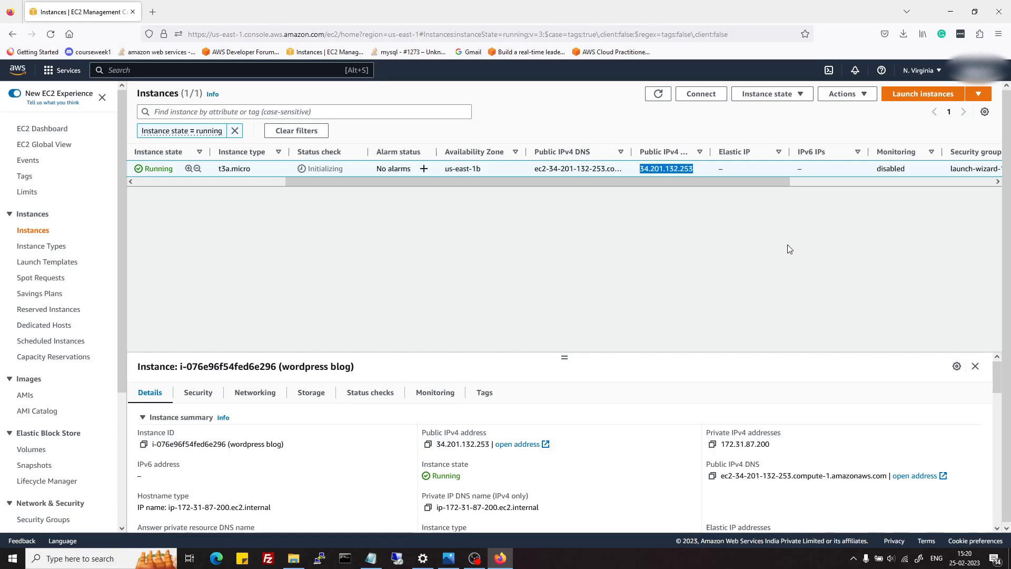
mouse_move(767, 181)
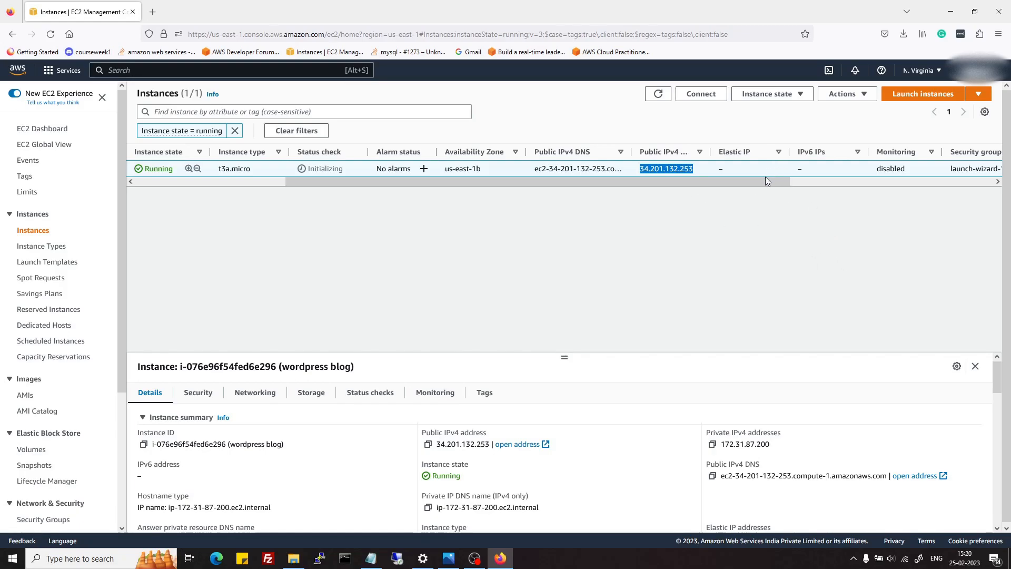
left_click(141, 168)
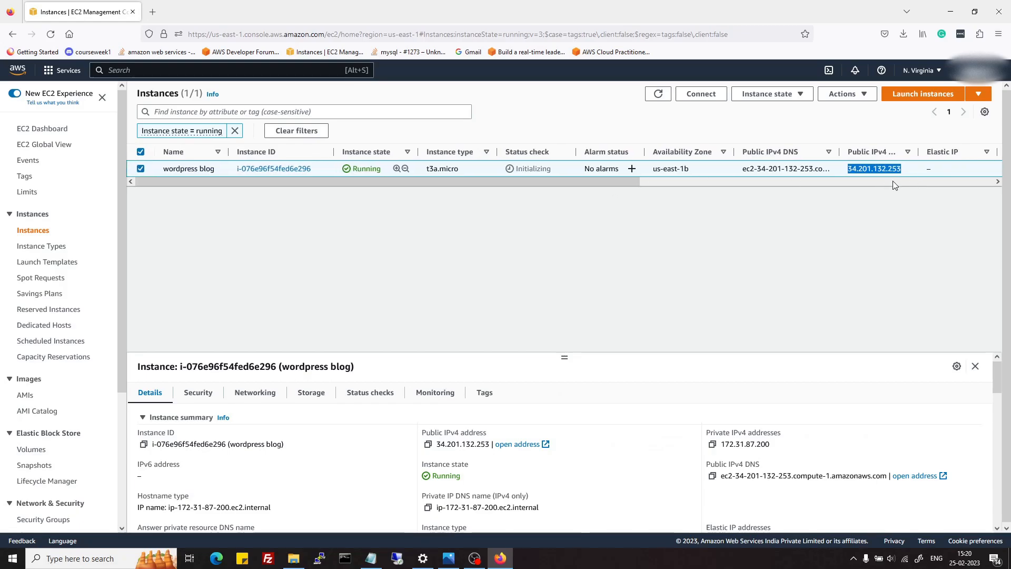
mouse_move(335, 151)
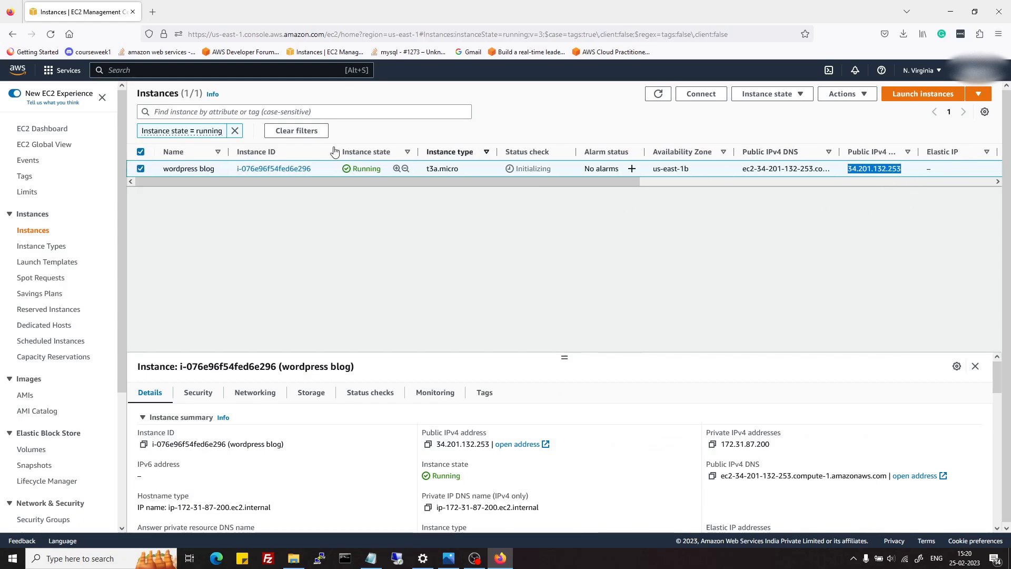
mouse_move(908, 189)
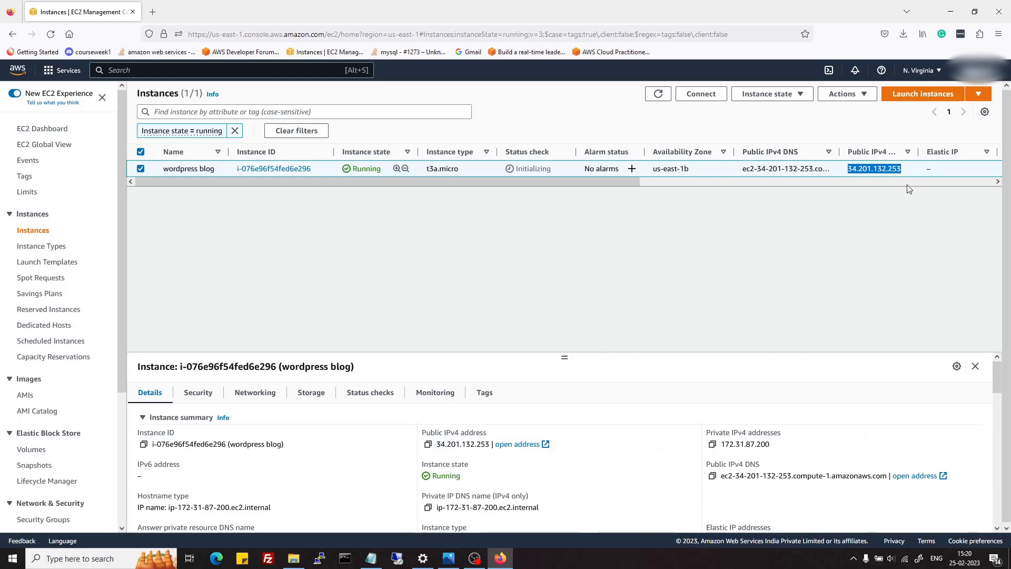
mouse_move(744, 245)
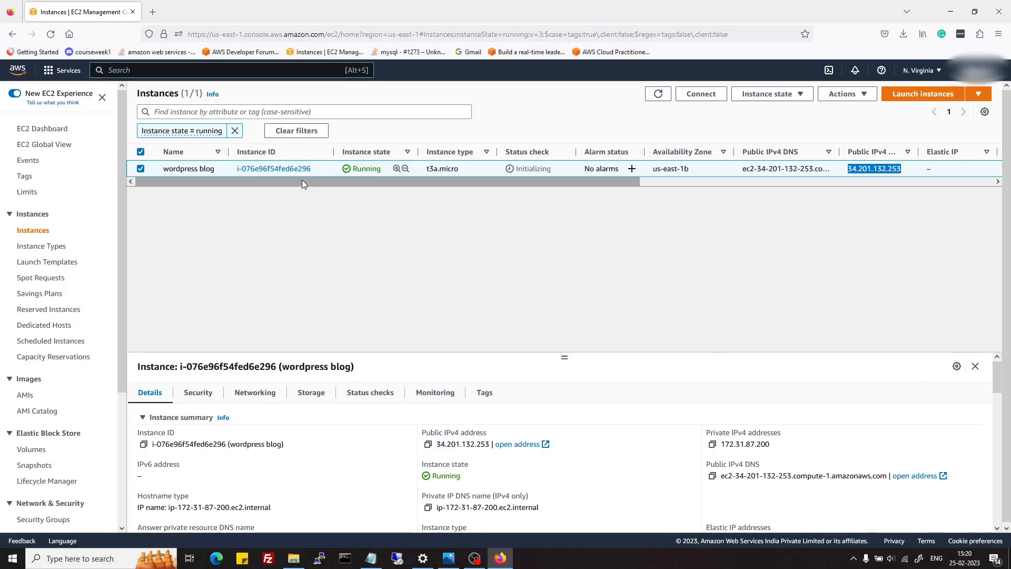
mouse_move(797, 259)
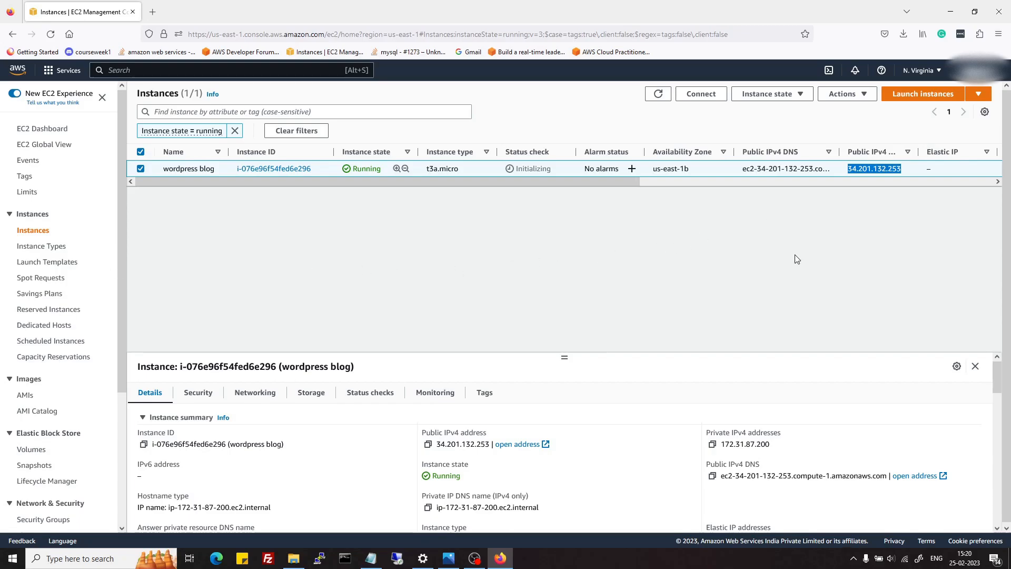
mouse_move(50, 415)
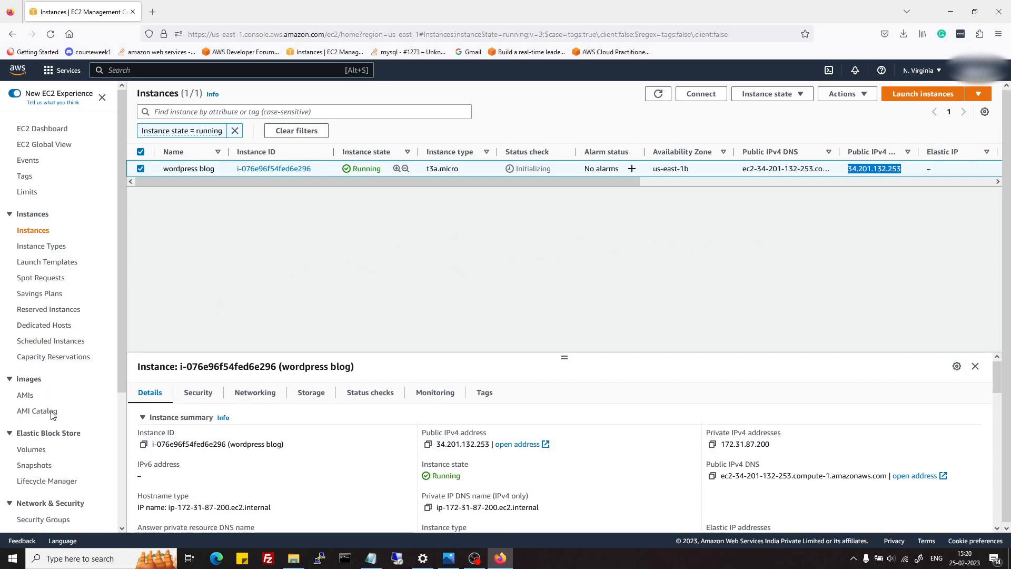
mouse_move(49, 128)
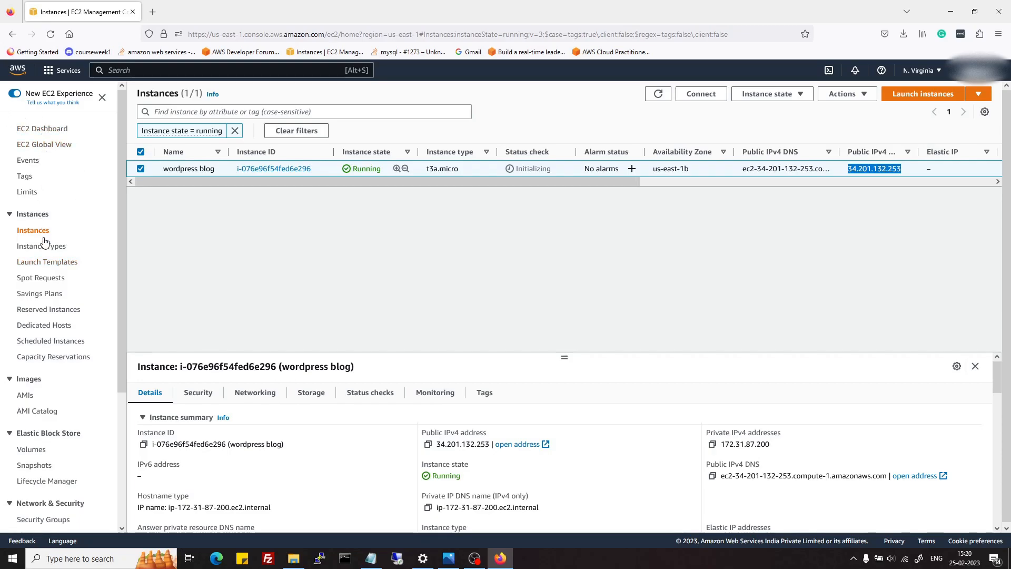
scroll("down", 3)
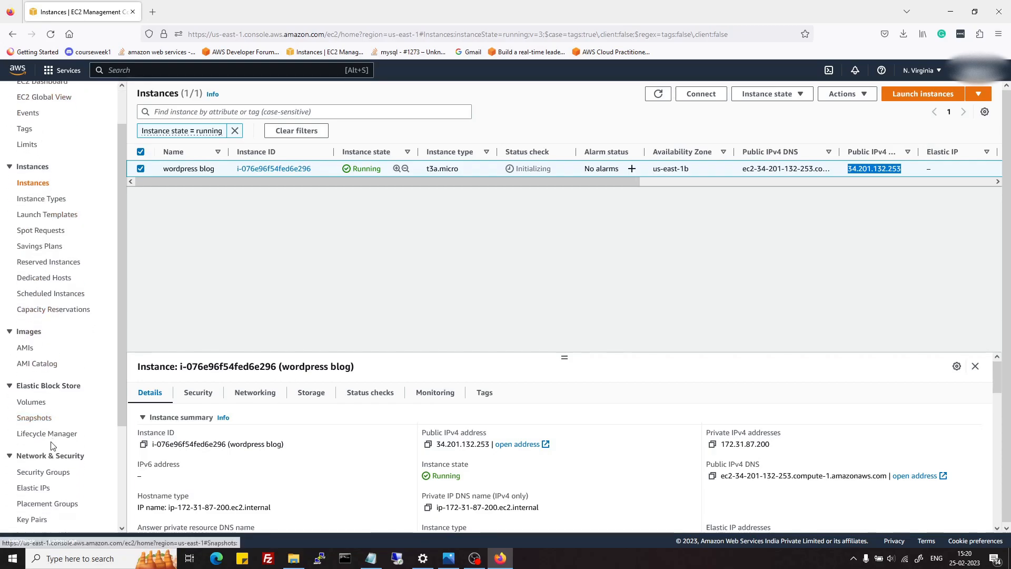
scroll("down", 3)
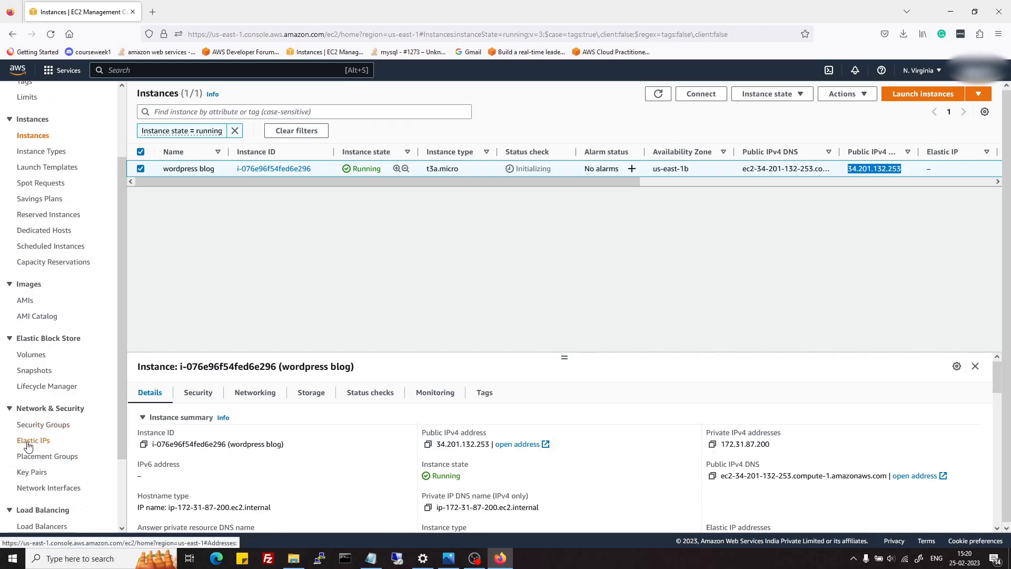
Allocate Elastic IP 52.55.152.151 from Amazon's pool of IPv4 addresses.
left_click(33, 440)
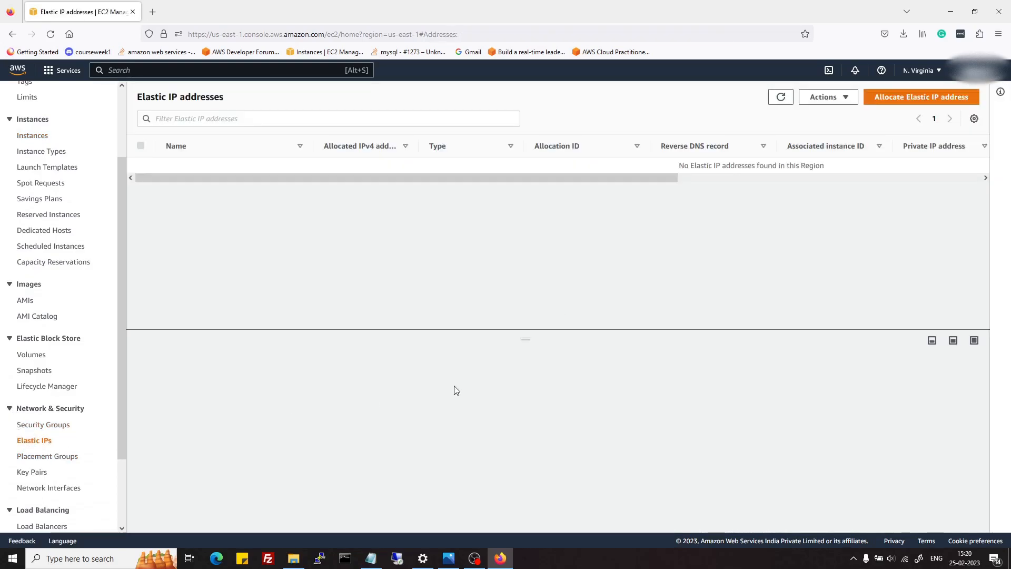
mouse_move(894, 120)
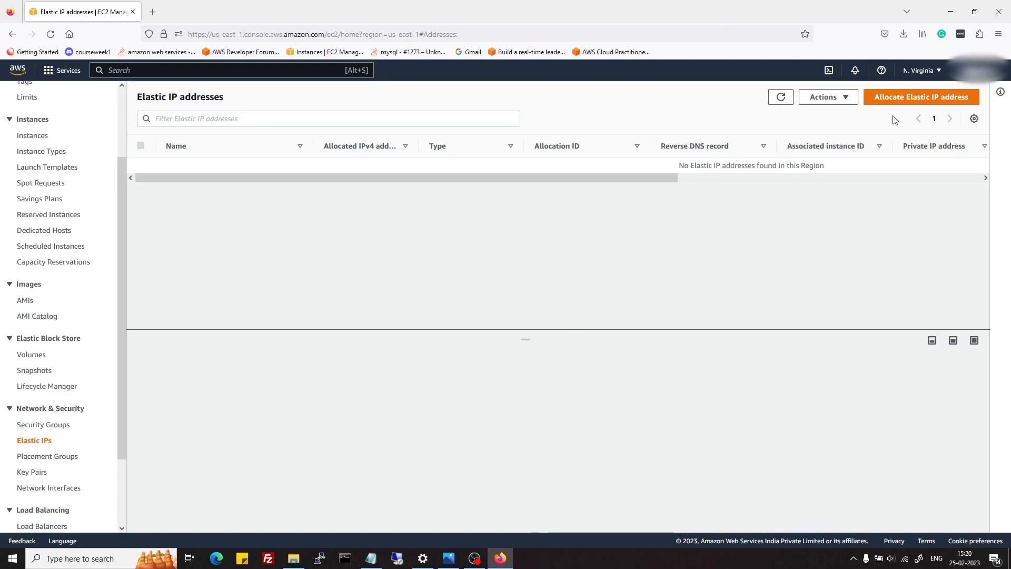
left_click(920, 97)
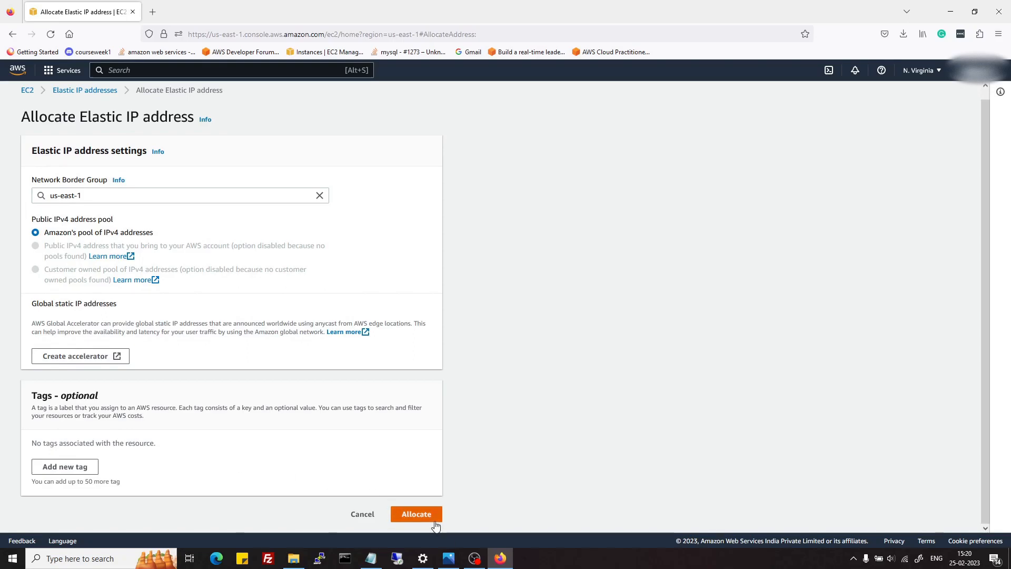
left_click(416, 514)
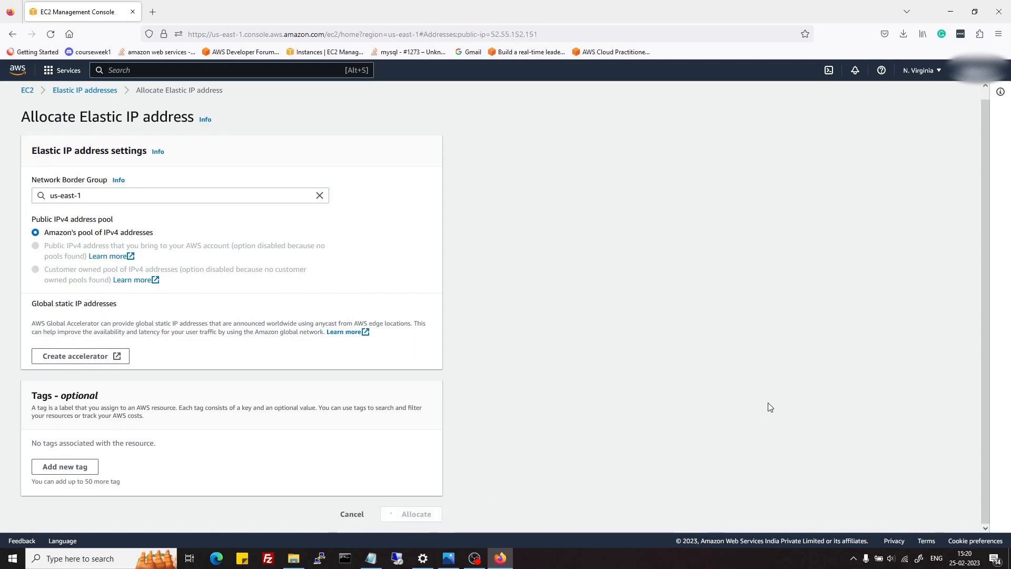
left_click(416, 514)
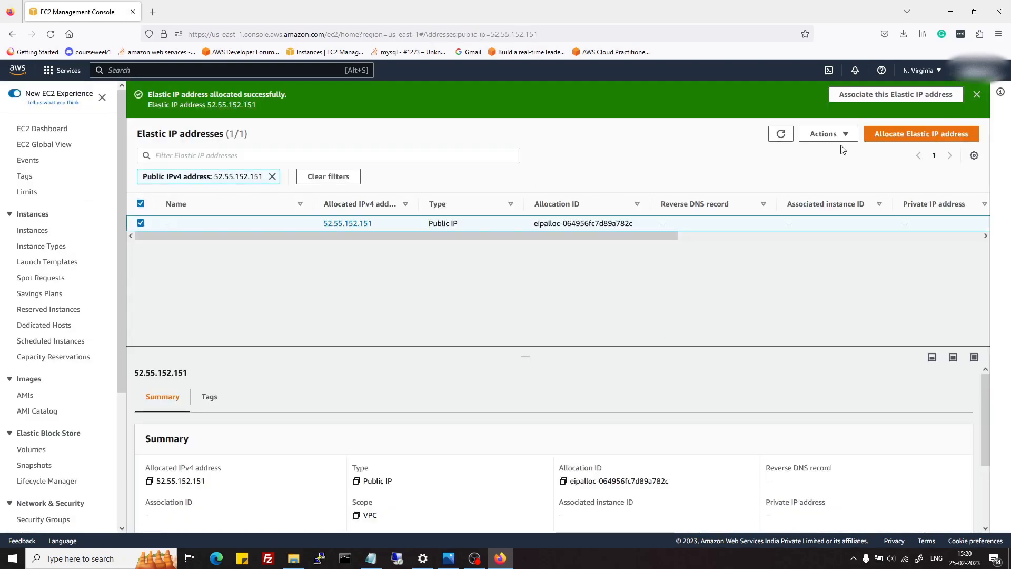
Associate 52.55.152.151 with instance i-076e96f54fed6e296 and view the address's Summary panel.
left_click(827, 134)
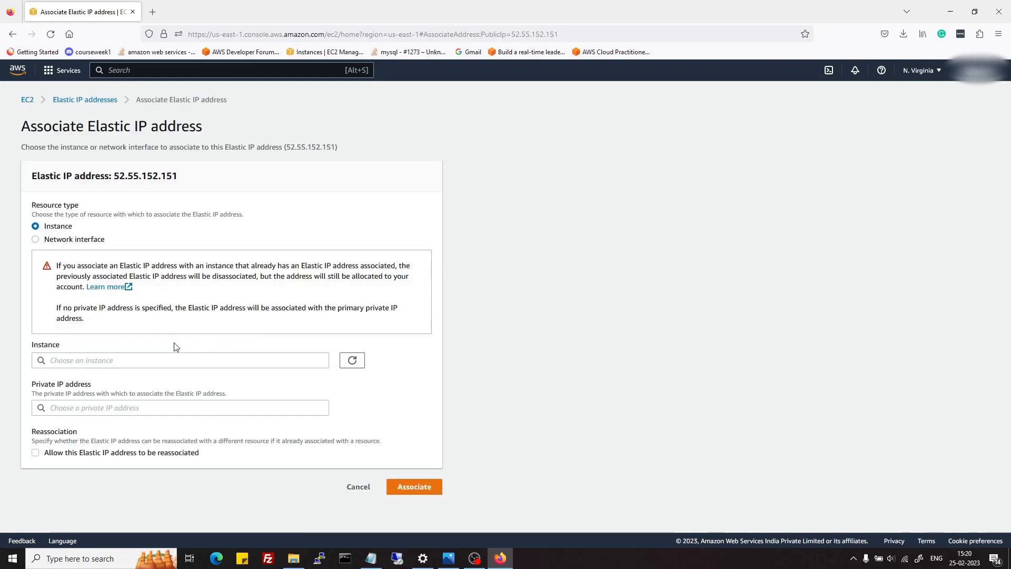
left_click(180, 360)
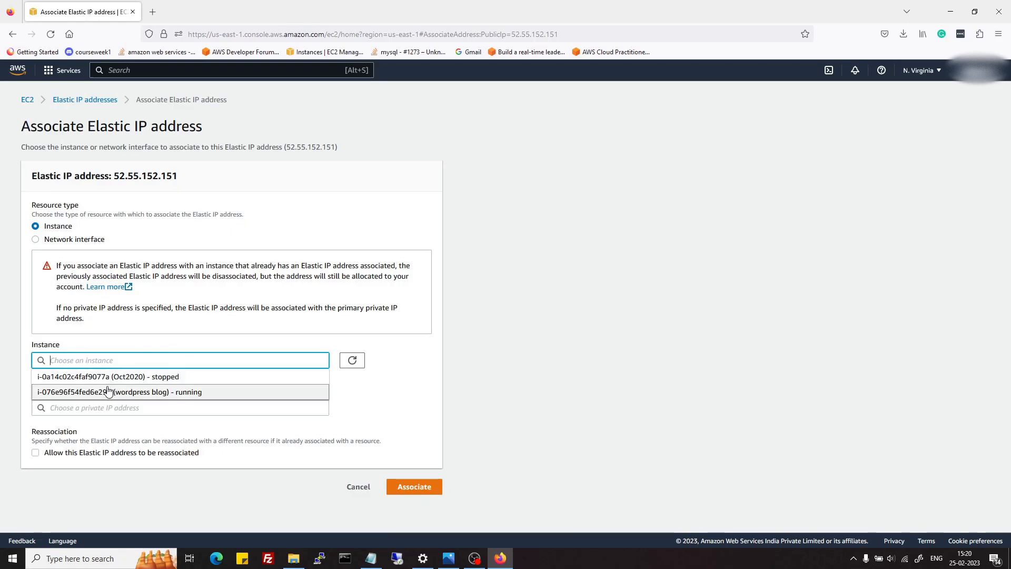
mouse_move(115, 394)
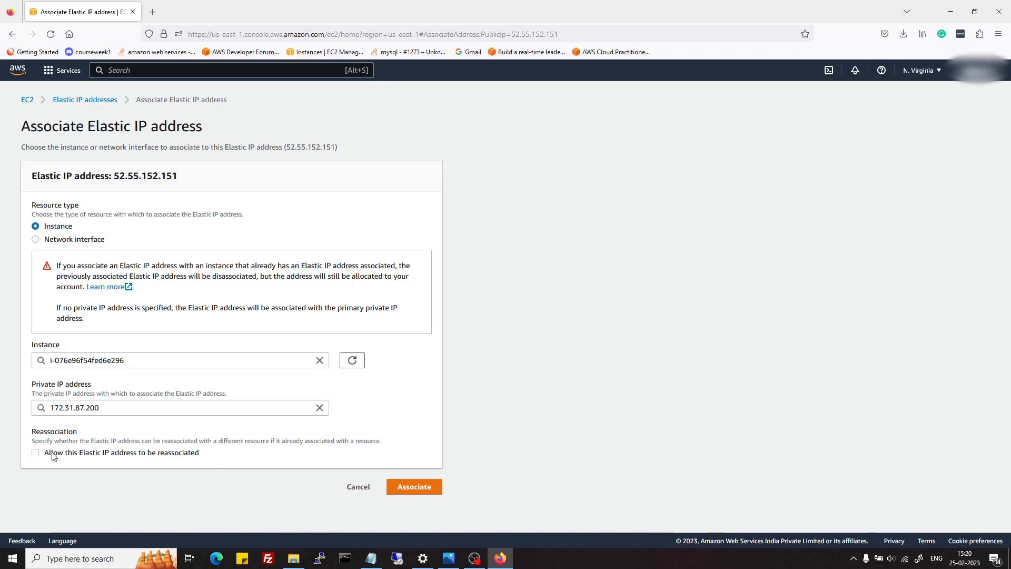
mouse_move(414, 486)
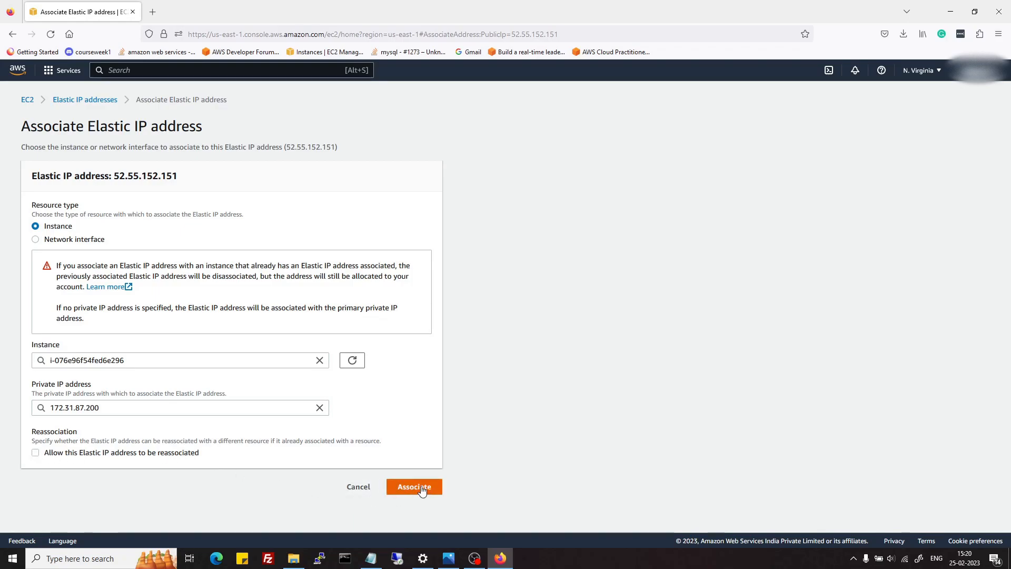
left_click(413, 486)
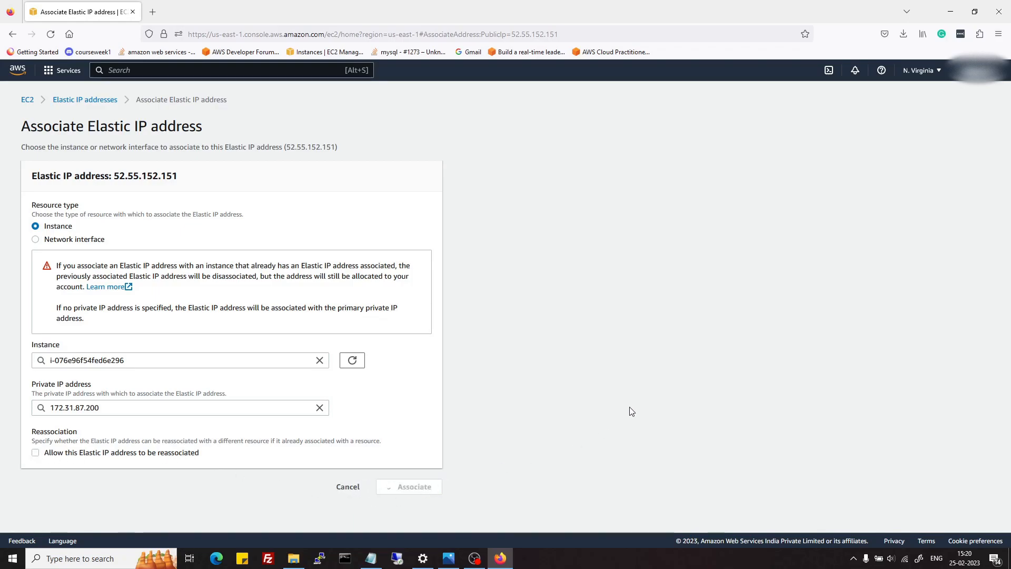
left_click(408, 486)
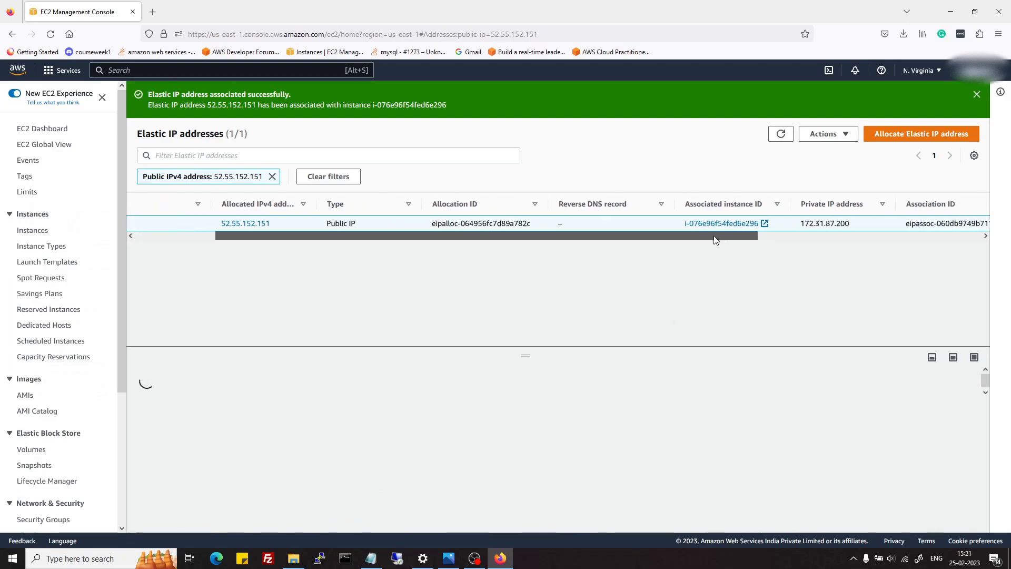
left_click(244, 224)
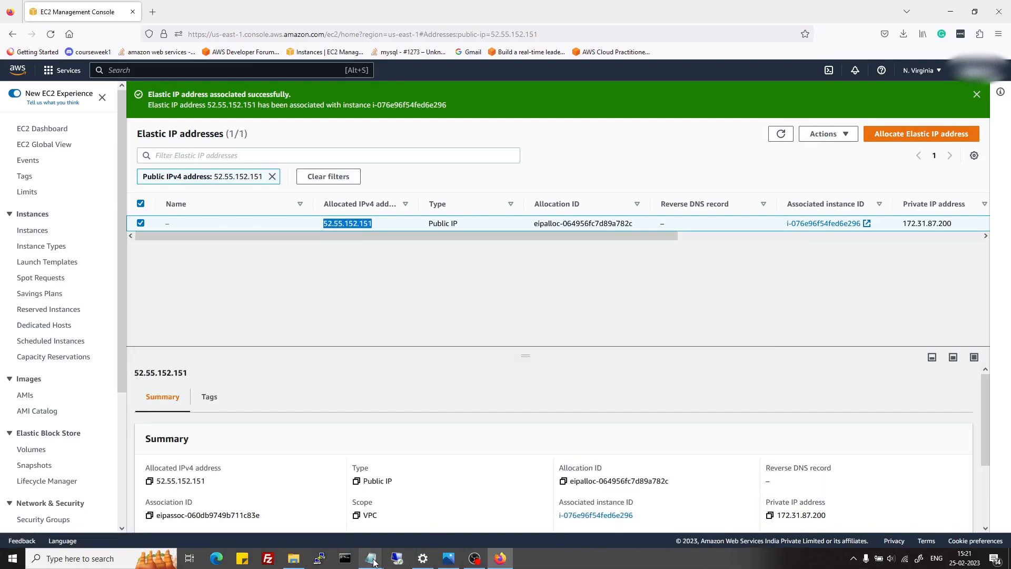
left_click(370, 557)
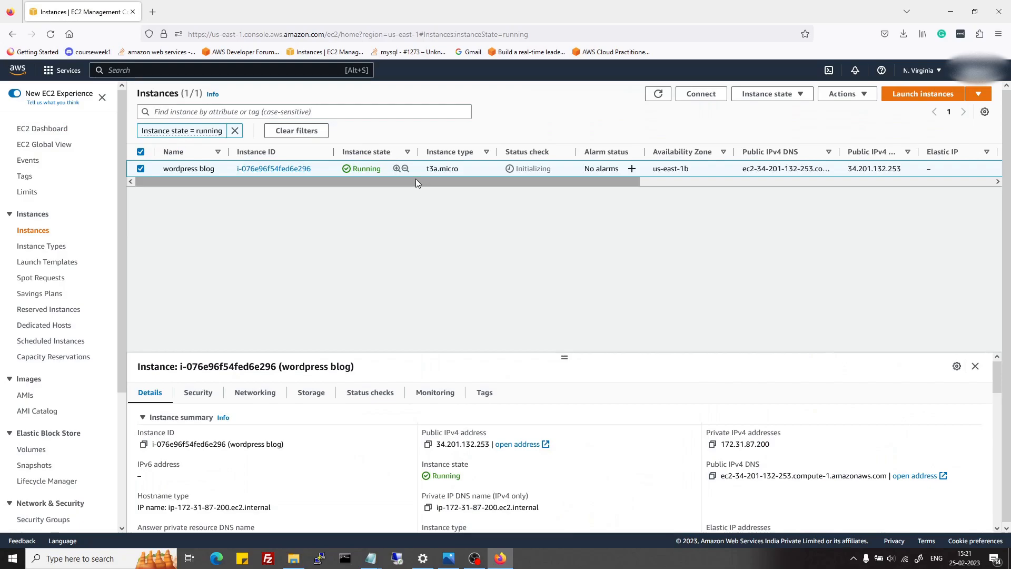
Refresh Instances and confirm wordpress blog shows 52.55.152.151 as public IPv4 and Elastic IP.
scroll("right", 3)
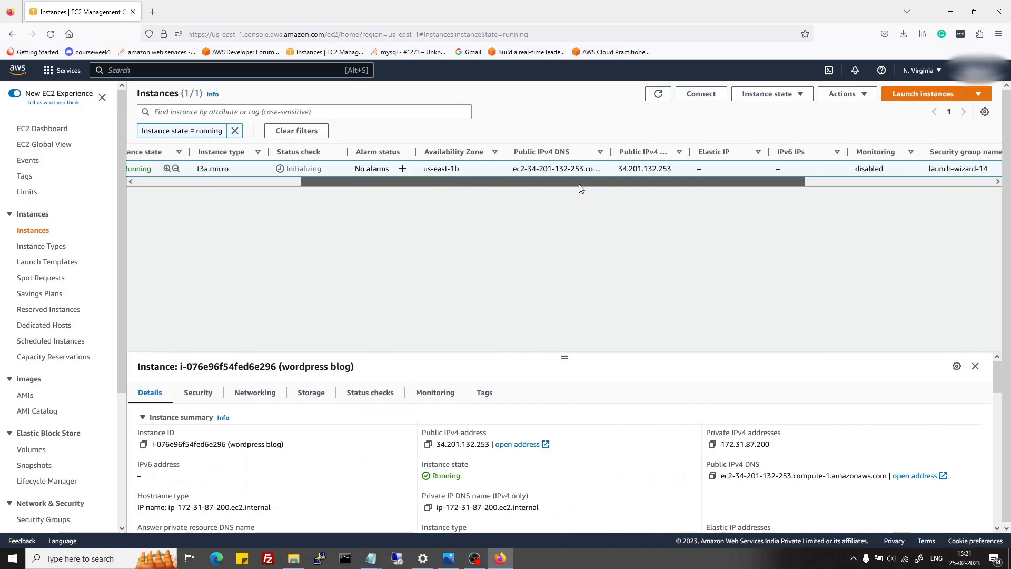
left_click(658, 94)
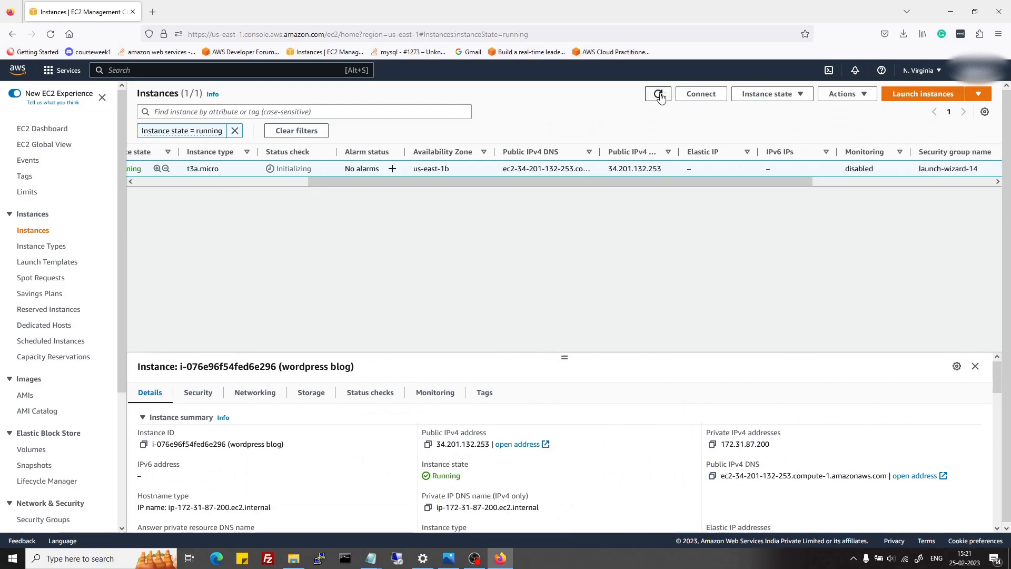
left_click(657, 94)
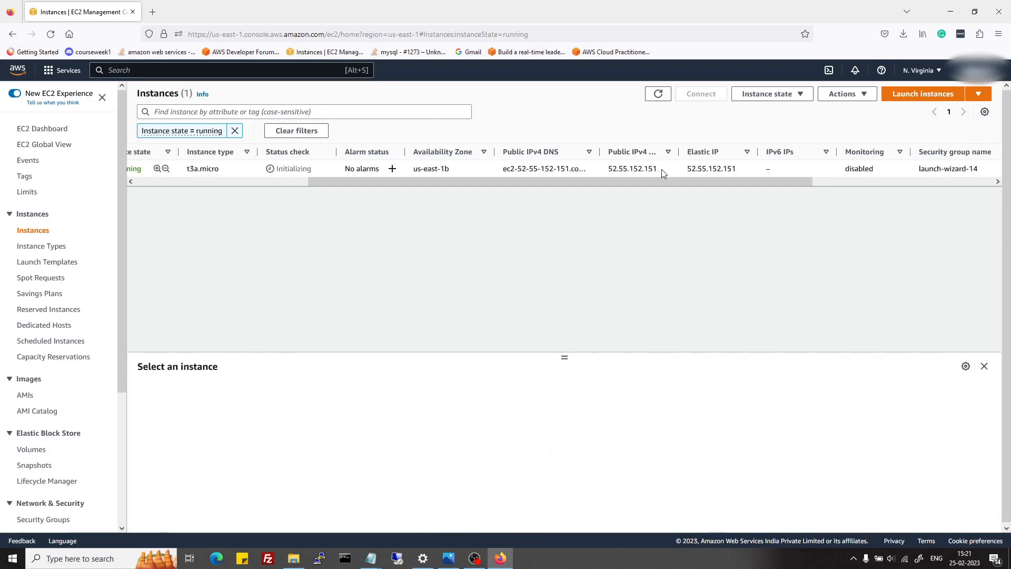
left_click(632, 168)
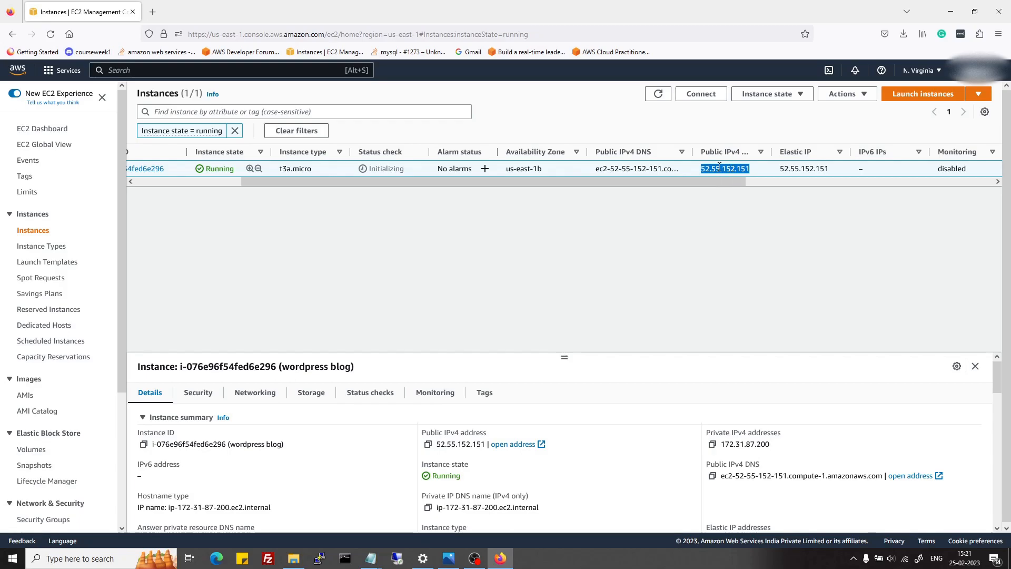
scroll("right", 3)
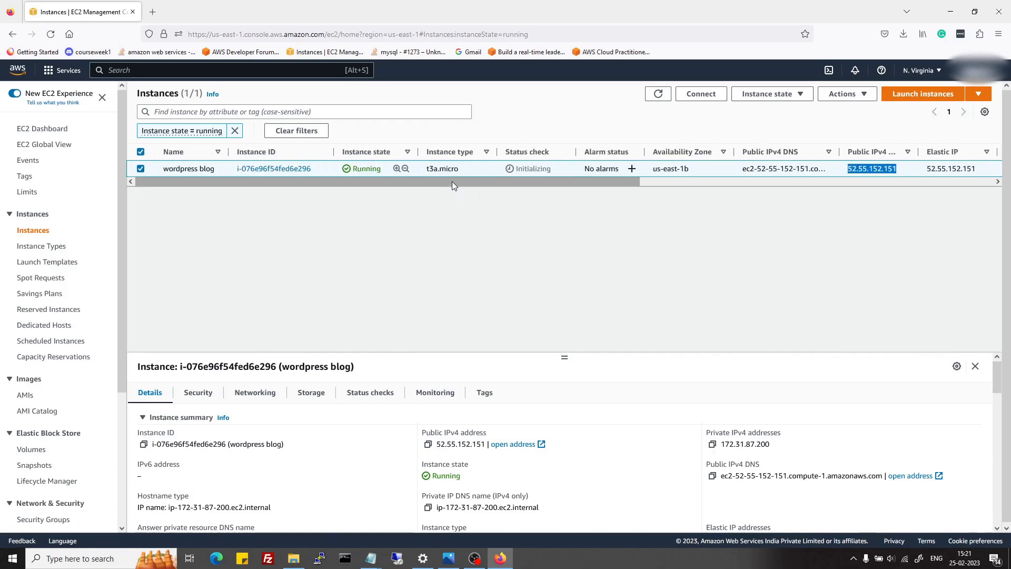
mouse_move(483, 213)
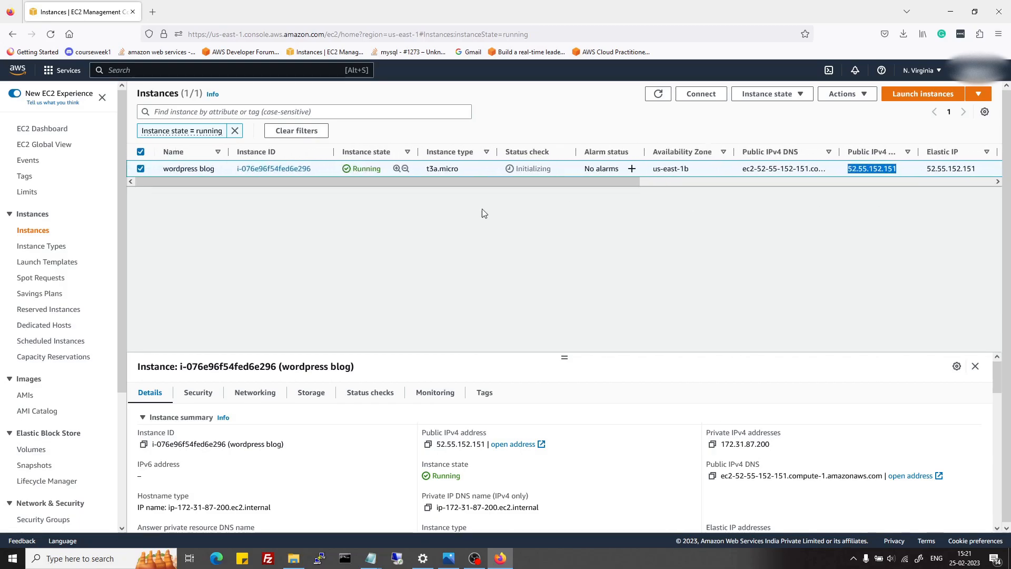
mouse_move(747, 226)
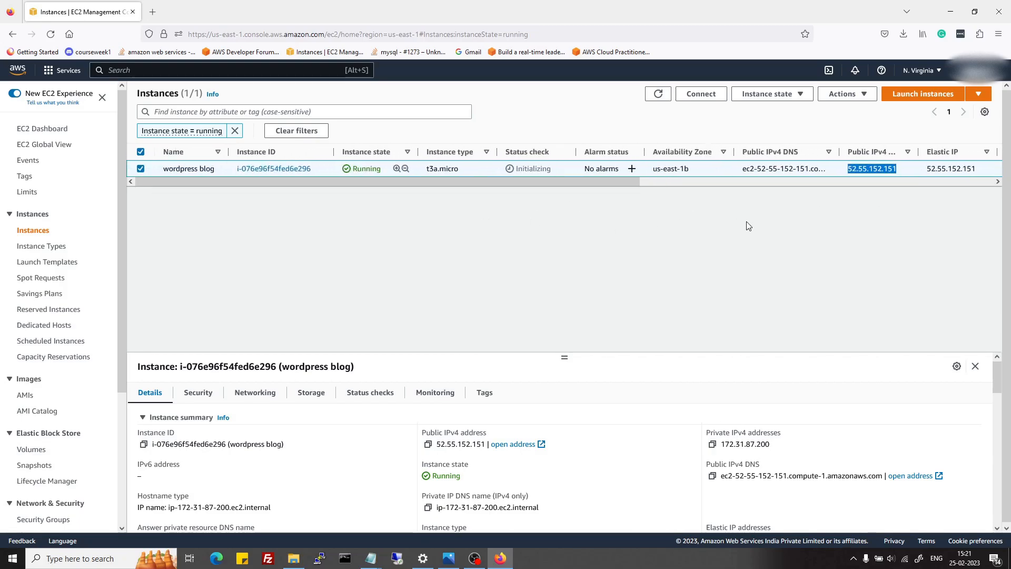
mouse_move(666, 224)
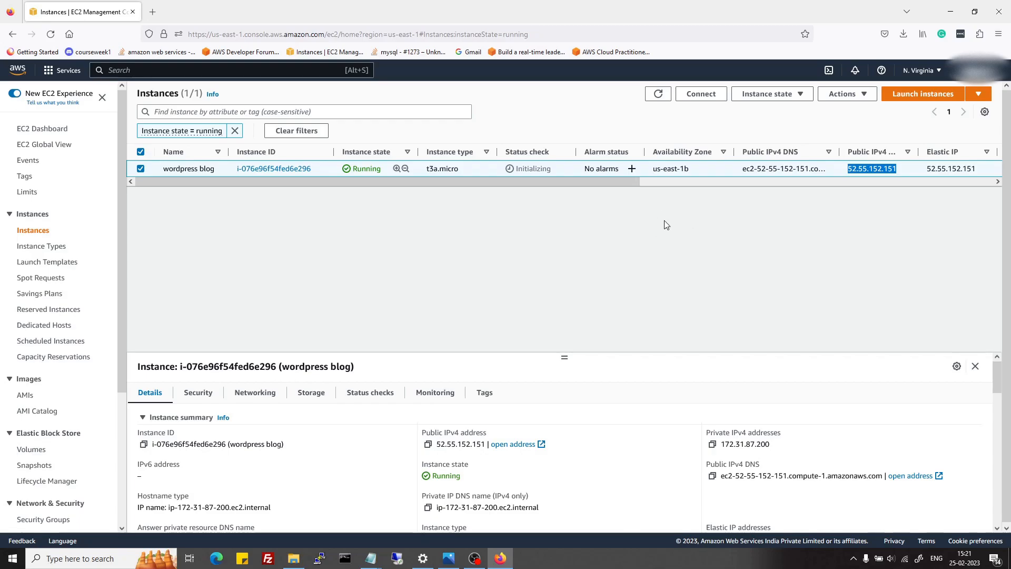
mouse_move(637, 205)
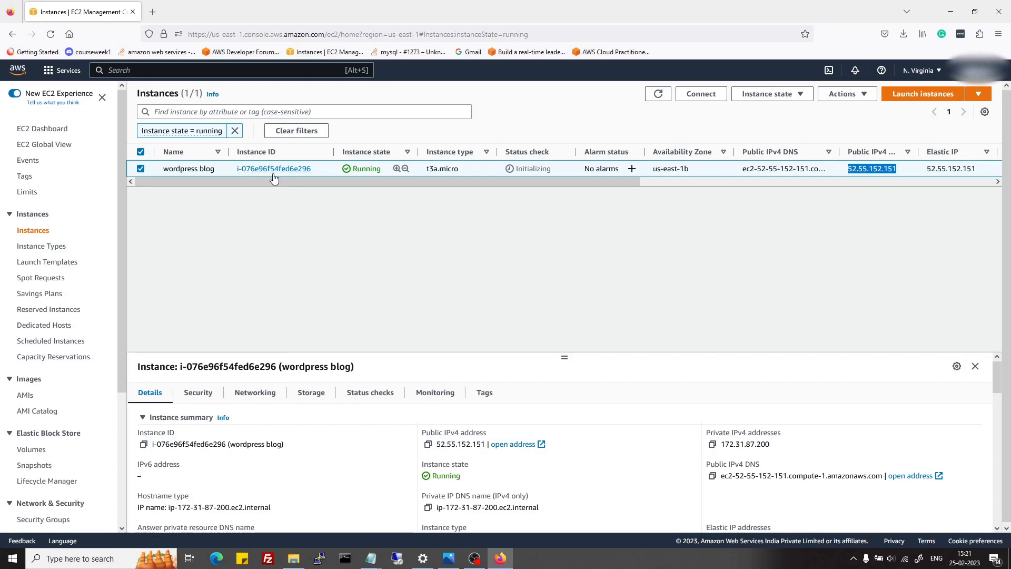
mouse_move(455, 183)
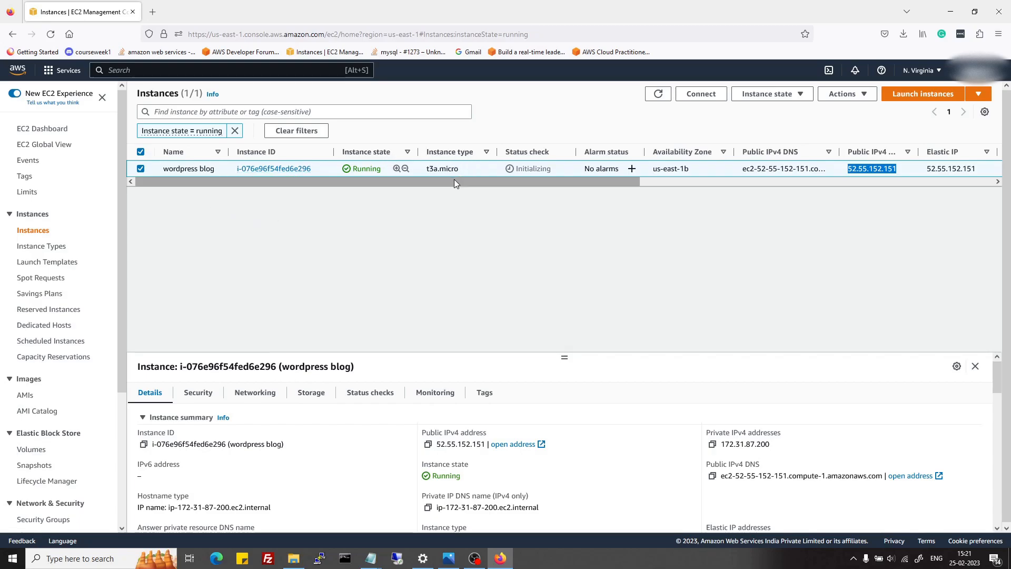
mouse_move(534, 173)
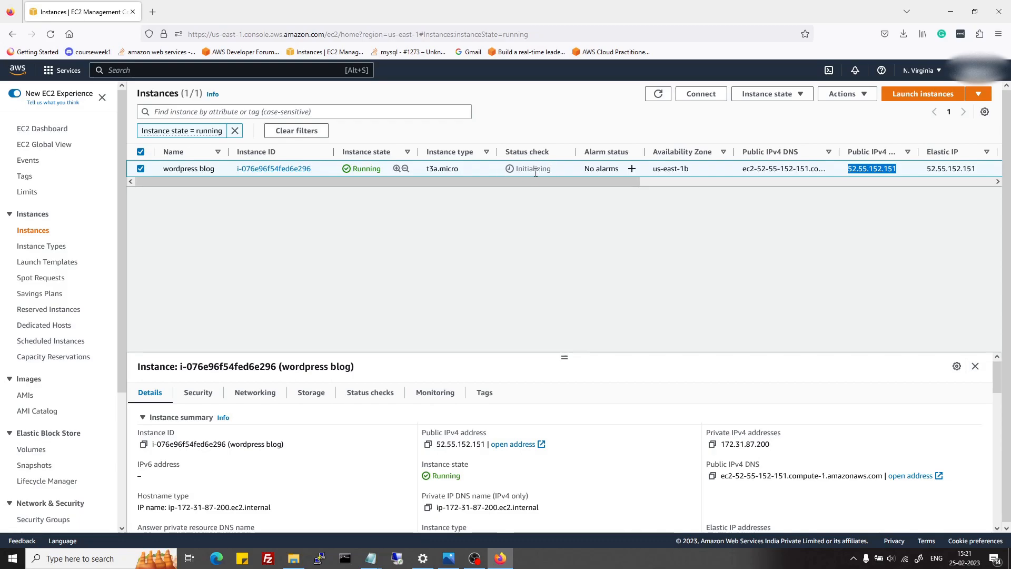
mouse_move(465, 260)
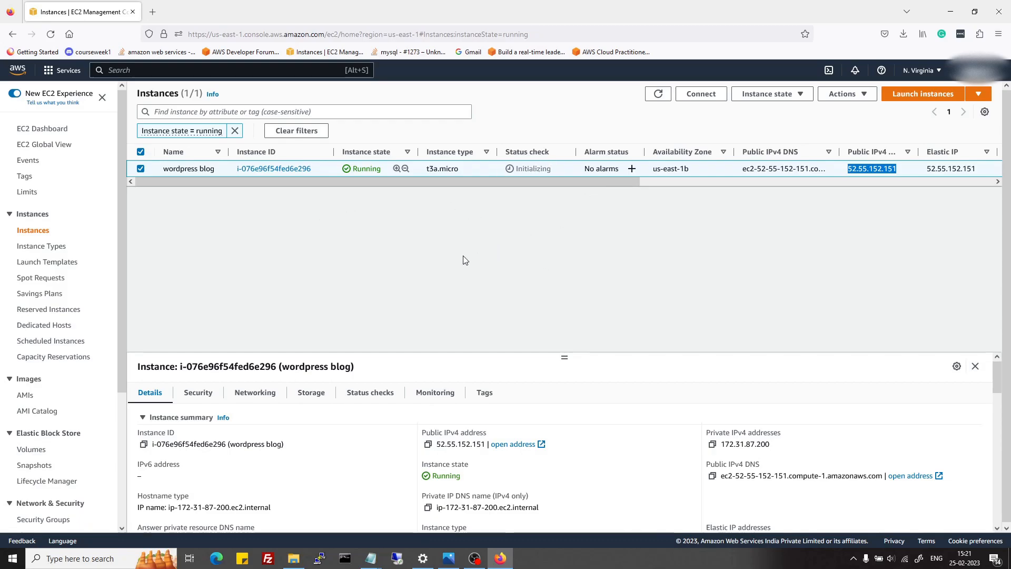
mouse_move(34, 465)
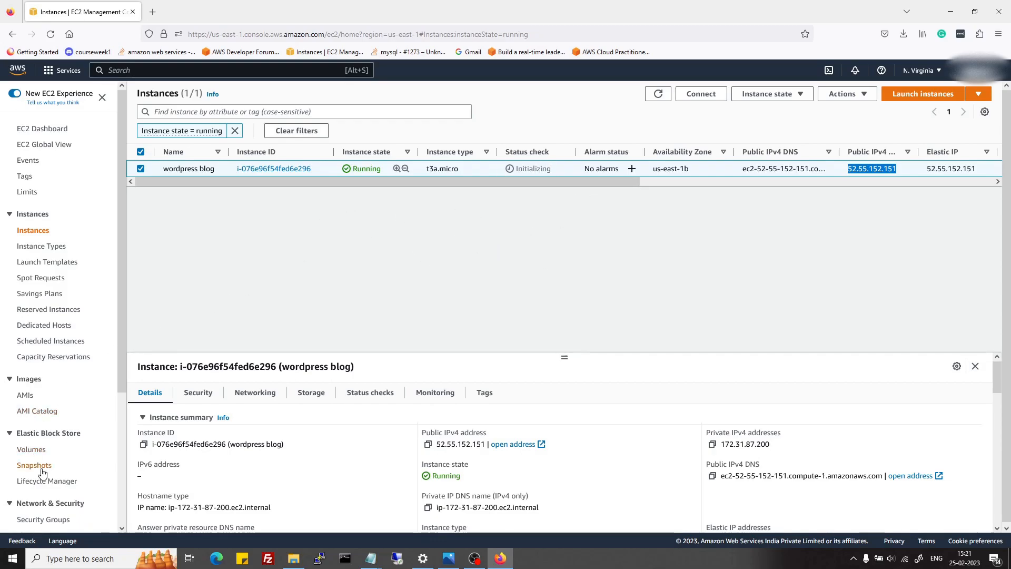
scroll("down", 3)
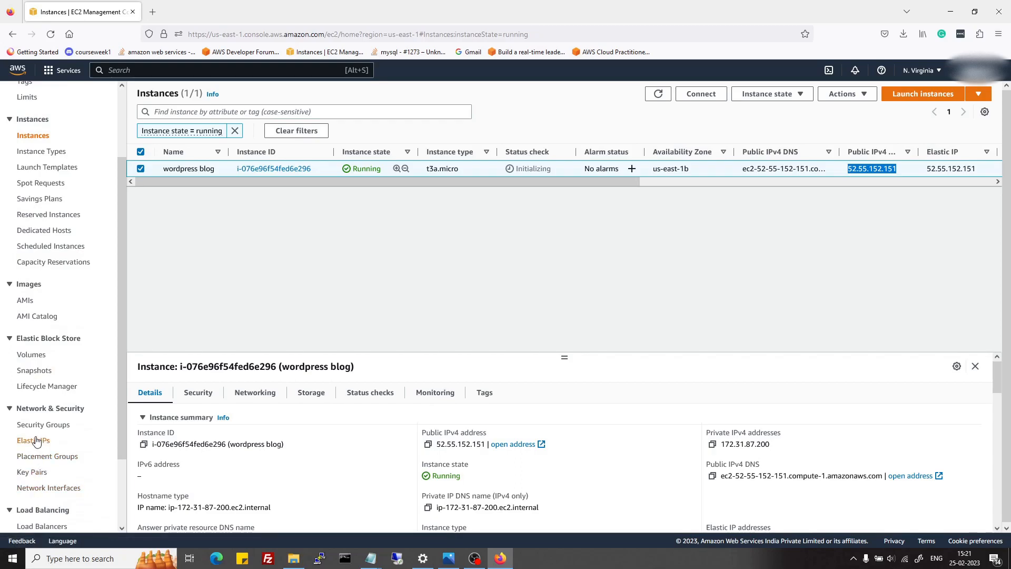
left_click(33, 439)
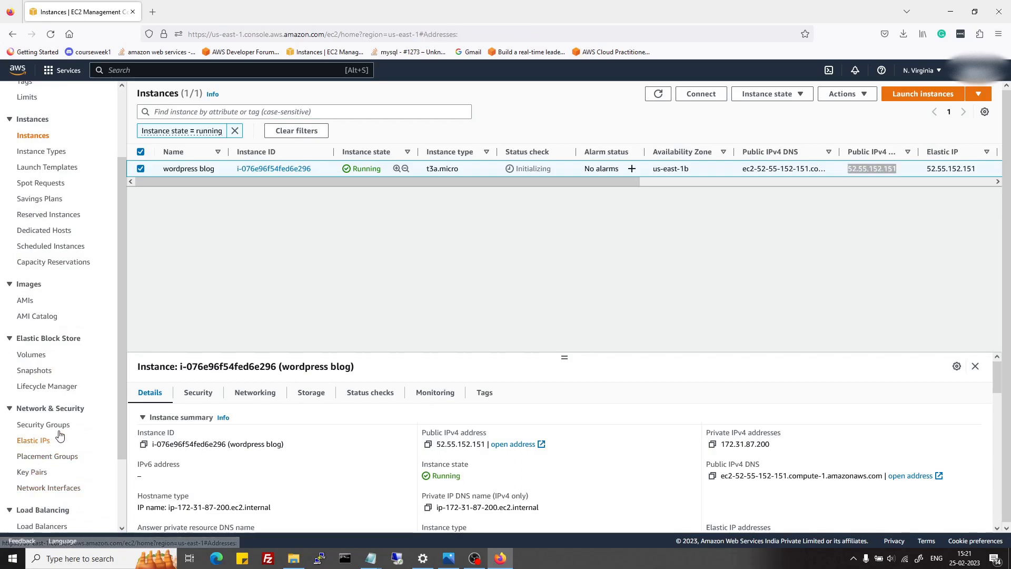
left_click(34, 440)
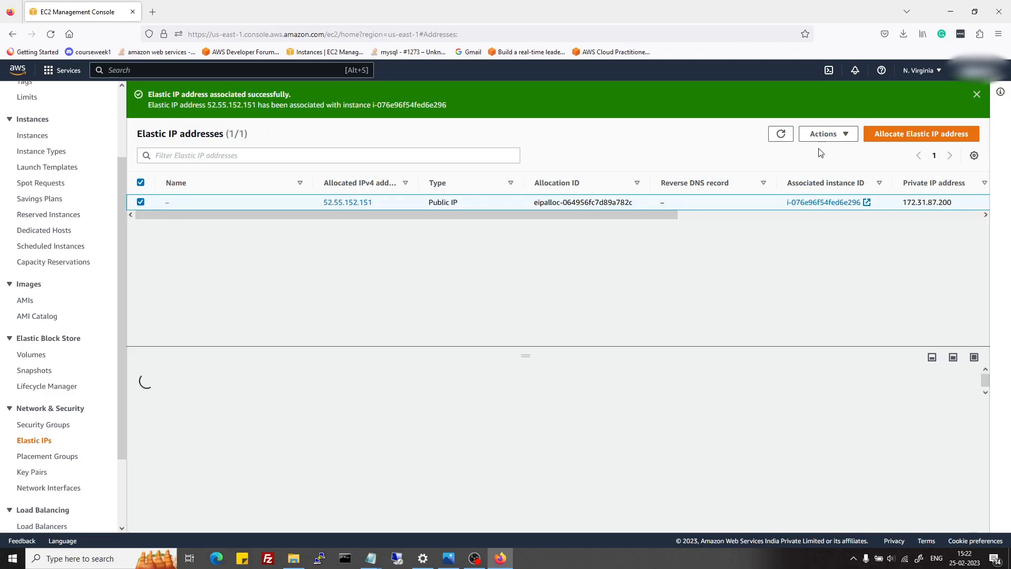
left_click(827, 133)
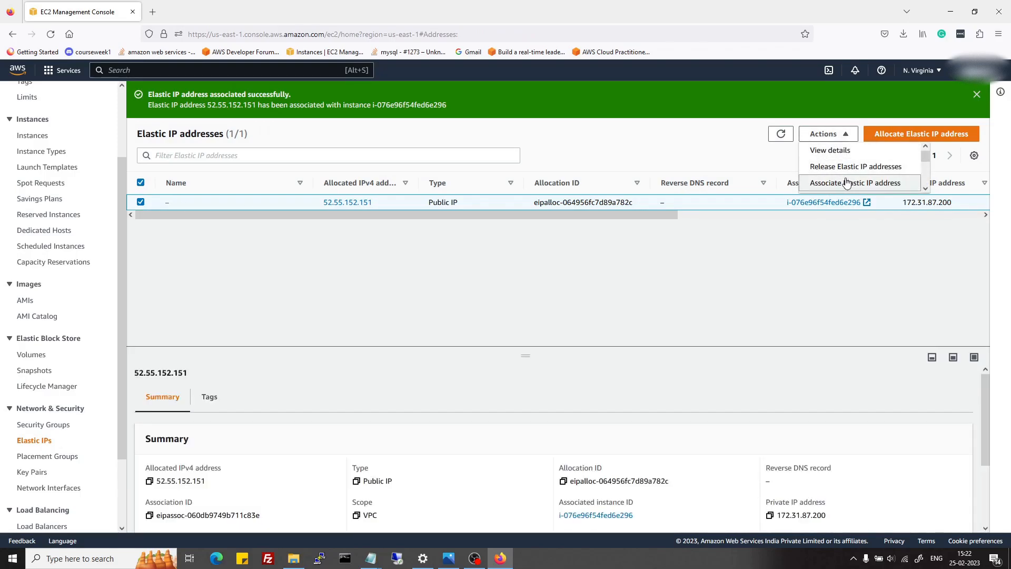
mouse_move(858, 166)
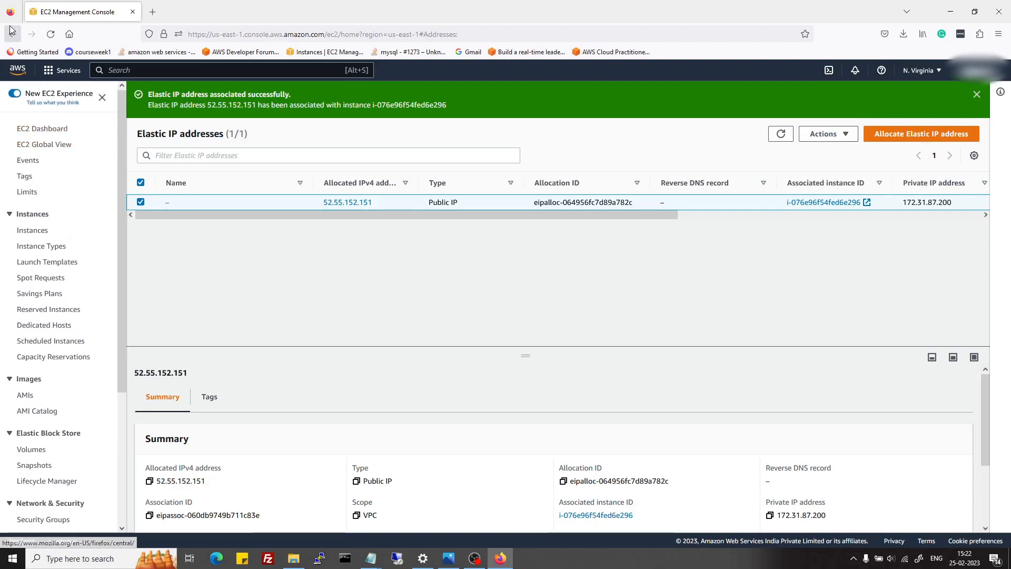
left_click(823, 202)
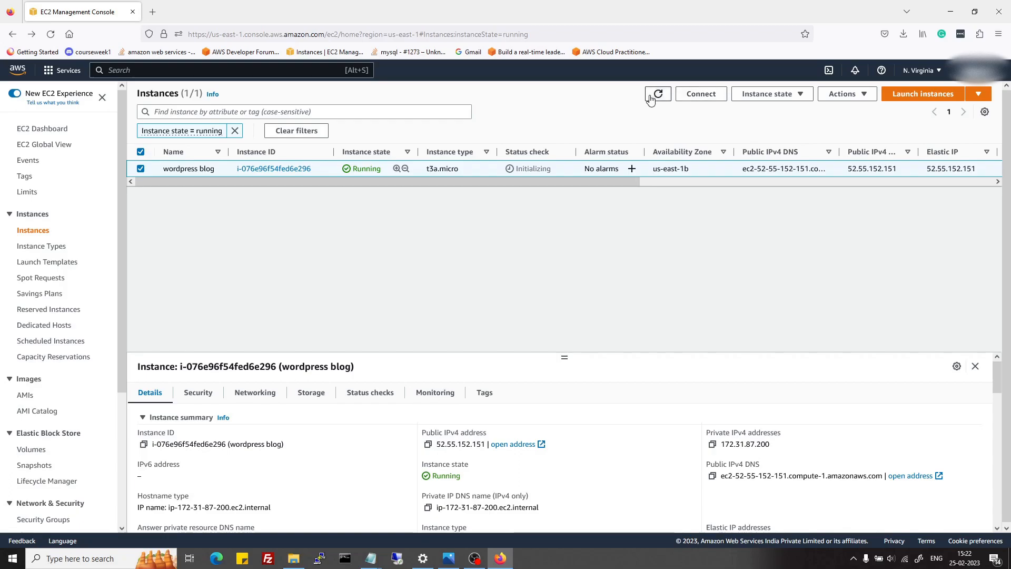
left_click(141, 168)
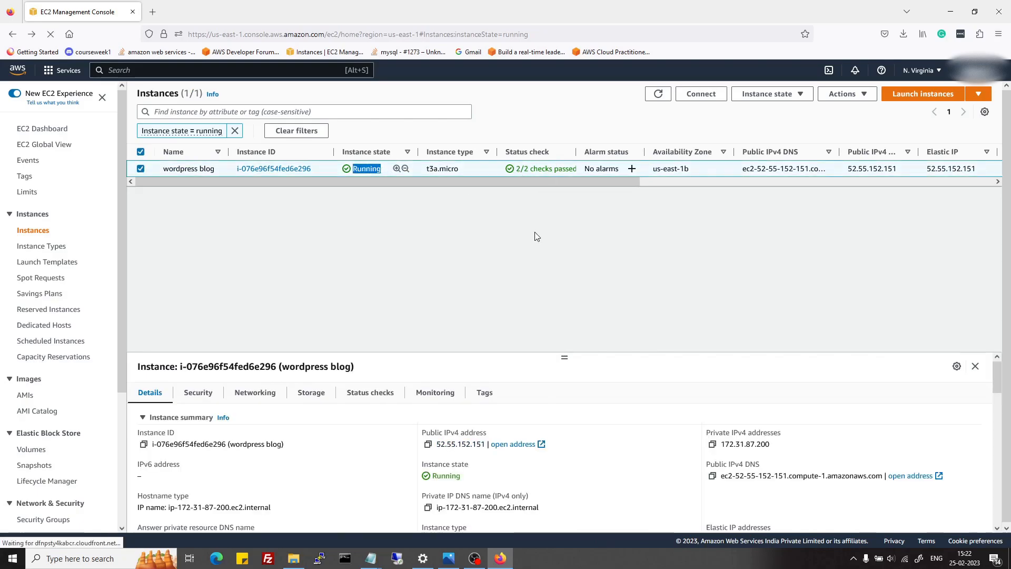
mouse_move(551, 419)
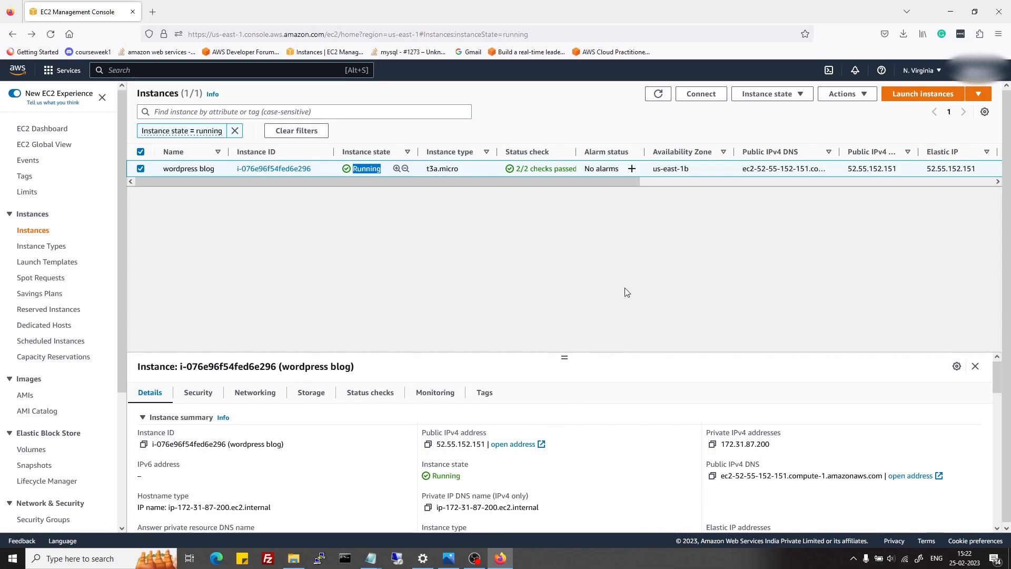
mouse_move(486, 213)
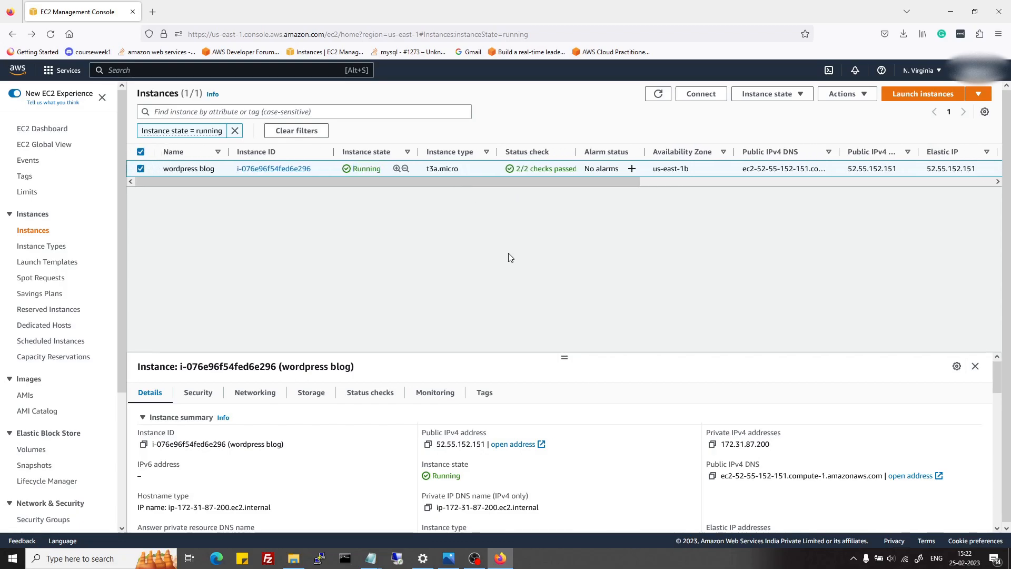
Open a Command Prompt window once wordpress blog shows 2/2 checks passed.
left_click(345, 559)
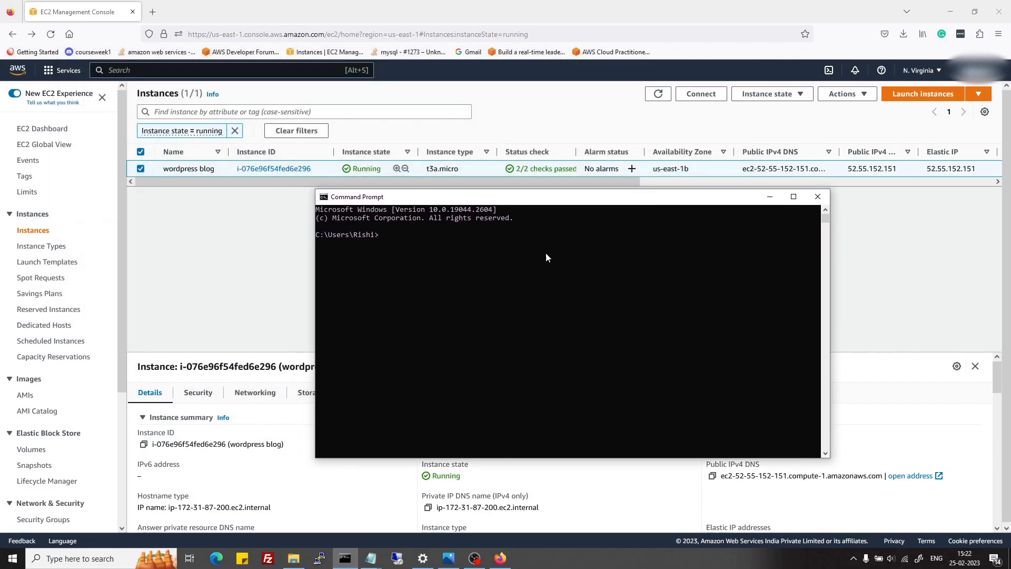
Start an ssh -i command with the copied path C:\Users\Rishi\Downloads\wordpress-blog.pem.
left_click(545, 251)
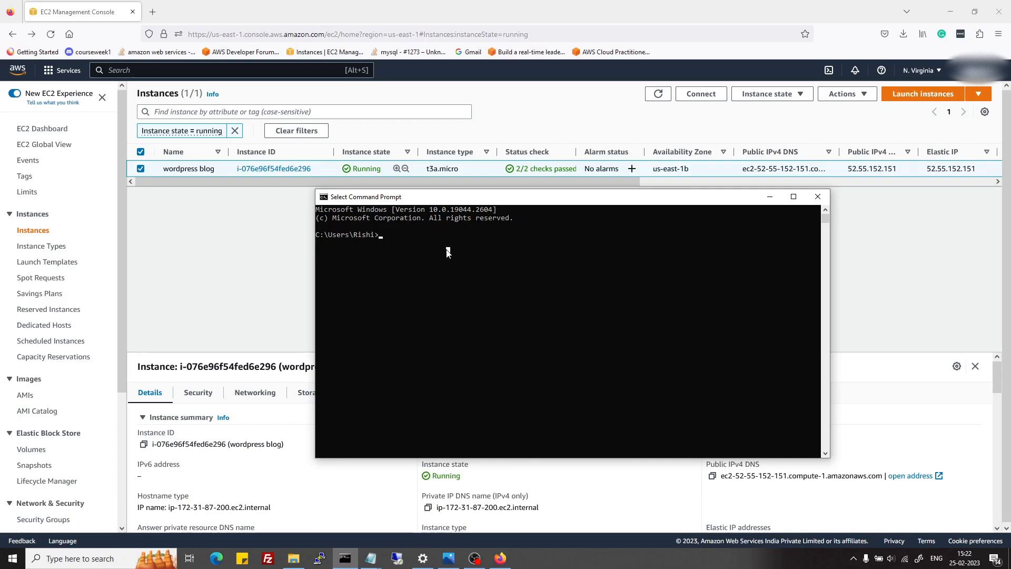
type("ssh -")
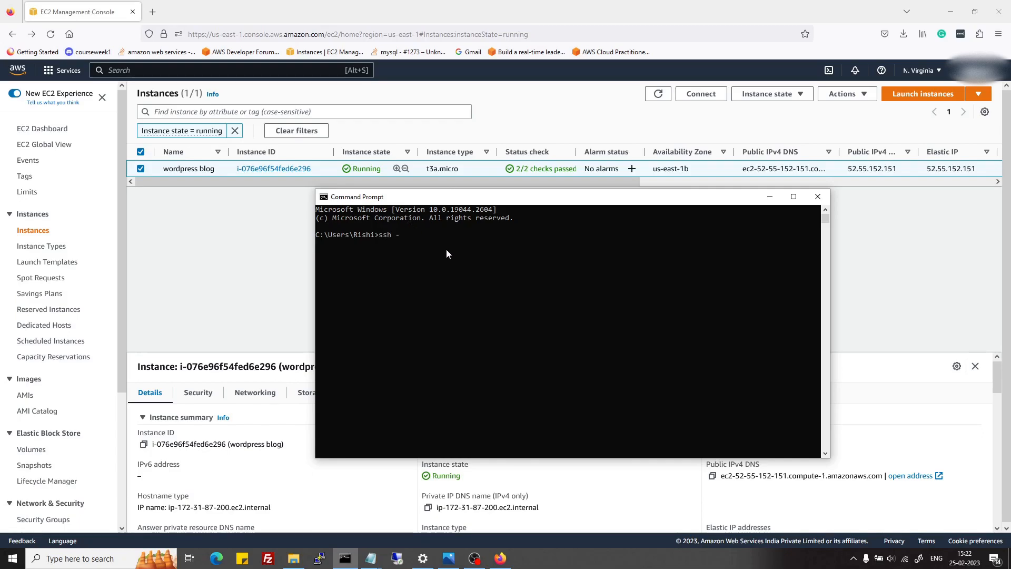
type("i")
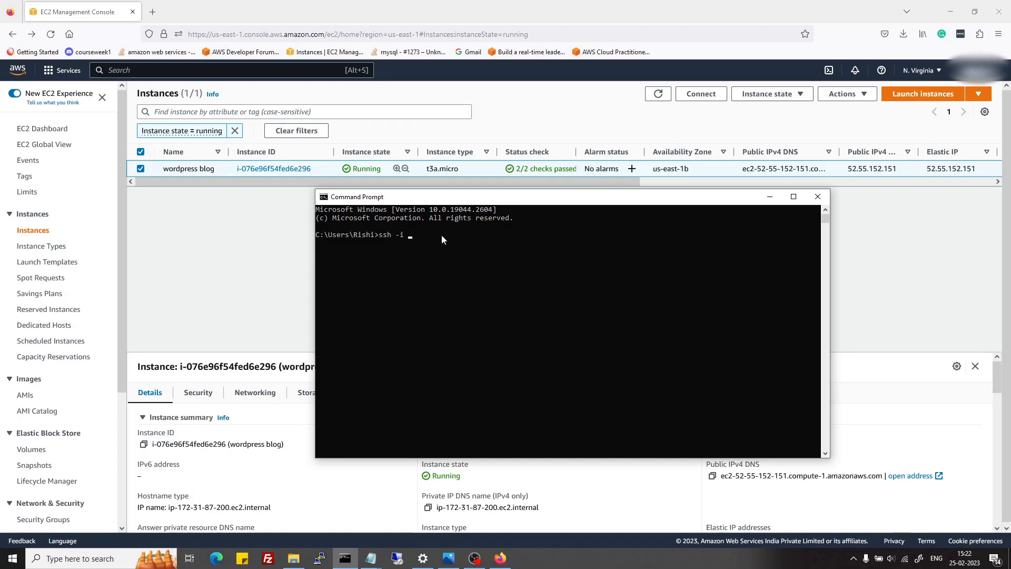
mouse_move(532, 280)
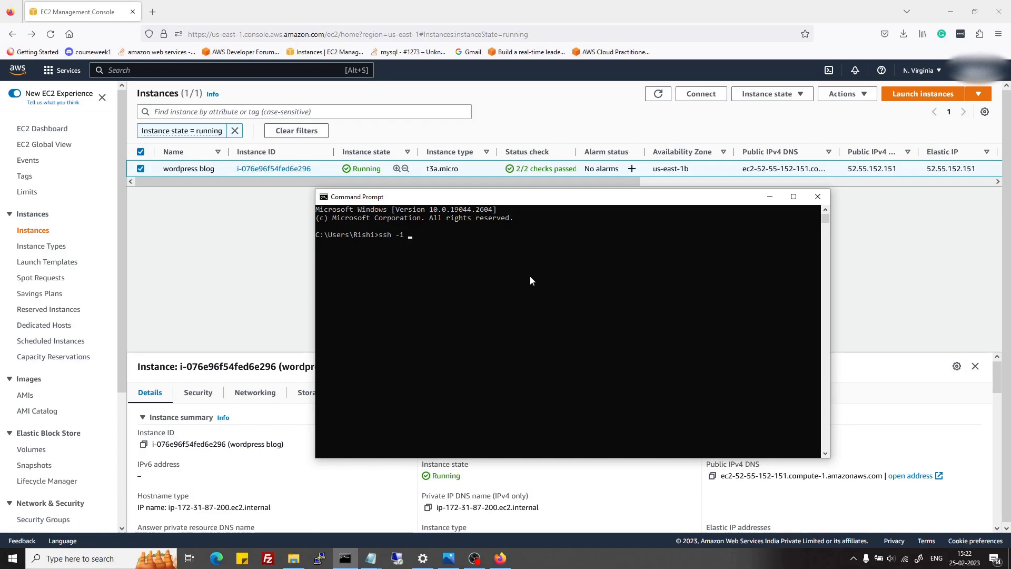
left_click(293, 557)
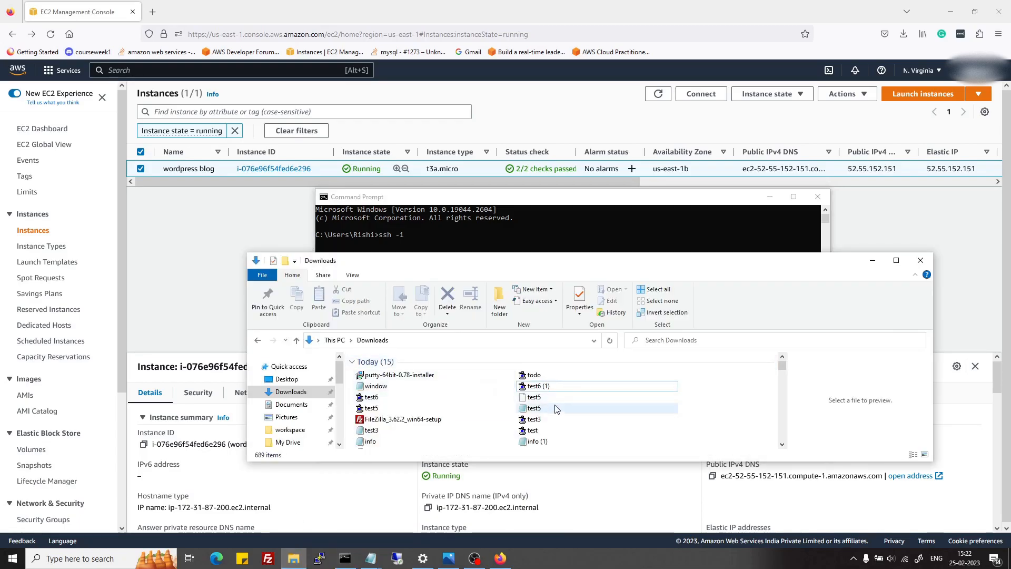
mouse_move(549, 418)
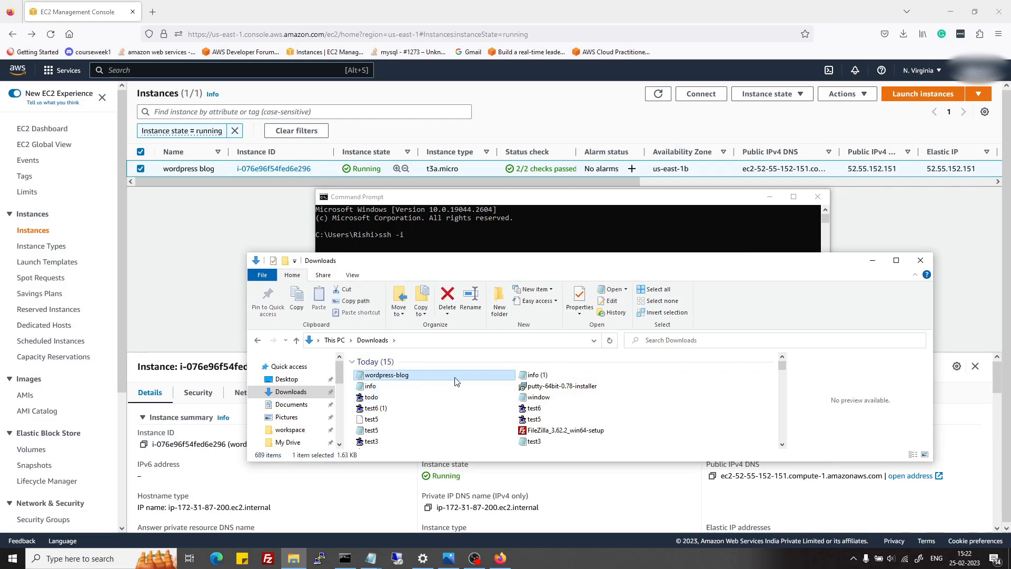
mouse_move(351, 301)
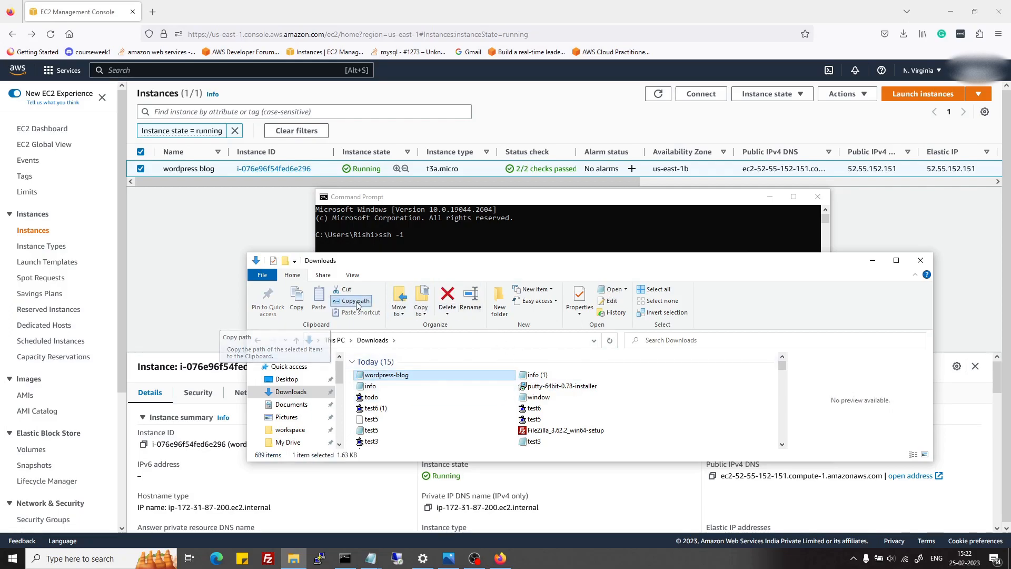
left_click(490, 197)
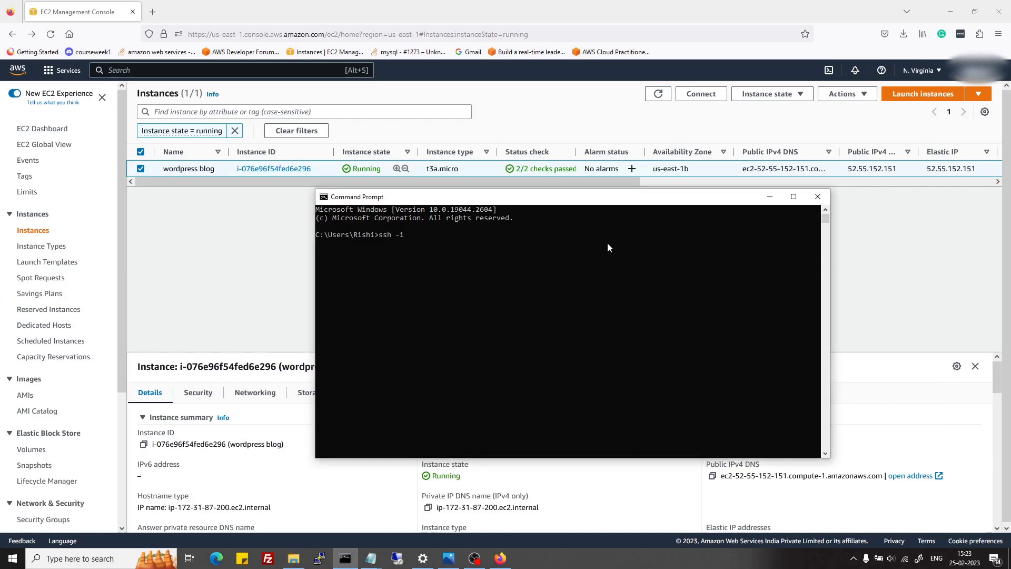
type("\"C:\\Users\\Rishi\\Downloads\\wordpress-blog.pem\"")
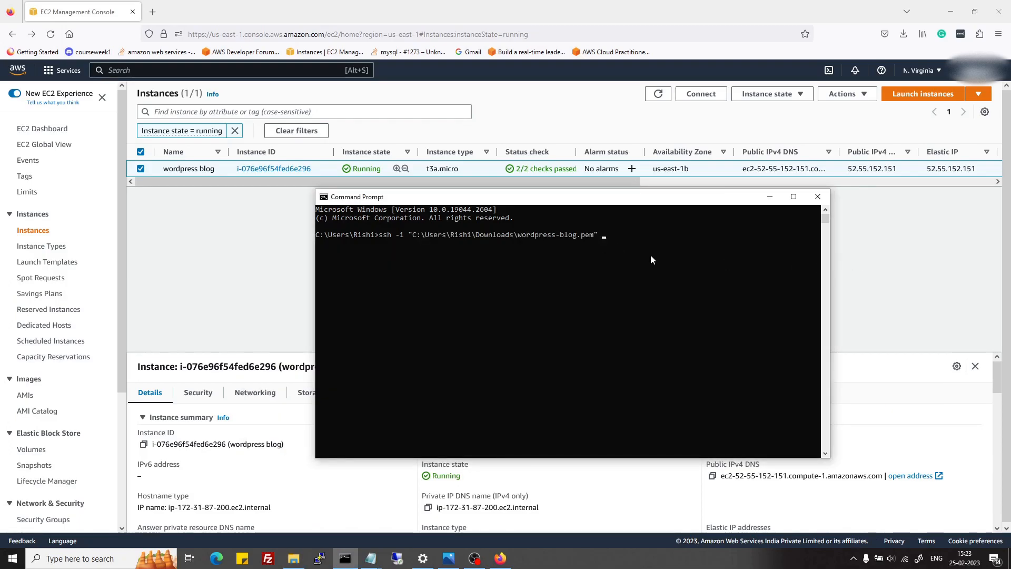
mouse_move(370, 558)
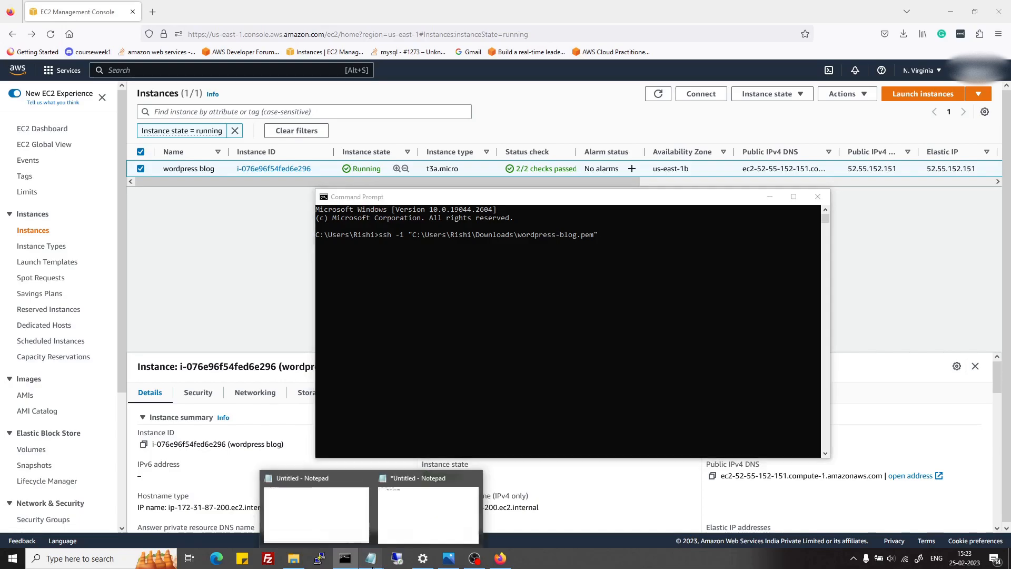
left_click(428, 509)
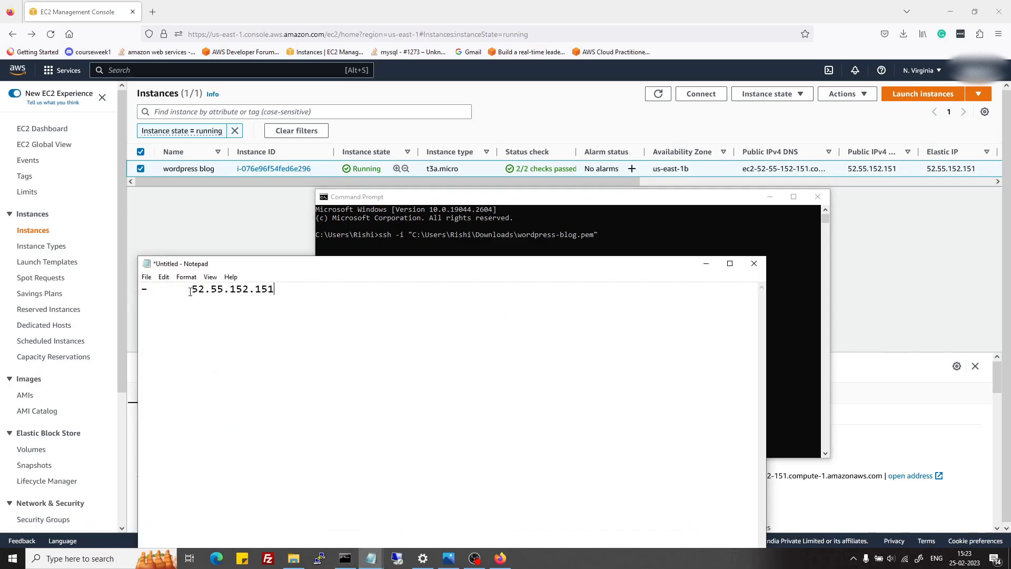
double_click(232, 289)
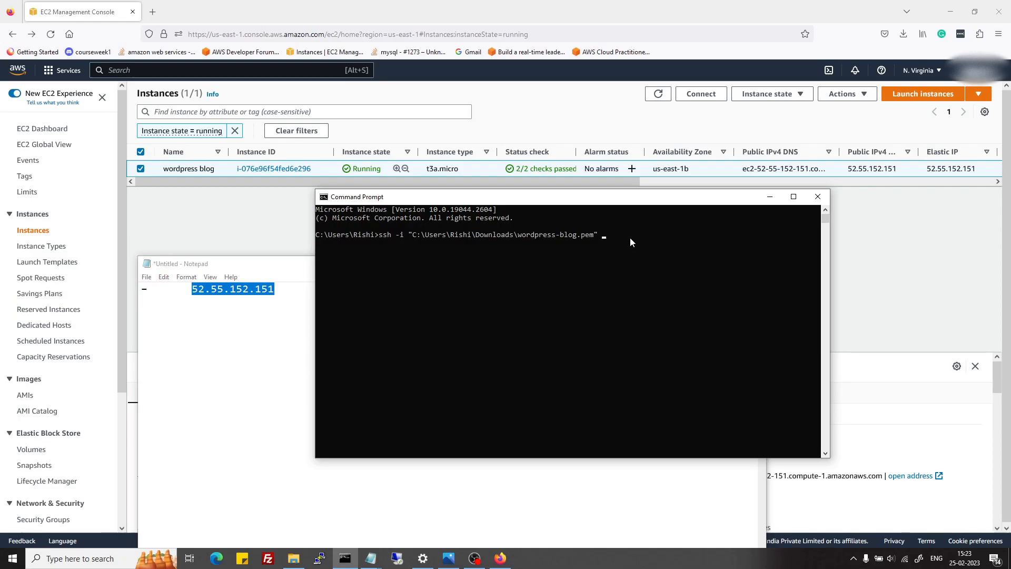
type("ubu")
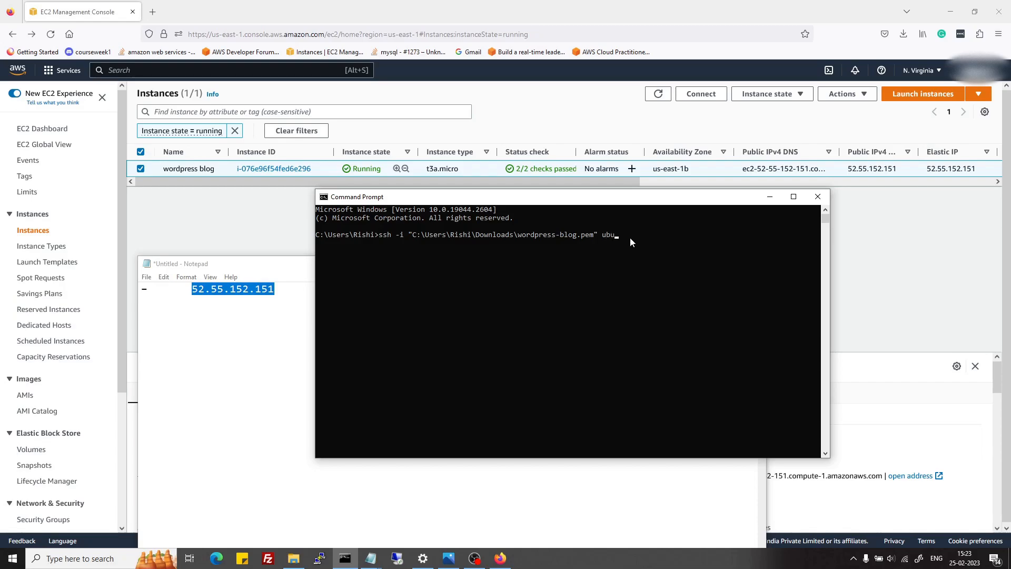
type("ntu@")
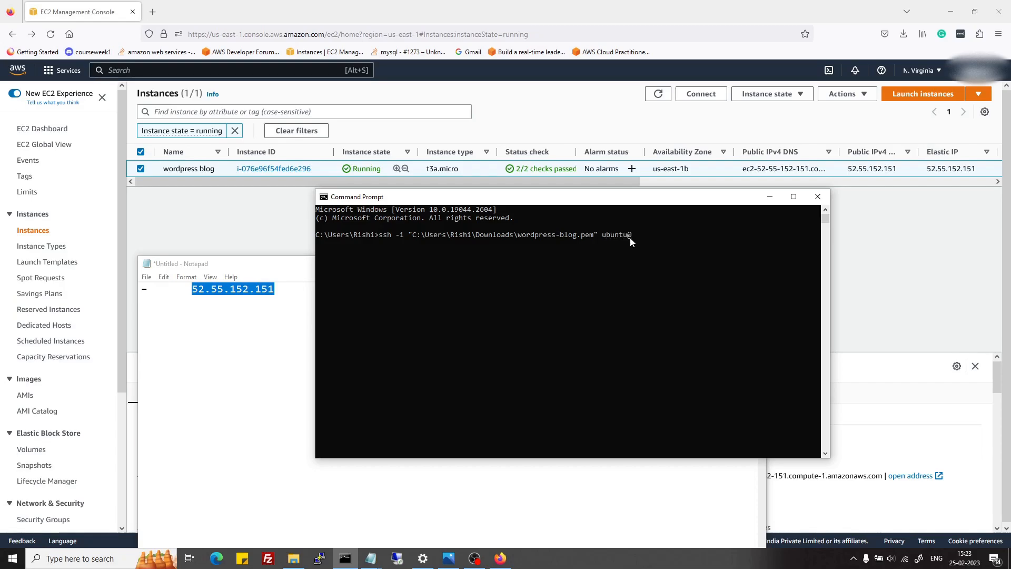
mouse_move(687, 258)
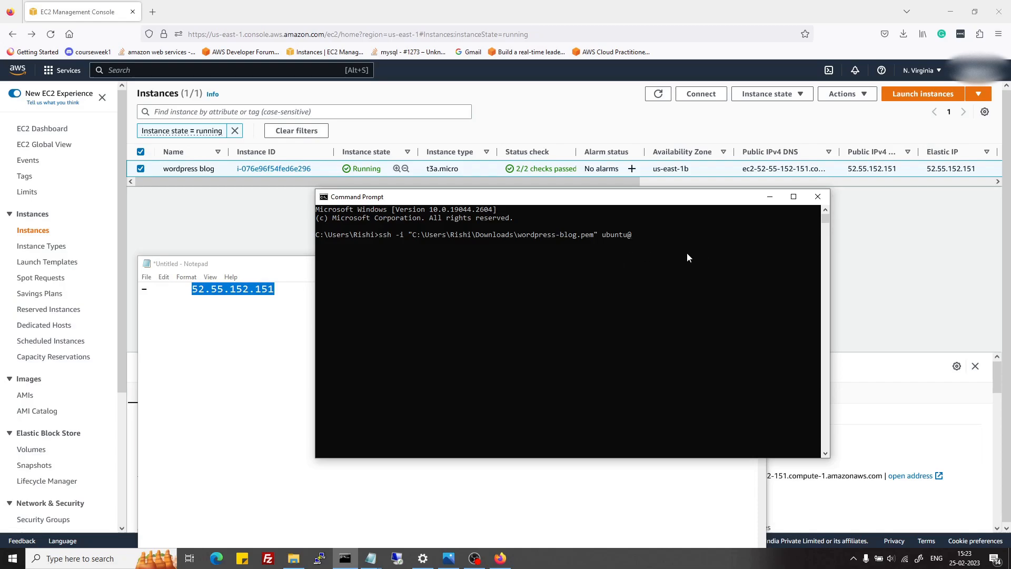
type("52.55.152.151")
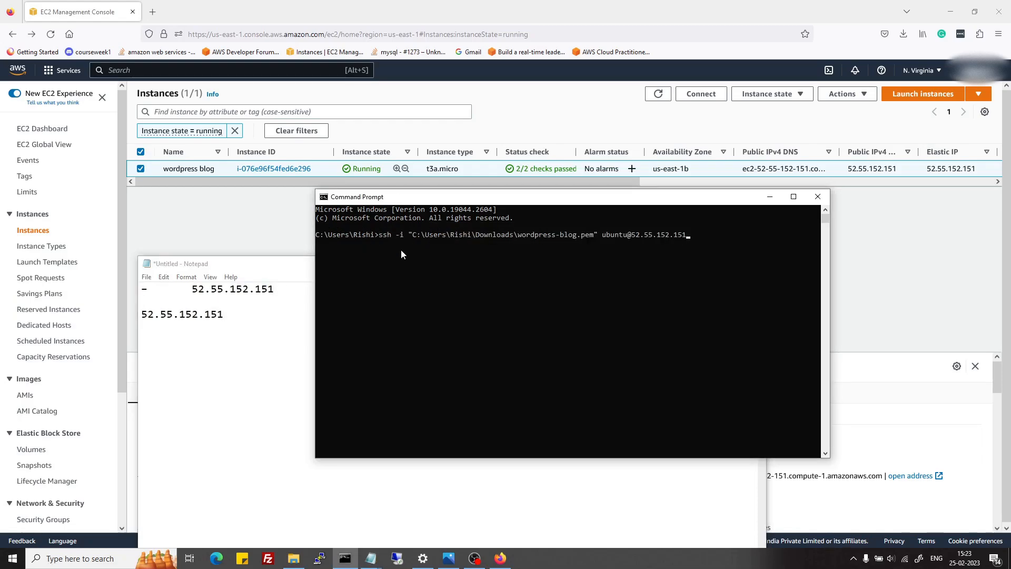
double_click(181, 314)
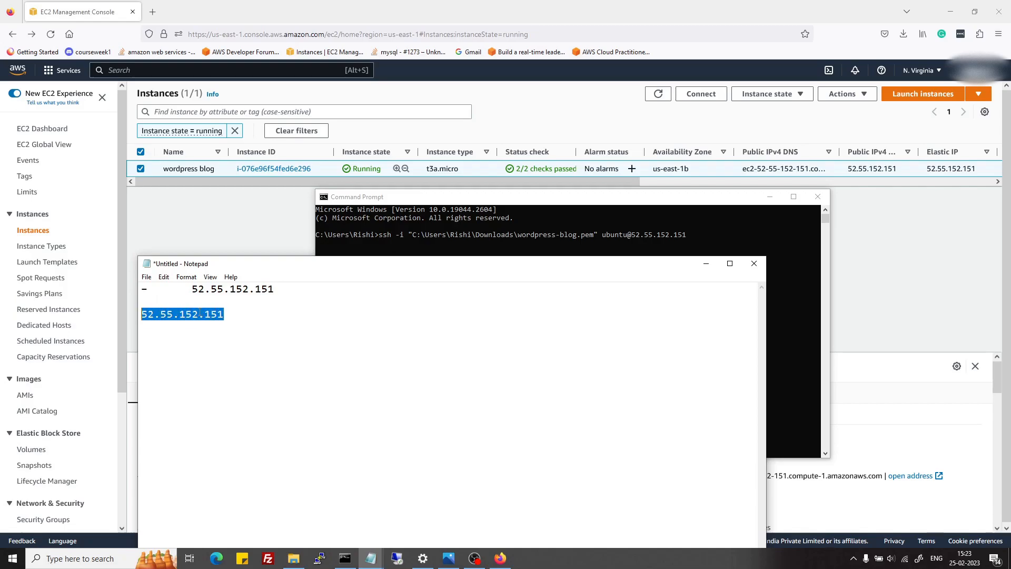
type("ssh -i \"C:\\Users\\Rishi\\Downloads\\wordpress-blog.pem\" ubuntu@52.55.152.151")
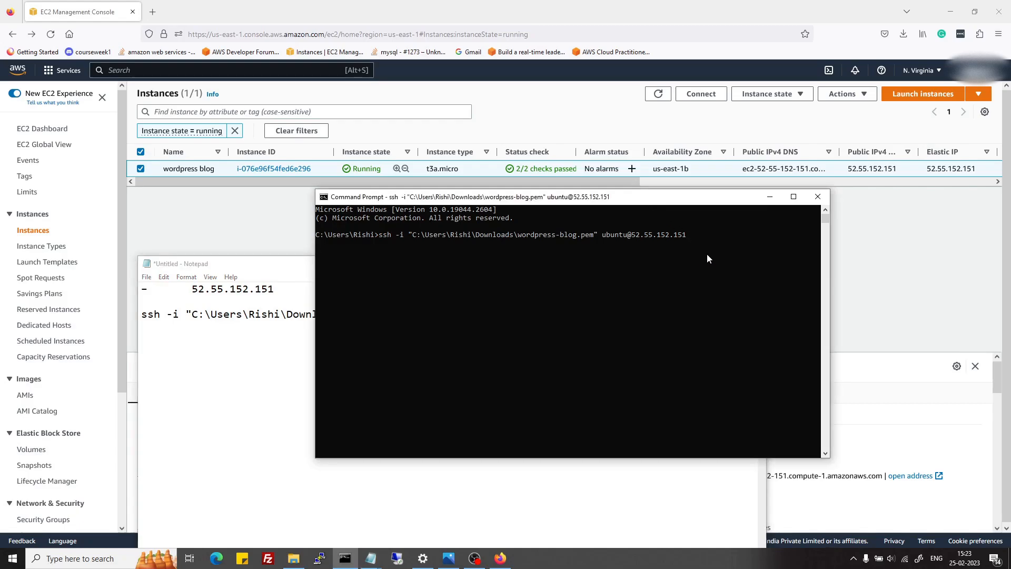
Run the SSH command, accept the fingerprint with yes, run sudo -s, and maximize the terminal.
key("Return")
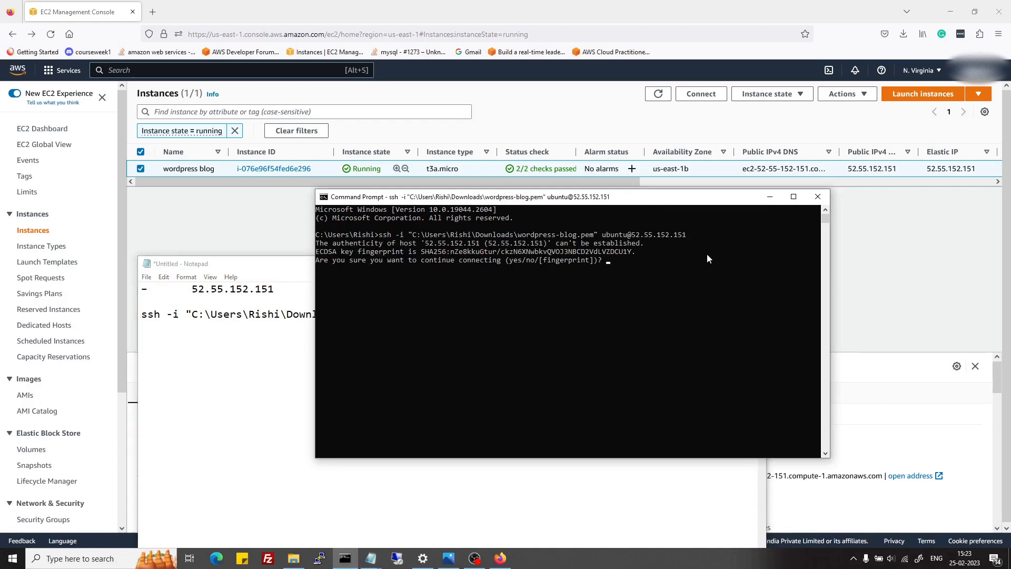
type("yes")
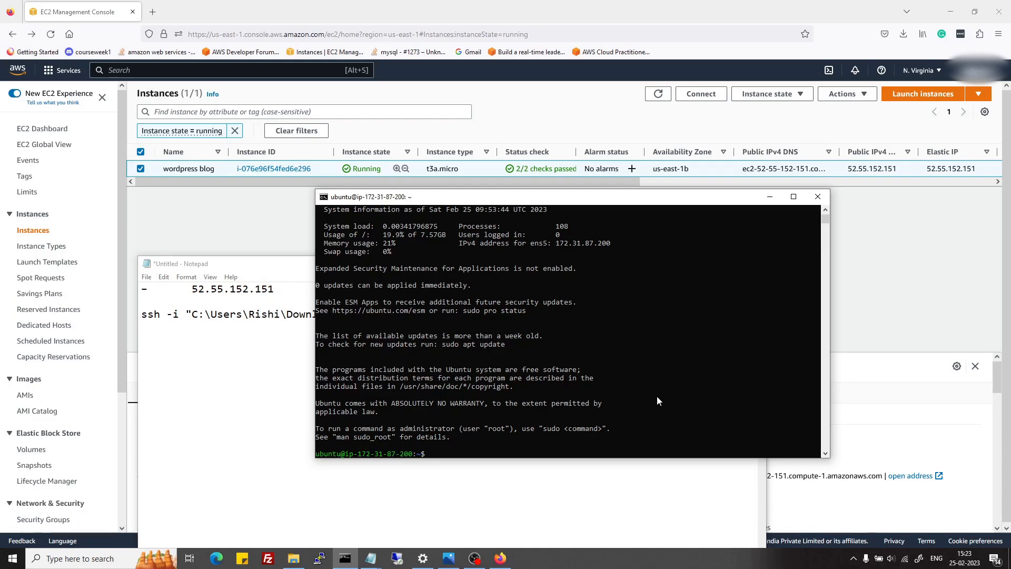
type("sudo -s")
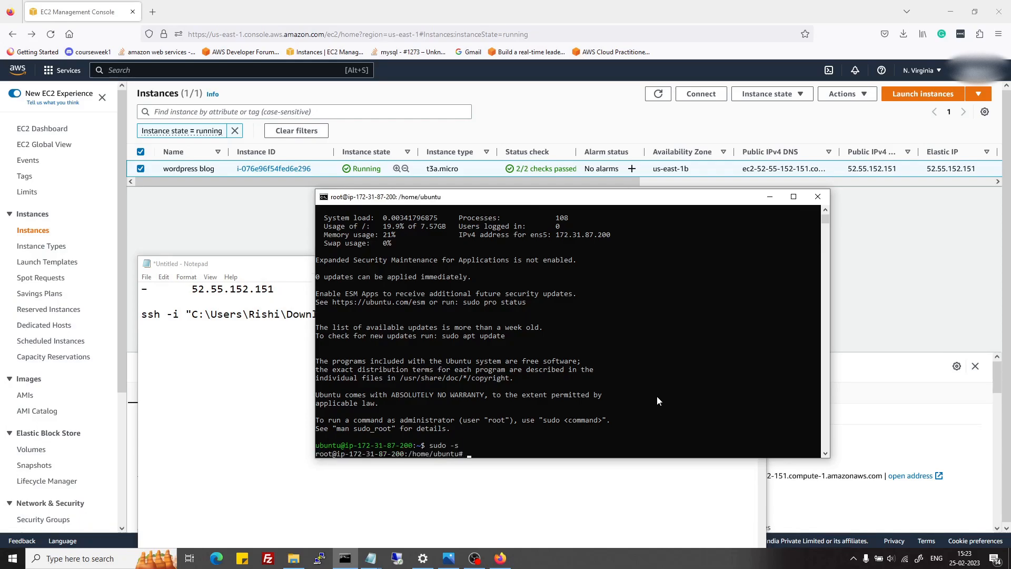
mouse_move(795, 196)
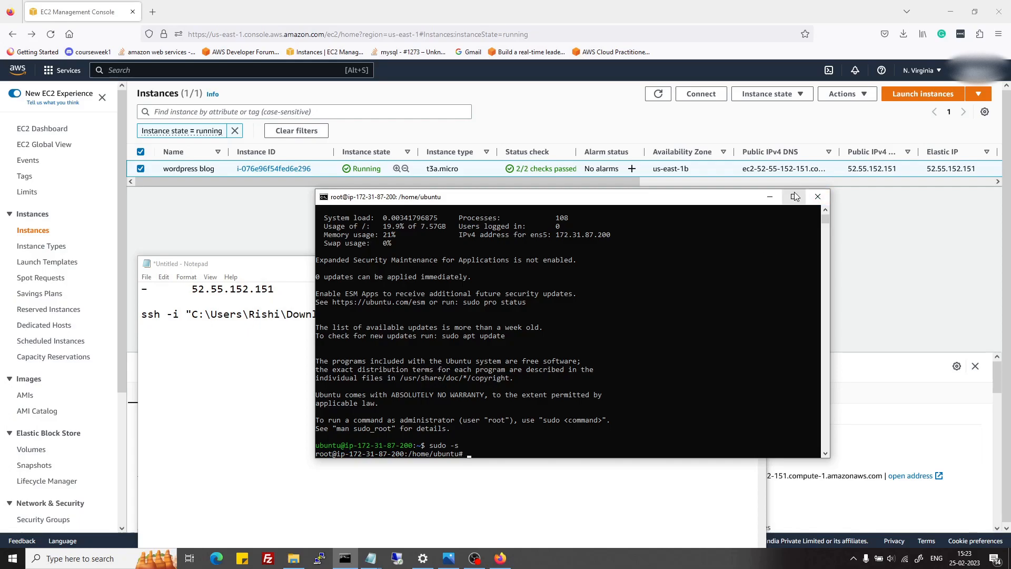
left_click(794, 195)
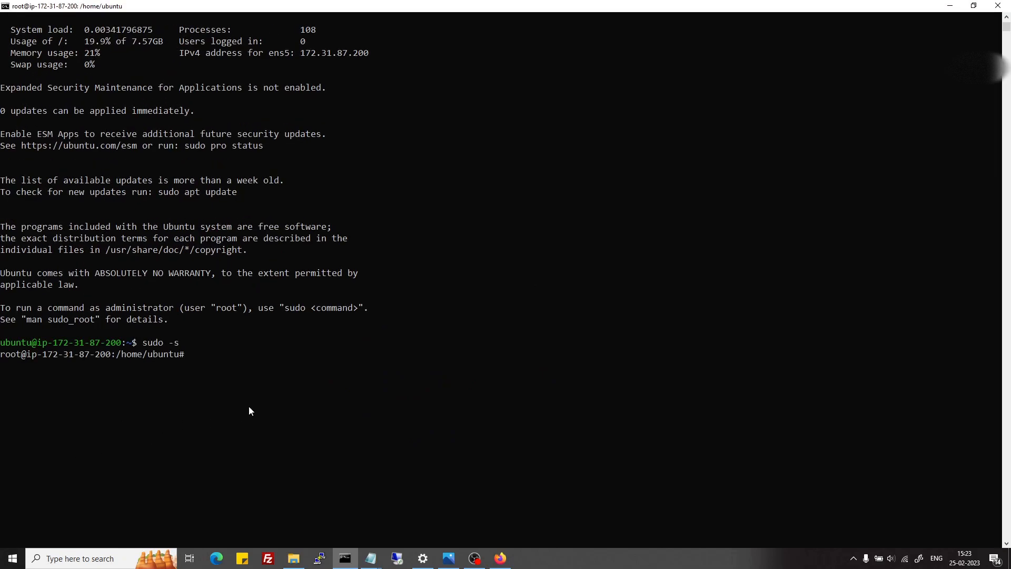
mouse_move(261, 345)
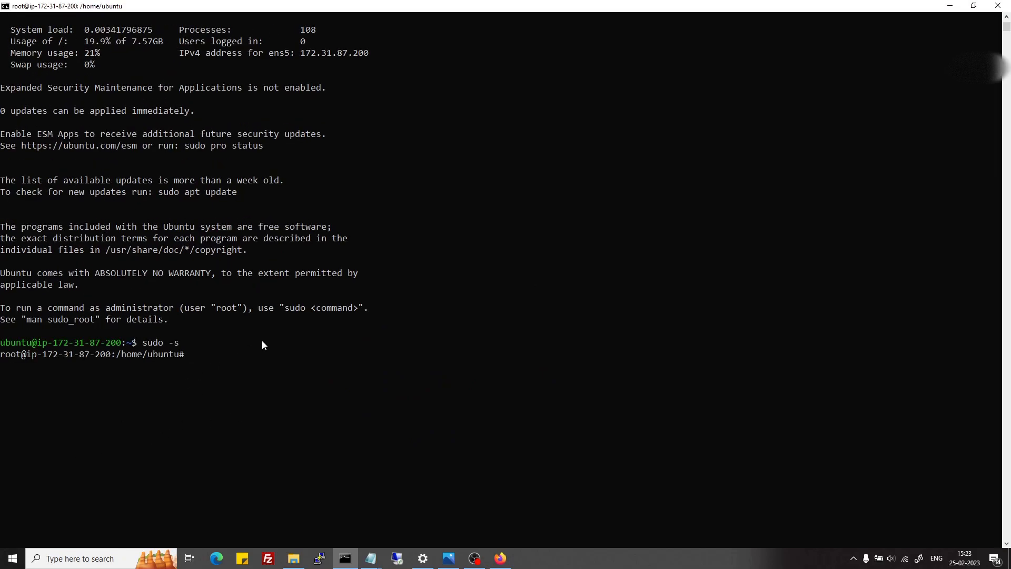
mouse_move(922, 11)
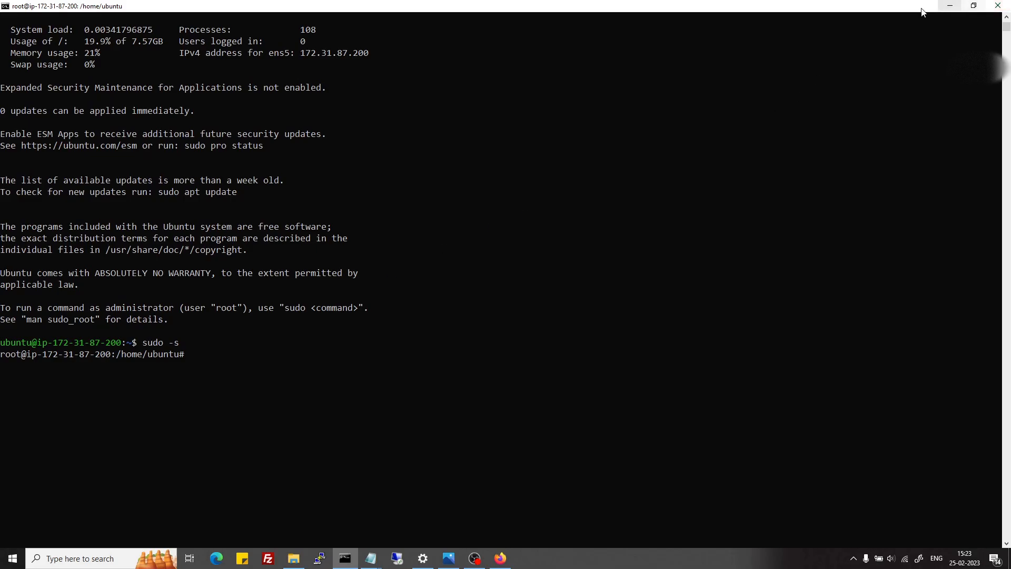
mouse_move(949, 6)
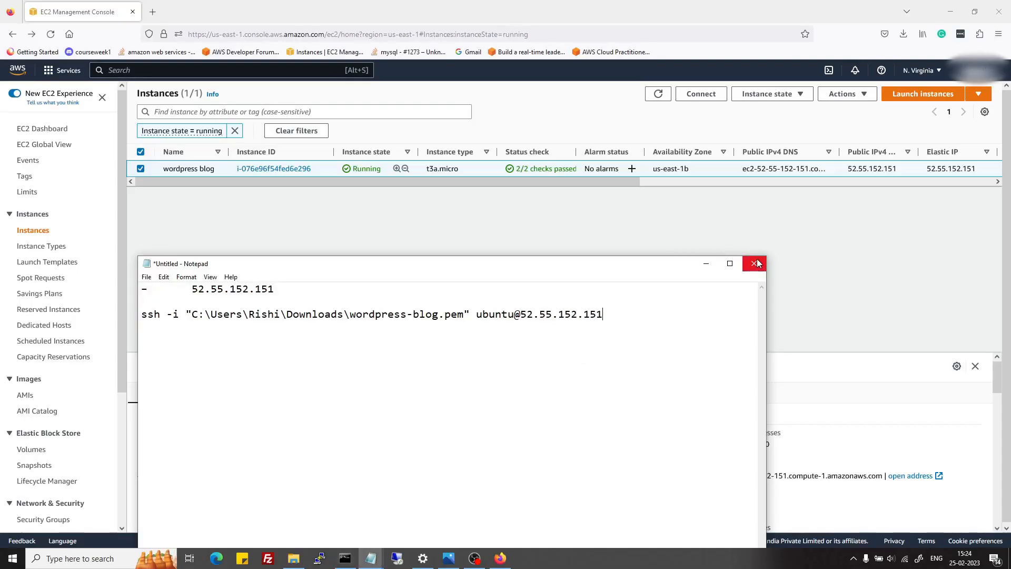
mouse_move(437, 331)
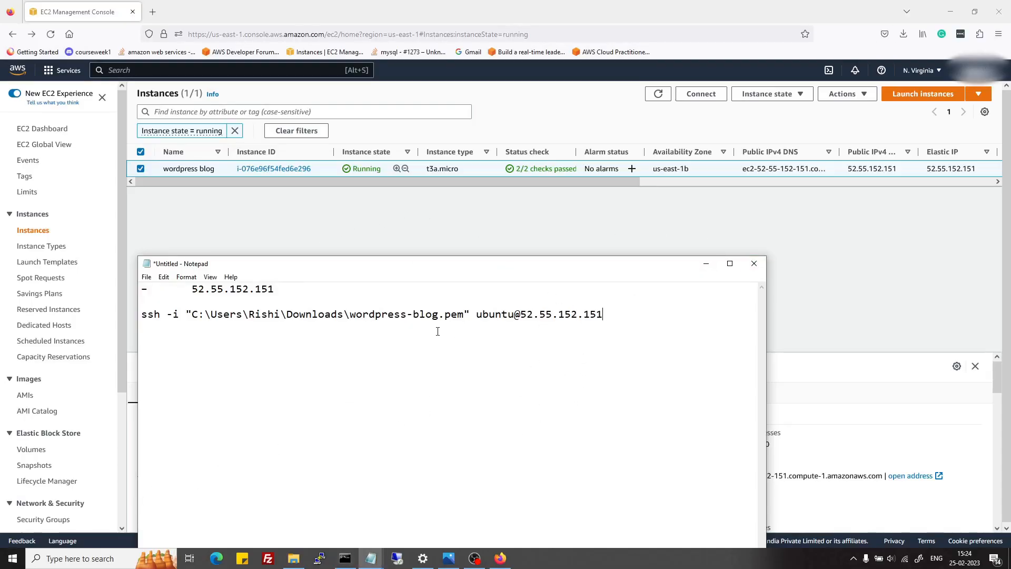
Select wordpress-blog.pem in the saved ssh command in Notepad.
double_click(407, 315)
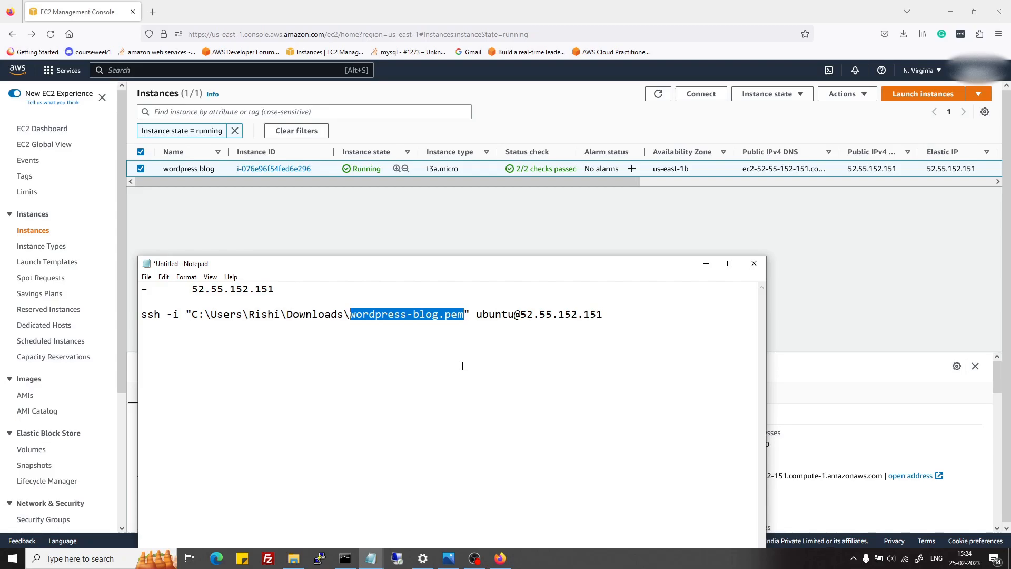
mouse_move(444, 364)
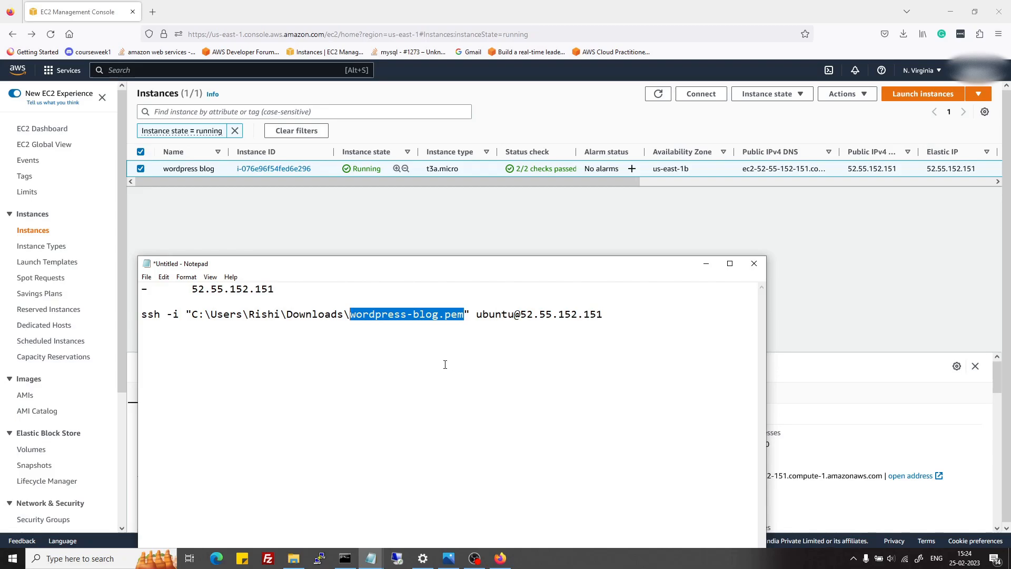
mouse_move(262, 464)
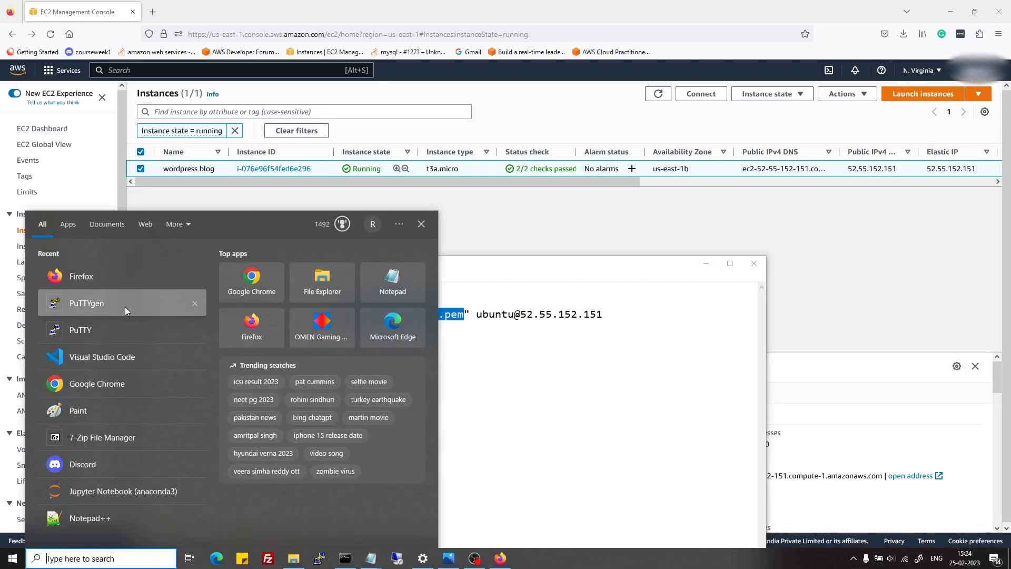
Launch PuTTYgen, choose Load, and set the file filter to All Files (*.*).
left_click(85, 303)
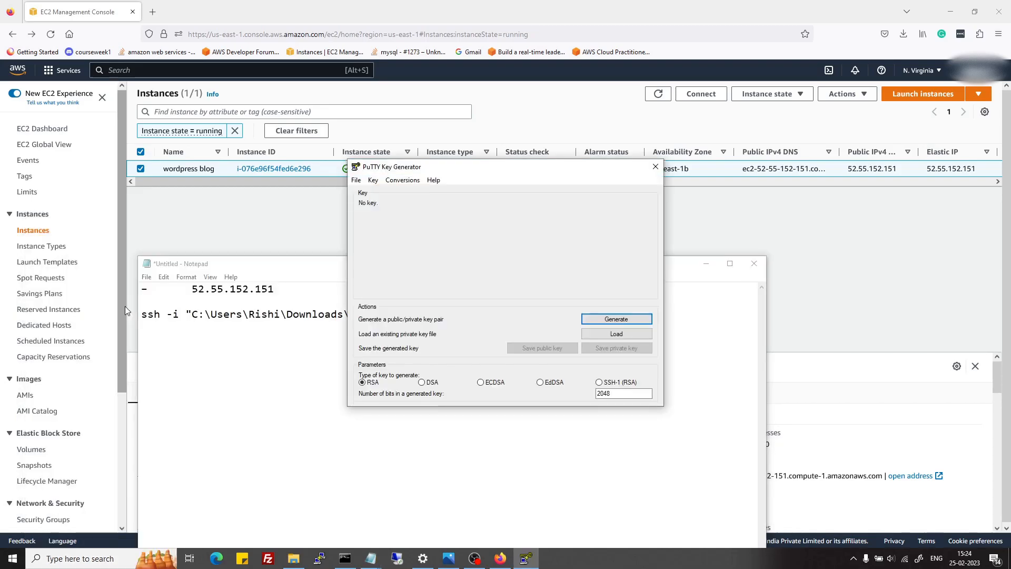
mouse_move(406, 310)
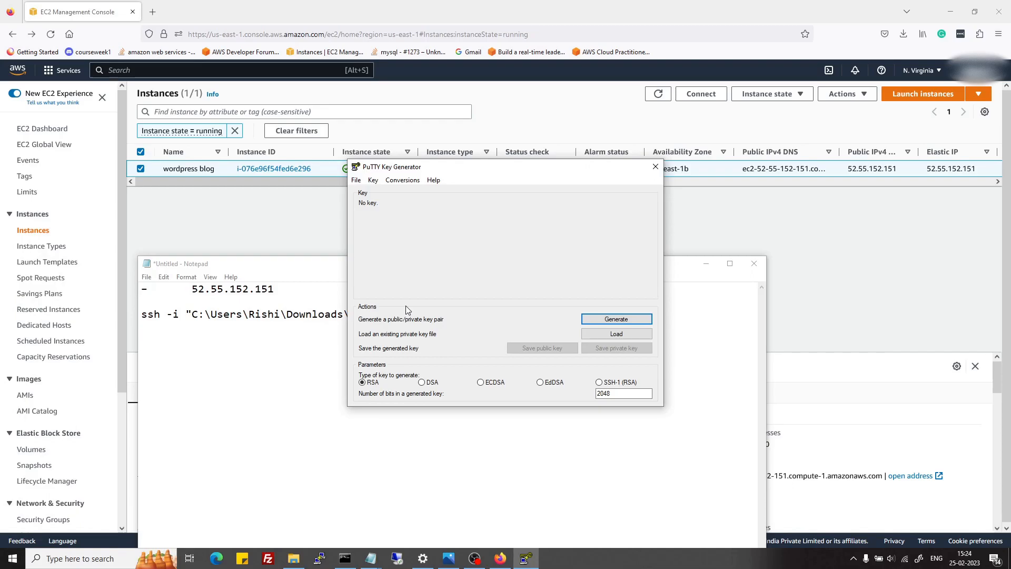
mouse_move(580, 287)
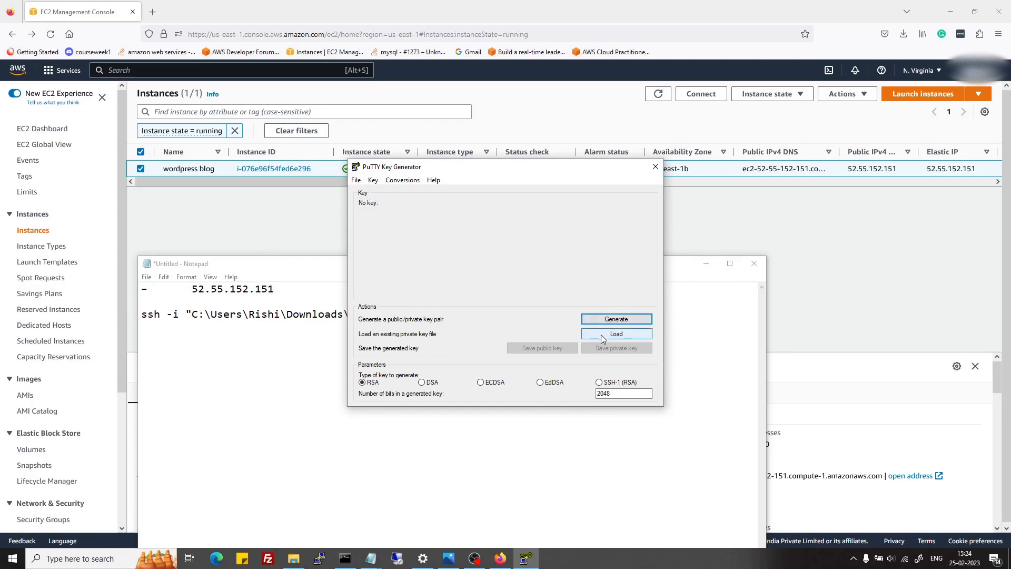
left_click(615, 333)
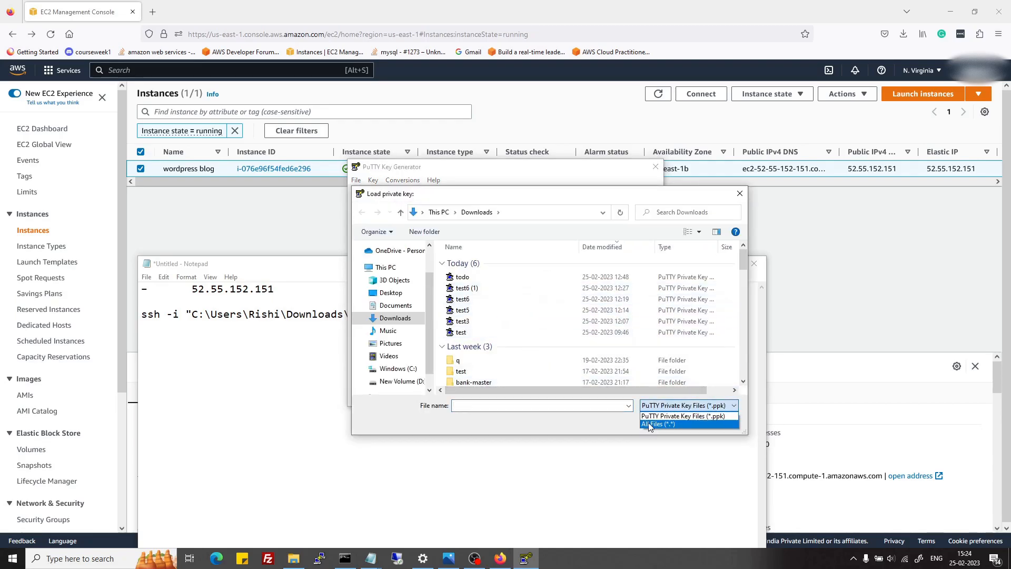
left_click(657, 424)
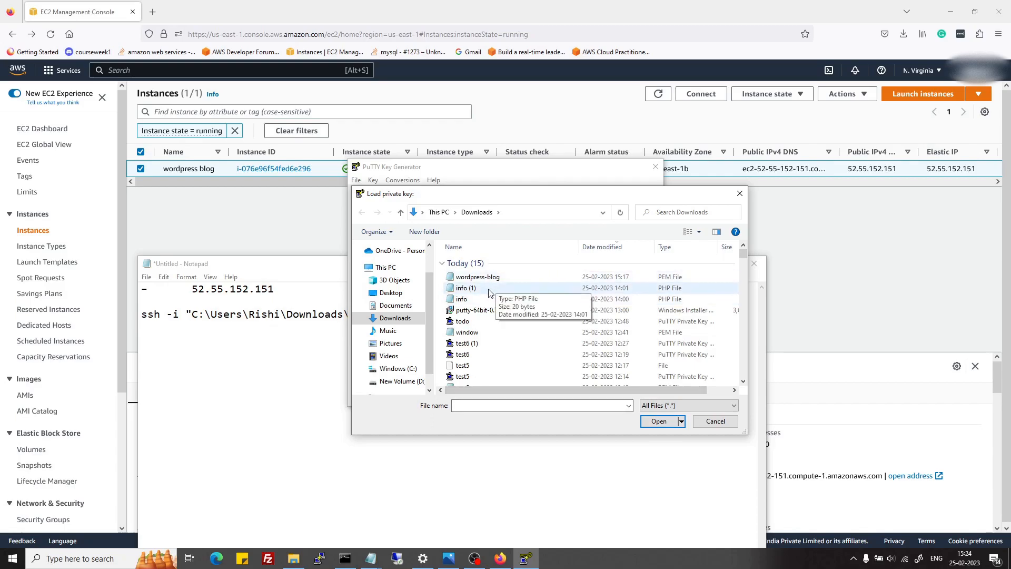
mouse_move(477, 277)
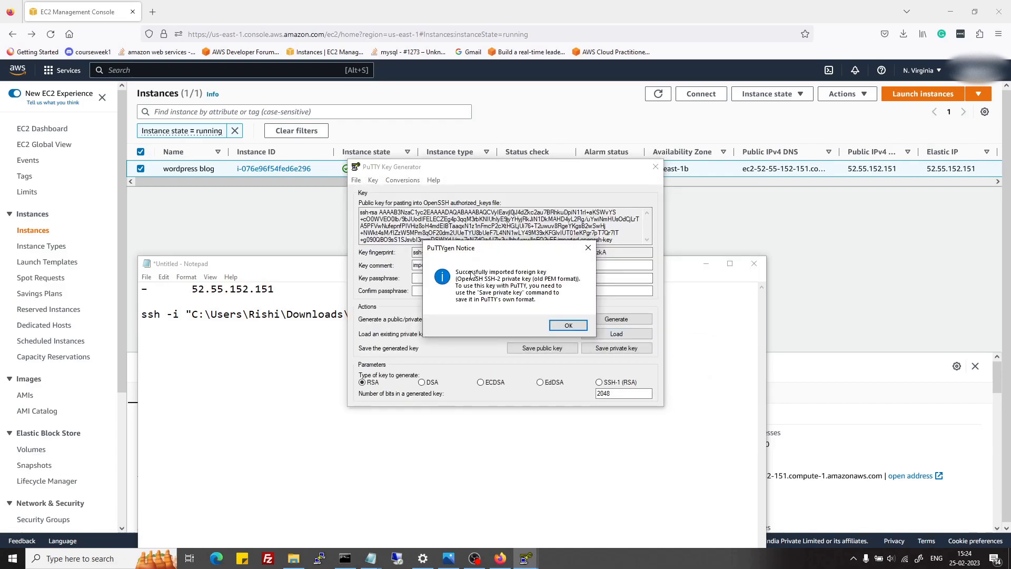
mouse_move(529, 281)
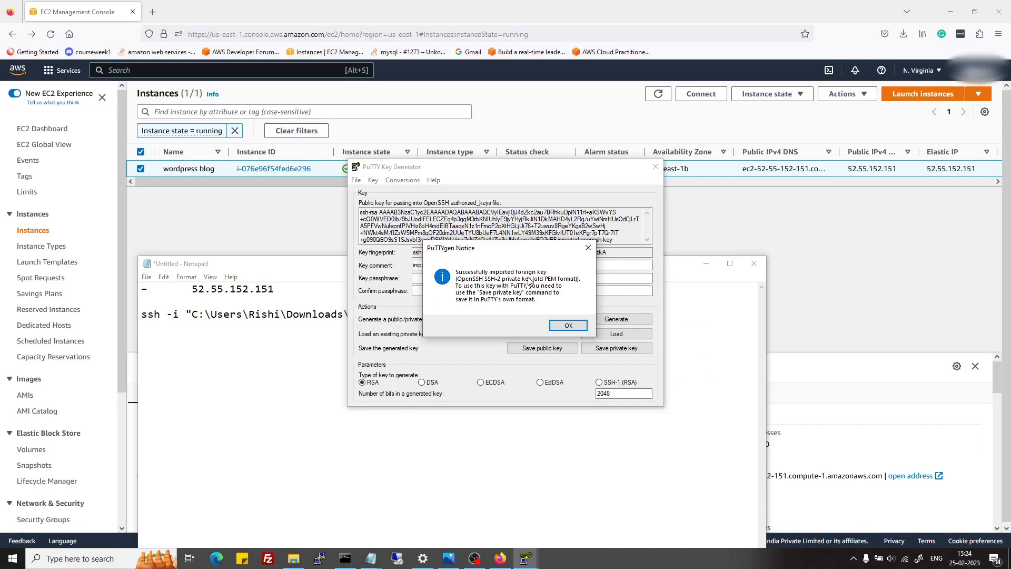
mouse_move(488, 307)
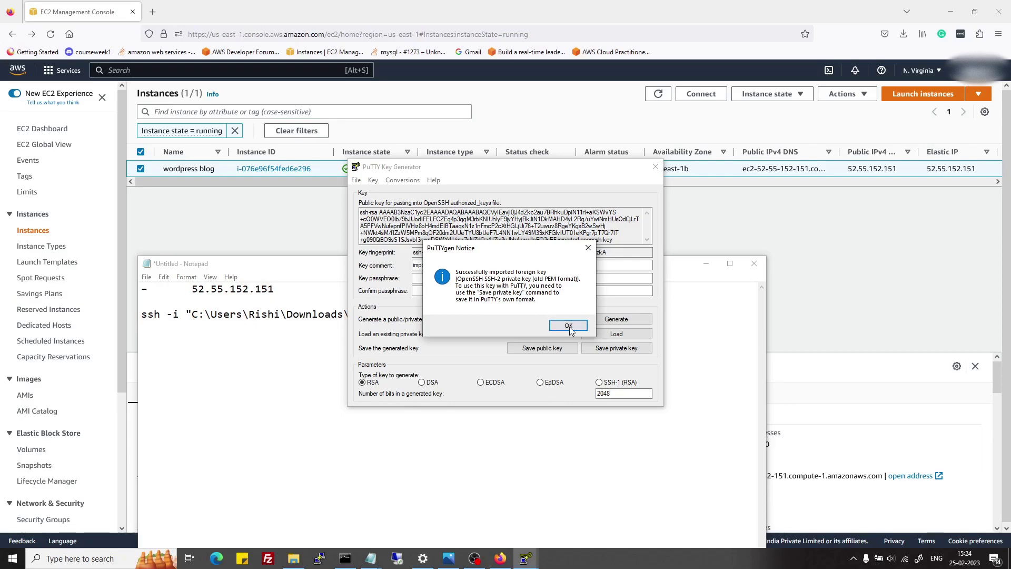
Import wordpress-blog.pem, decline saving it unprotected, and enter and confirm a passphrase.
left_click(566, 325)
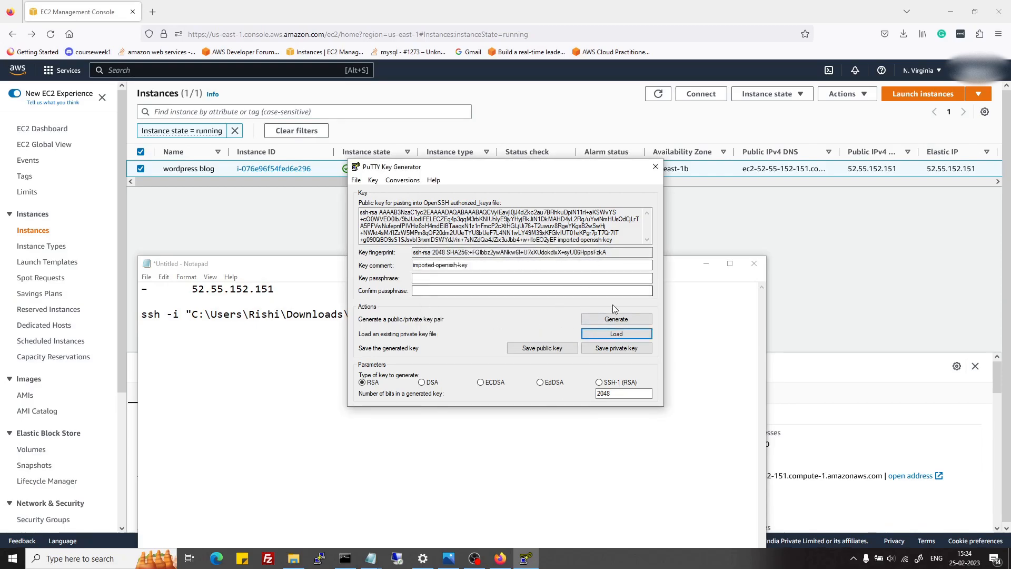
mouse_move(570, 354)
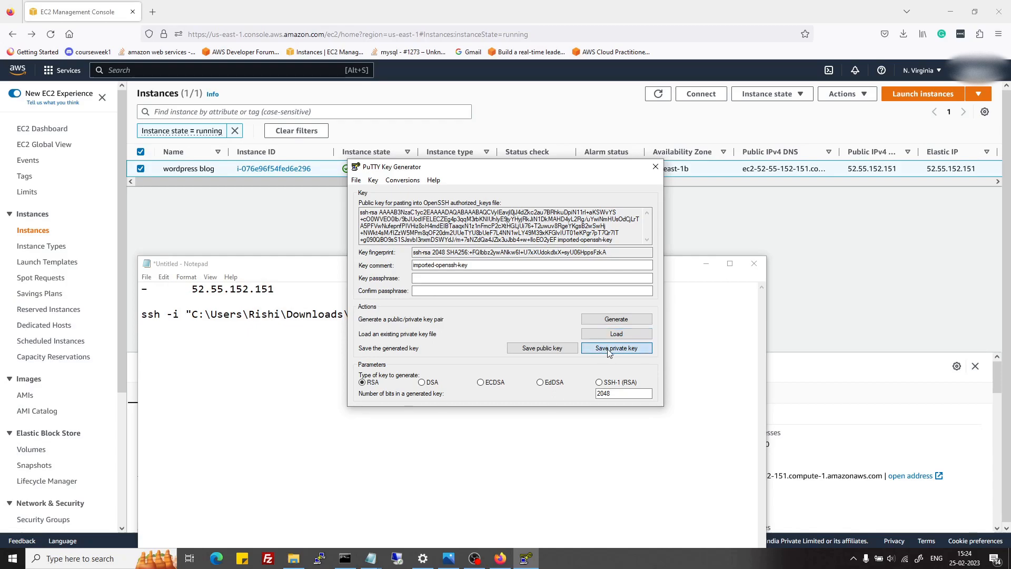
left_click(615, 347)
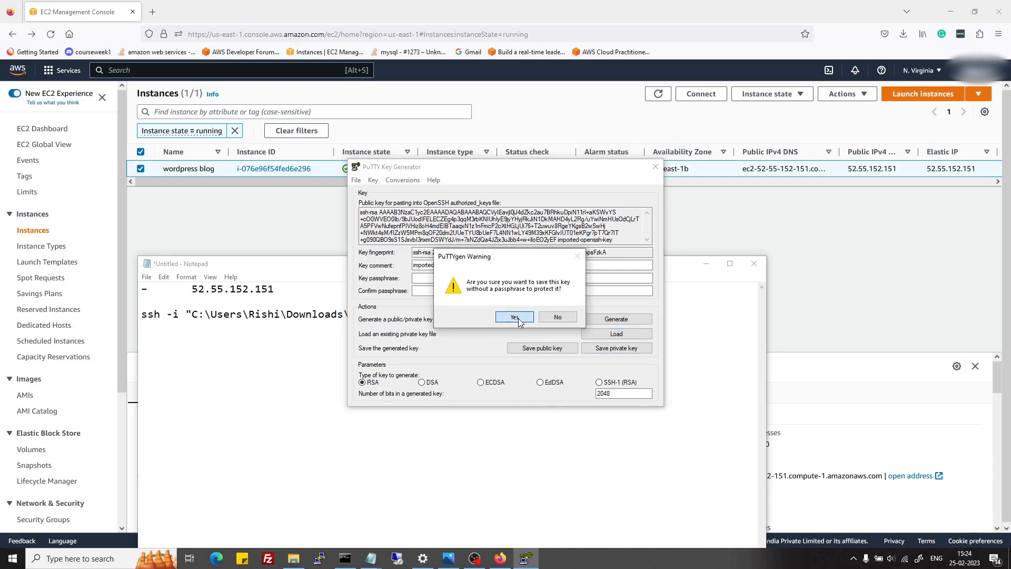
left_click(513, 316)
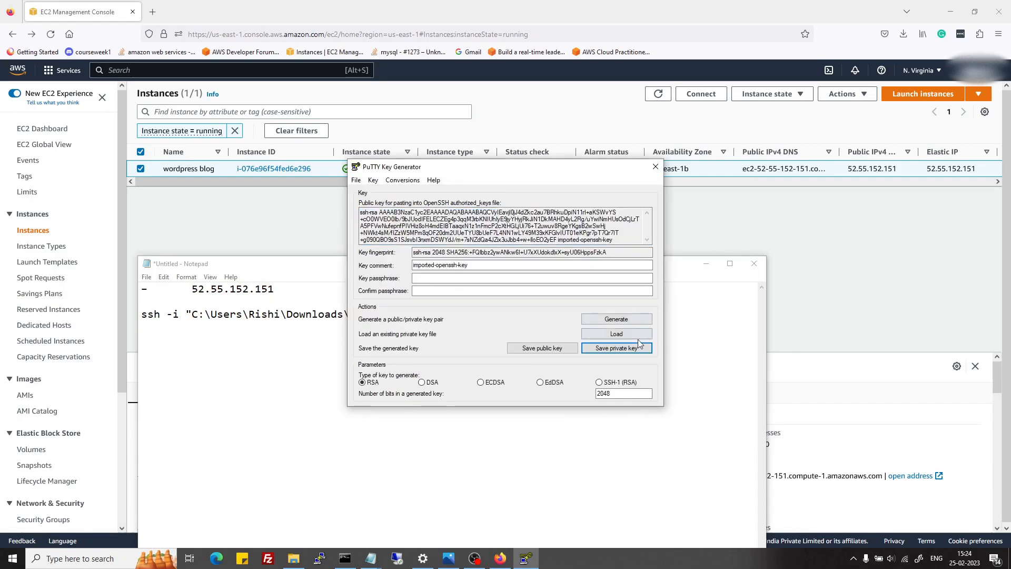
left_click(615, 348)
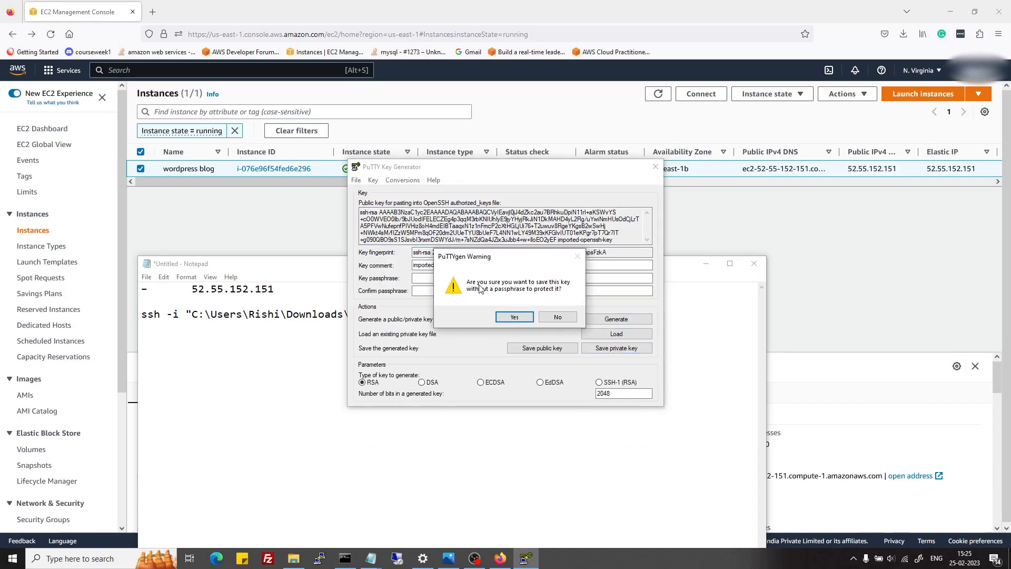
mouse_move(528, 295)
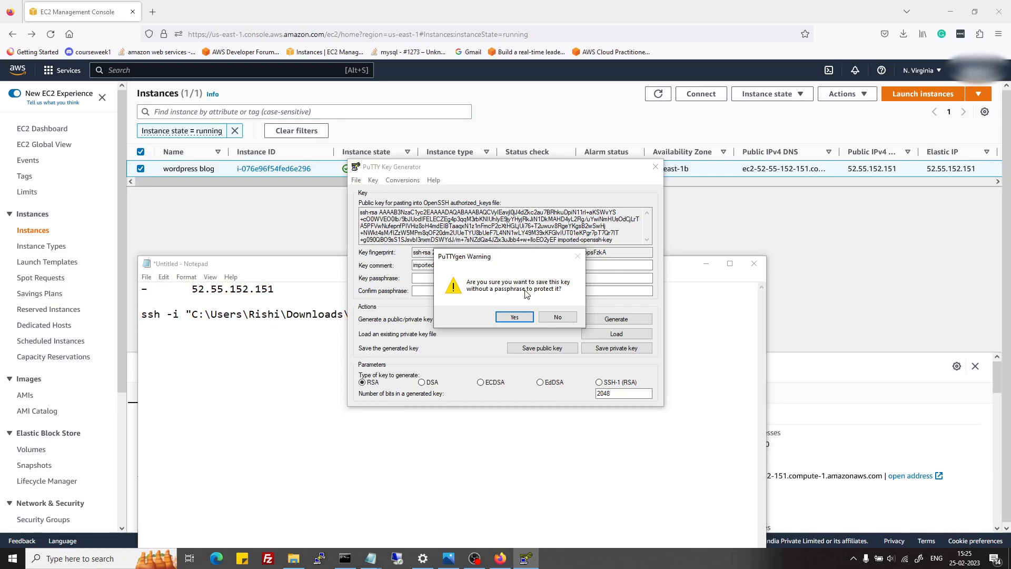
mouse_move(582, 265)
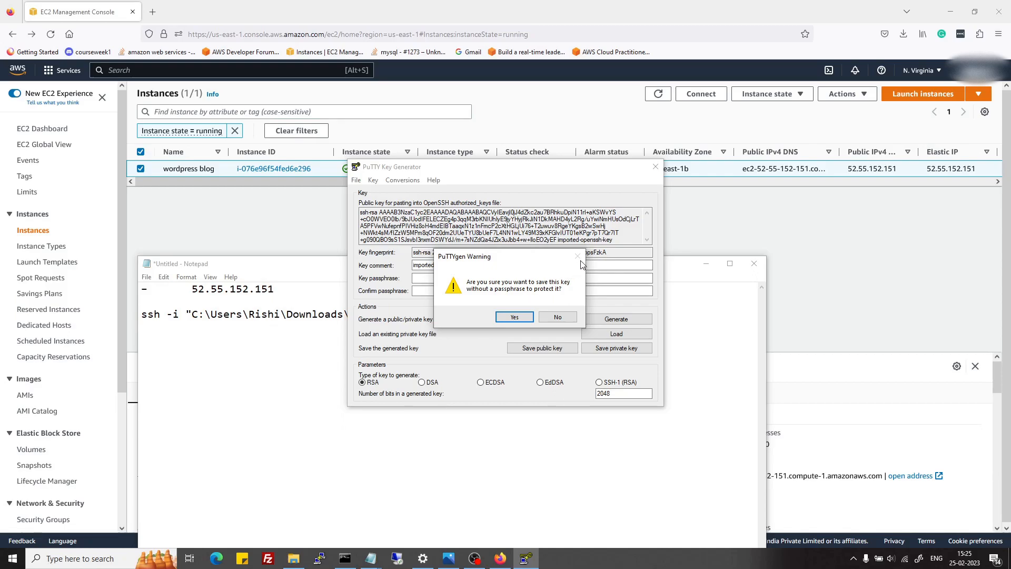
left_click(514, 317)
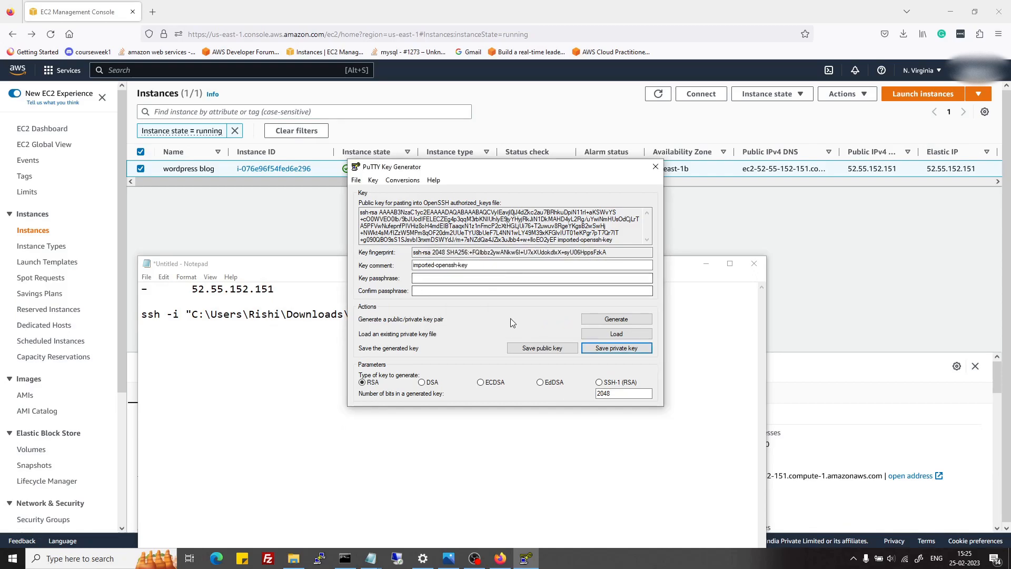
mouse_move(521, 336)
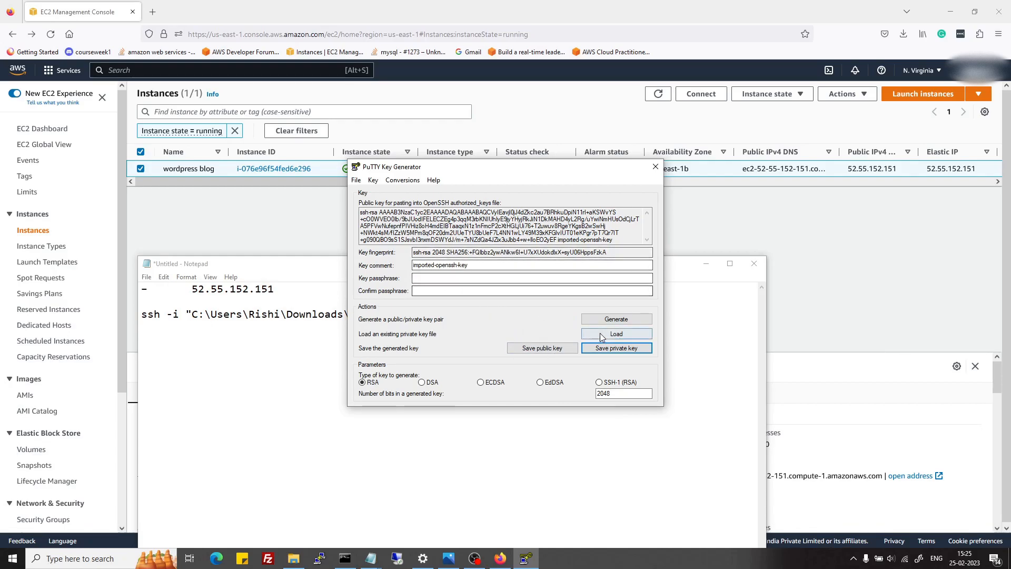
mouse_move(623, 356)
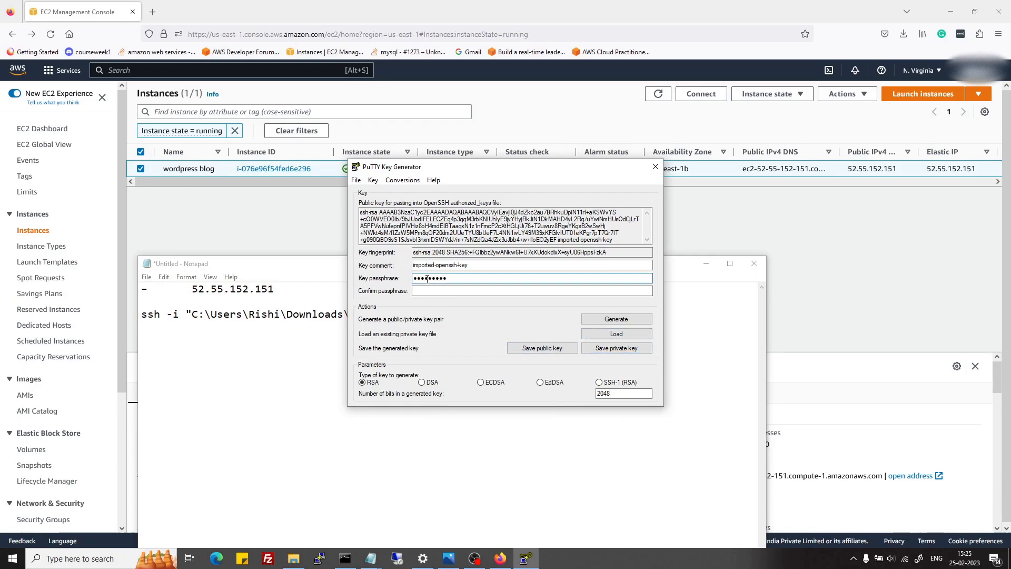
type("••")
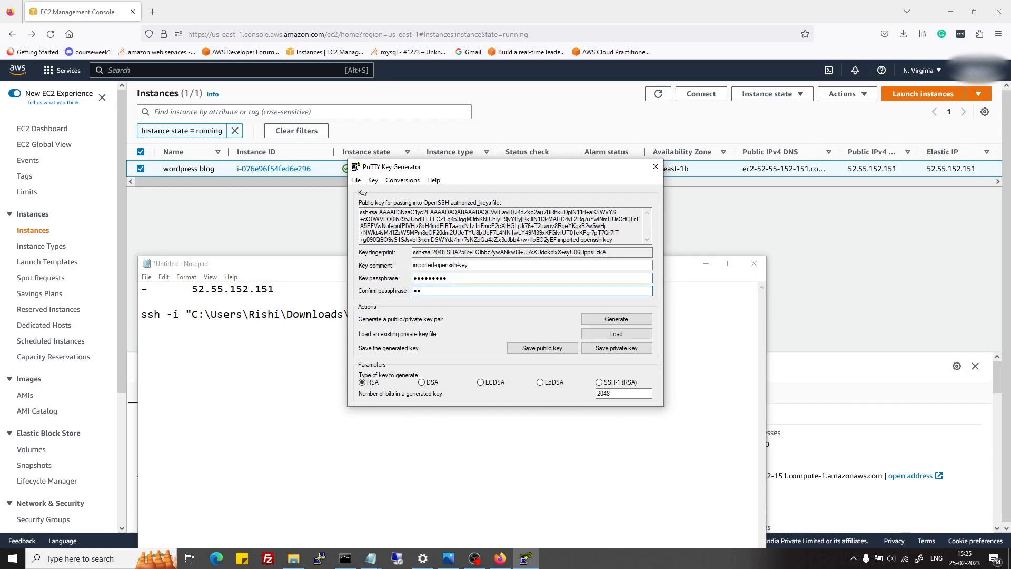
type("••••••")
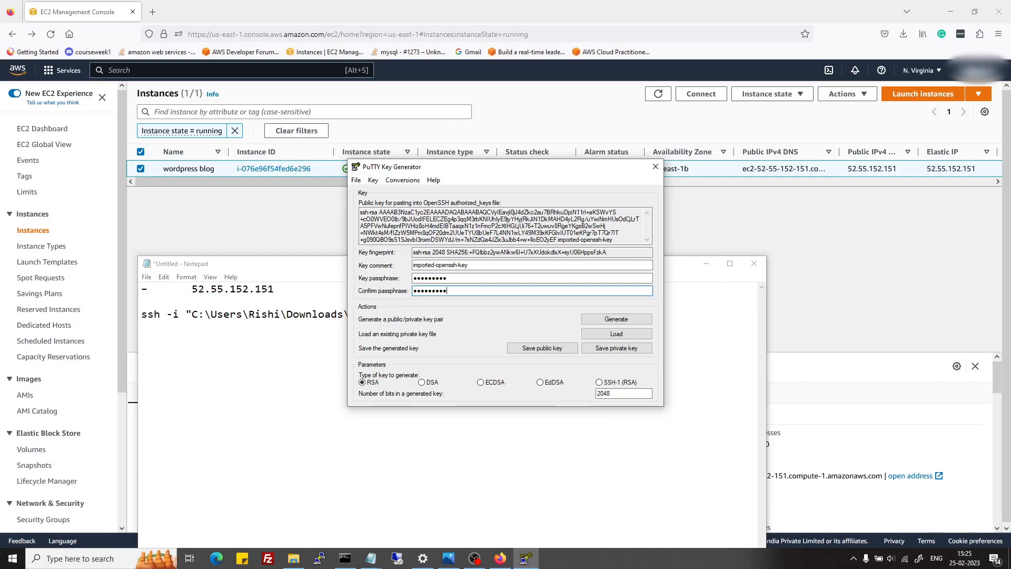
Save the protected key as wordpress-blog.ppk in Downloads.
left_click(615, 348)
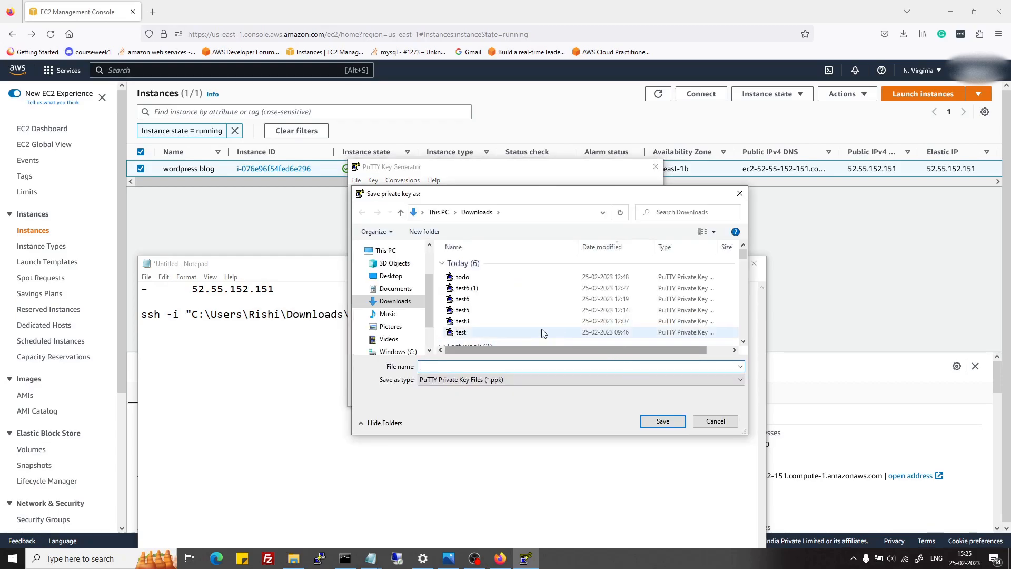
type("wordpr")
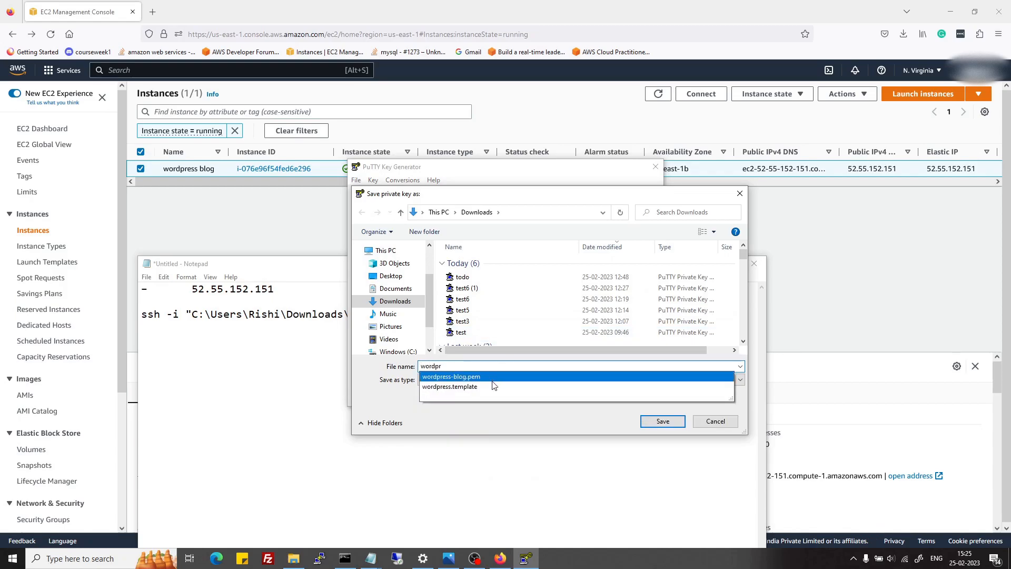
left_click(452, 376)
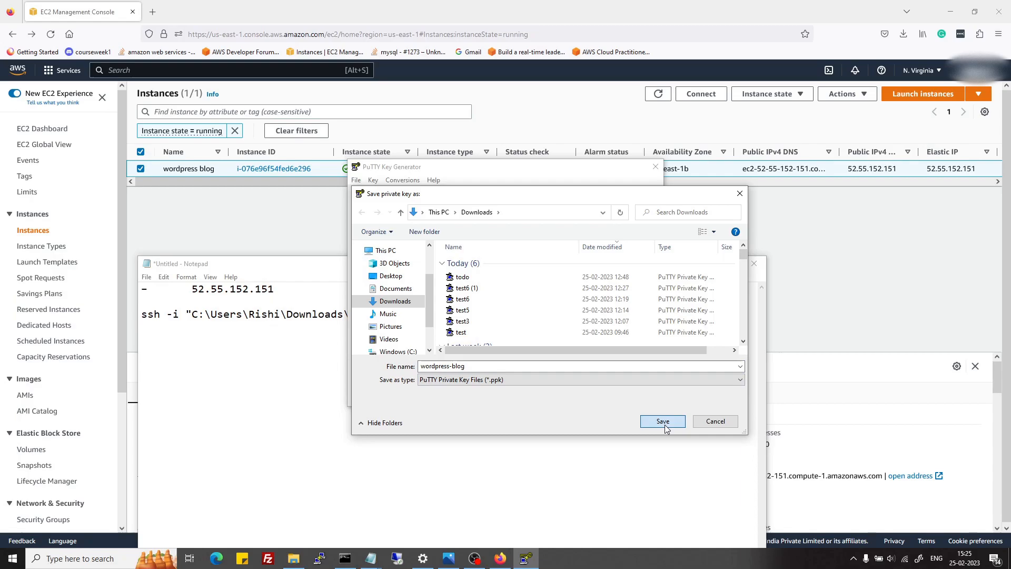
left_click(662, 421)
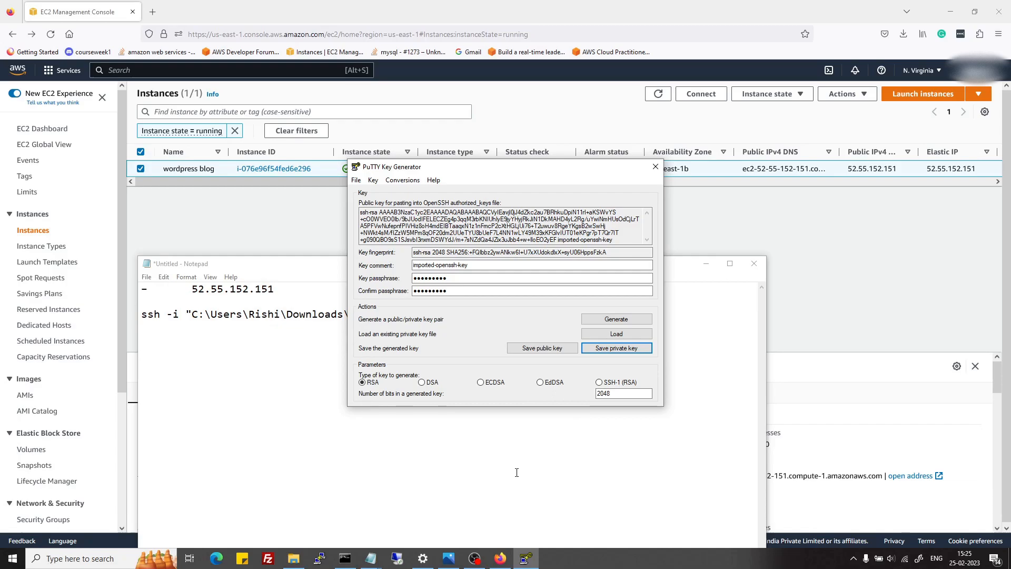
mouse_move(358, 499)
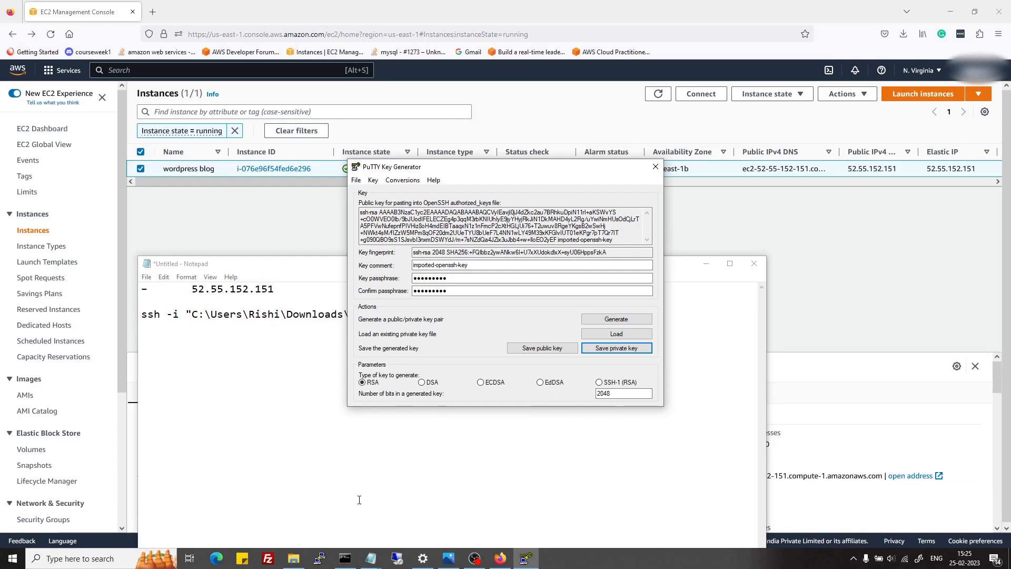
left_click(319, 558)
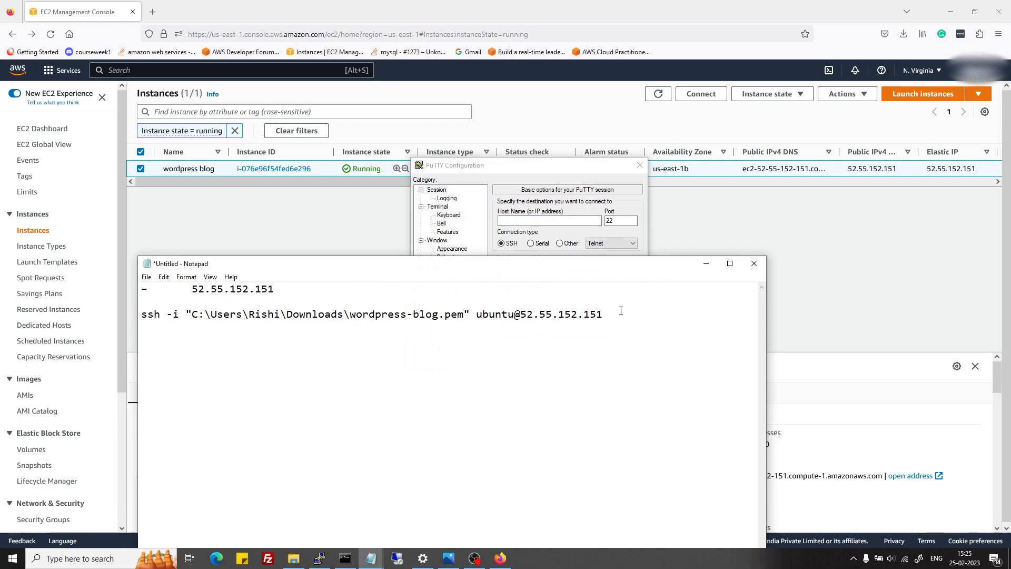
right_click(539, 314)
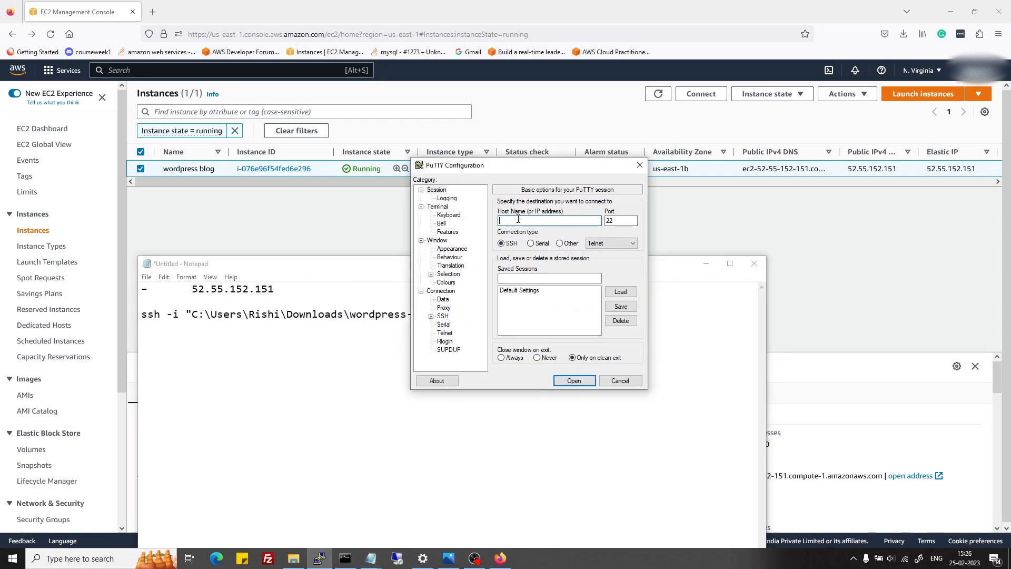
type("ubuntu@52.55.152.151")
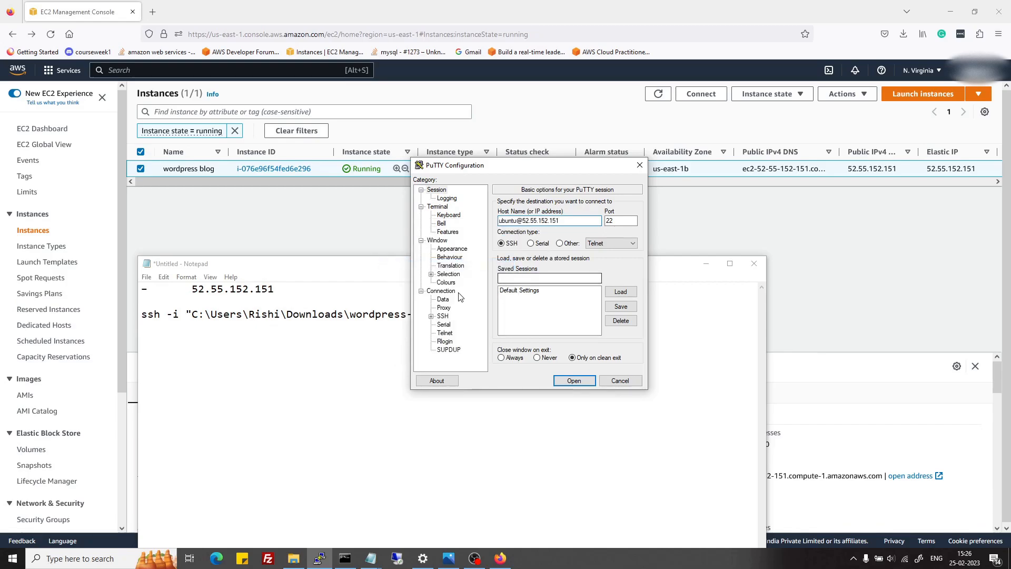
left_click(440, 291)
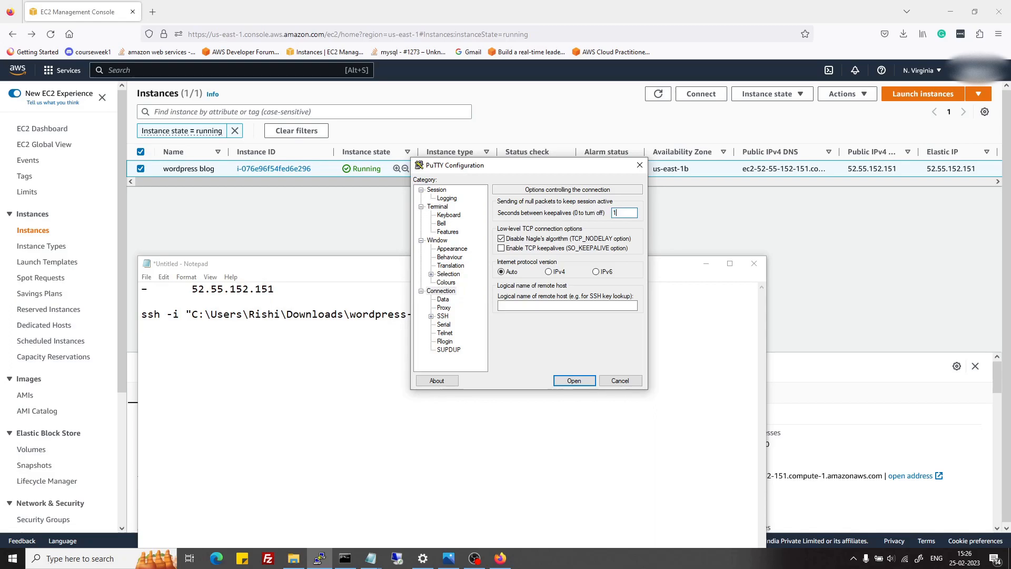
type("120")
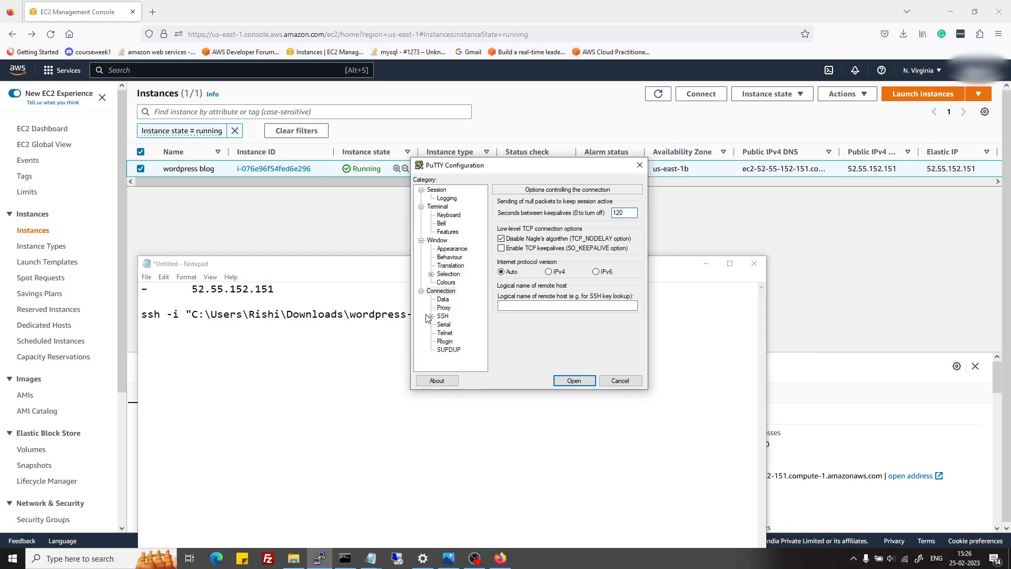
left_click(430, 316)
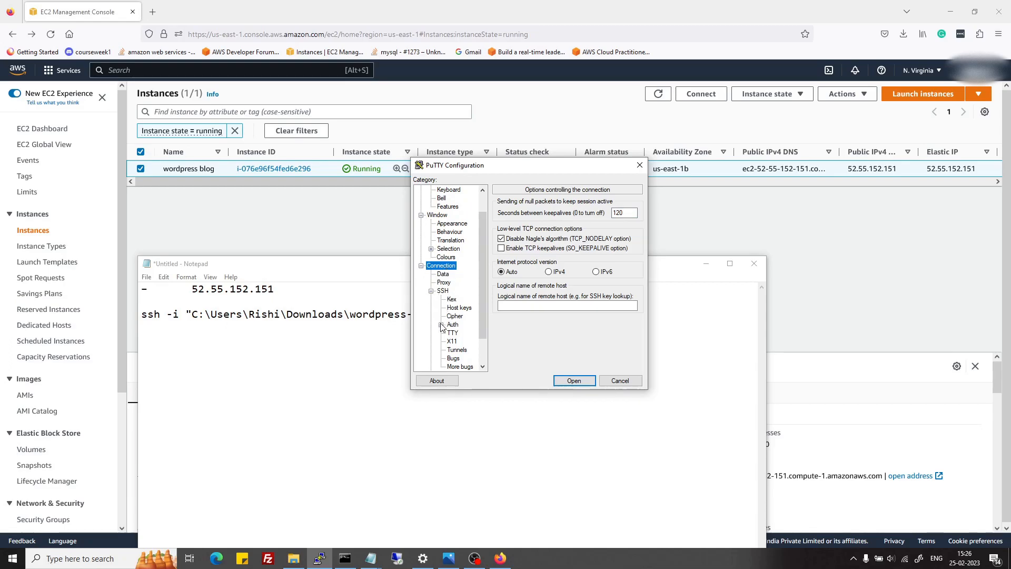
Select wordpress-blog.ppk under SSH Auth Credentials and open the connection.
left_click(465, 333)
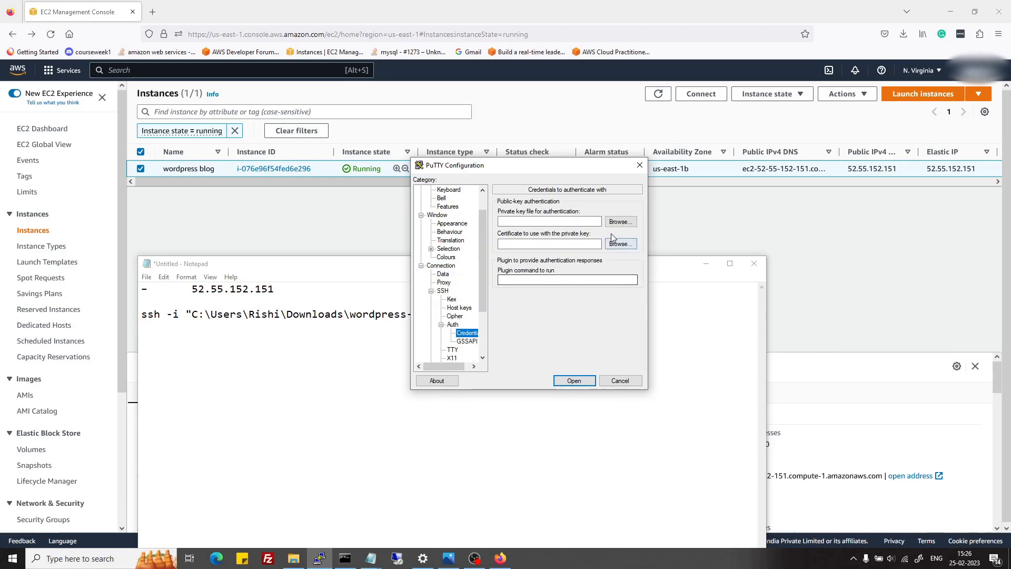
left_click(619, 221)
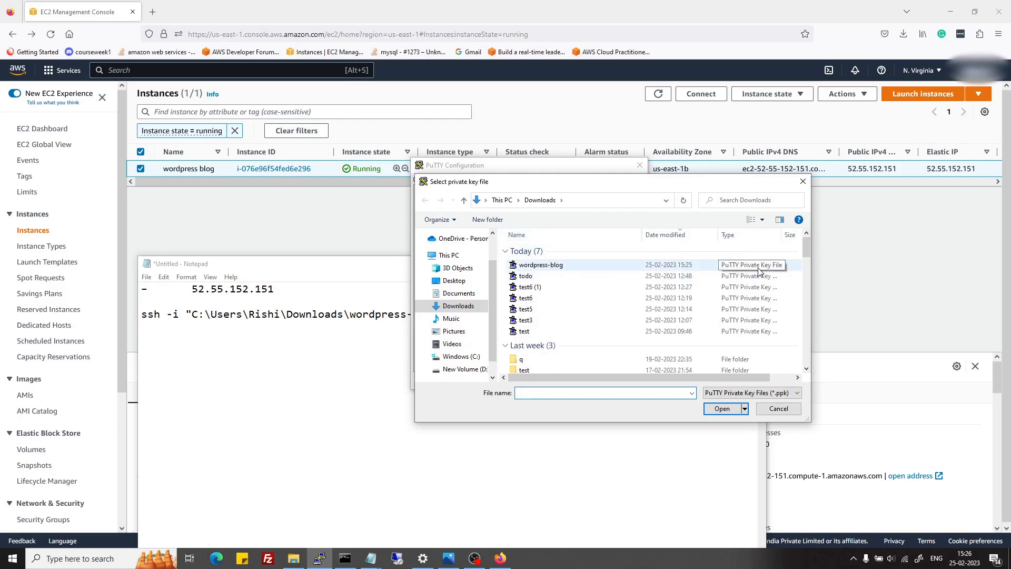
left_click(603, 392)
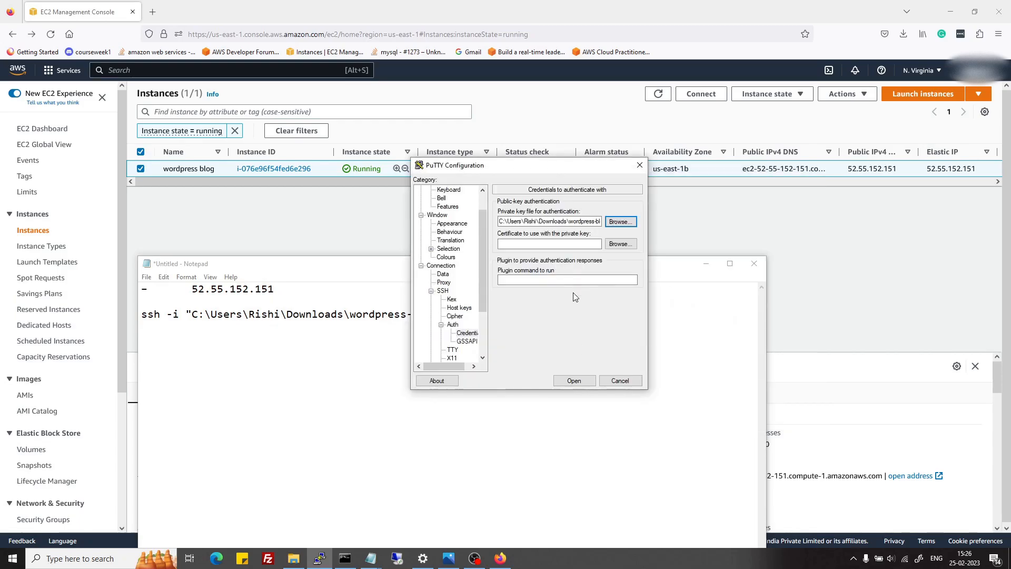
mouse_move(574, 380)
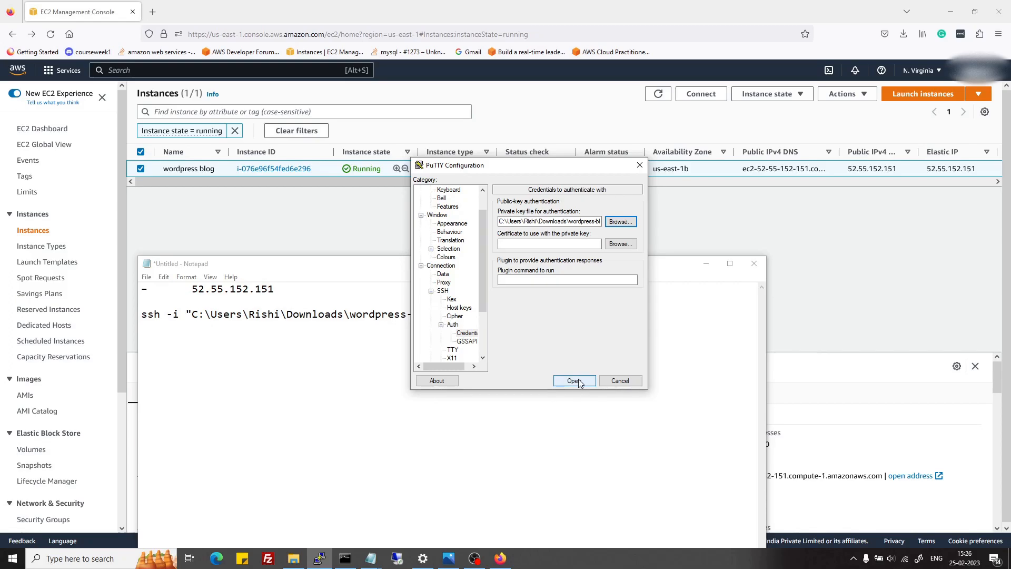
left_click(572, 380)
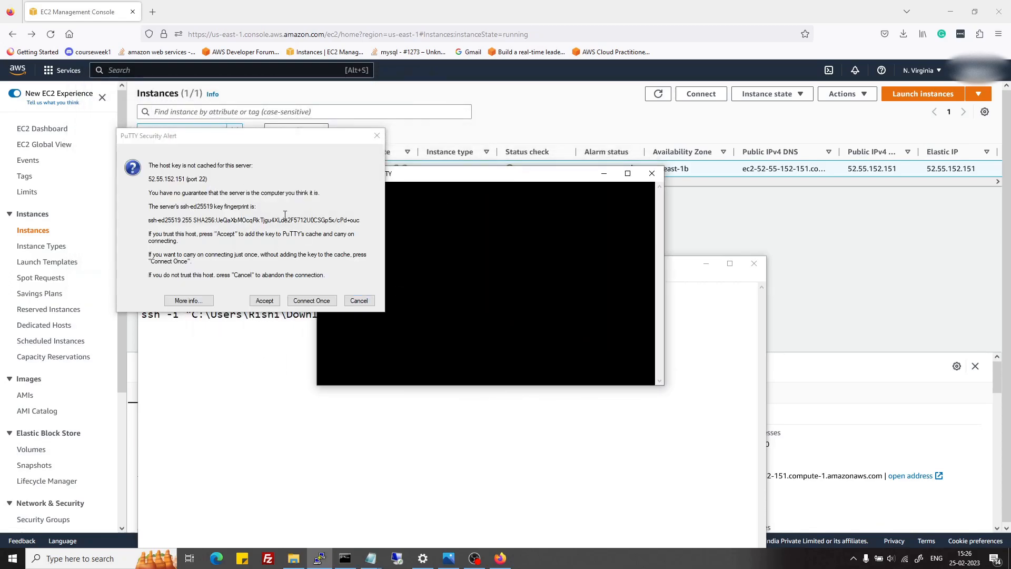
left_click(264, 301)
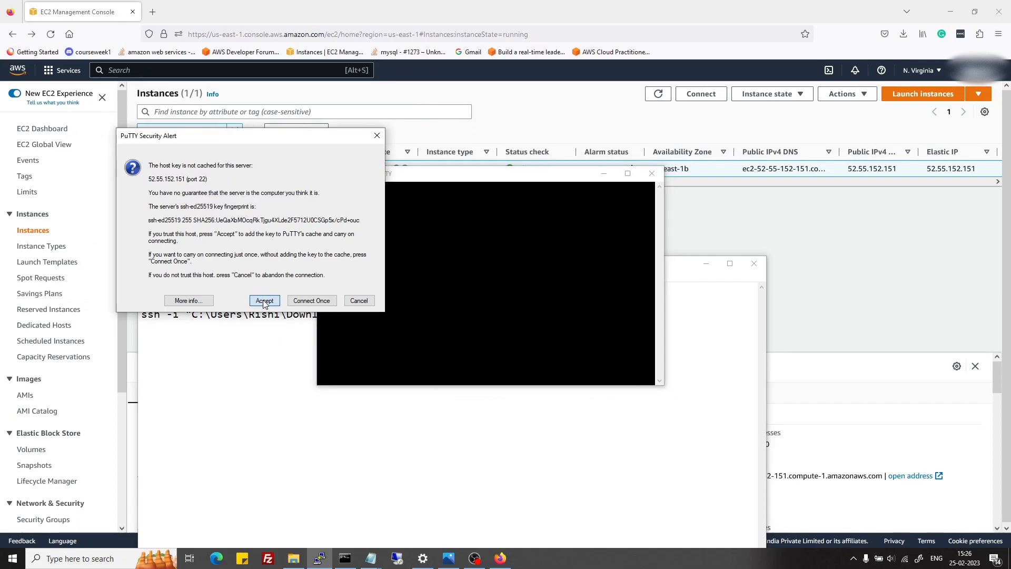
Accept the host key, log in with the passphrase, run sudo -s, and minimize PuTTY.
left_click(265, 301)
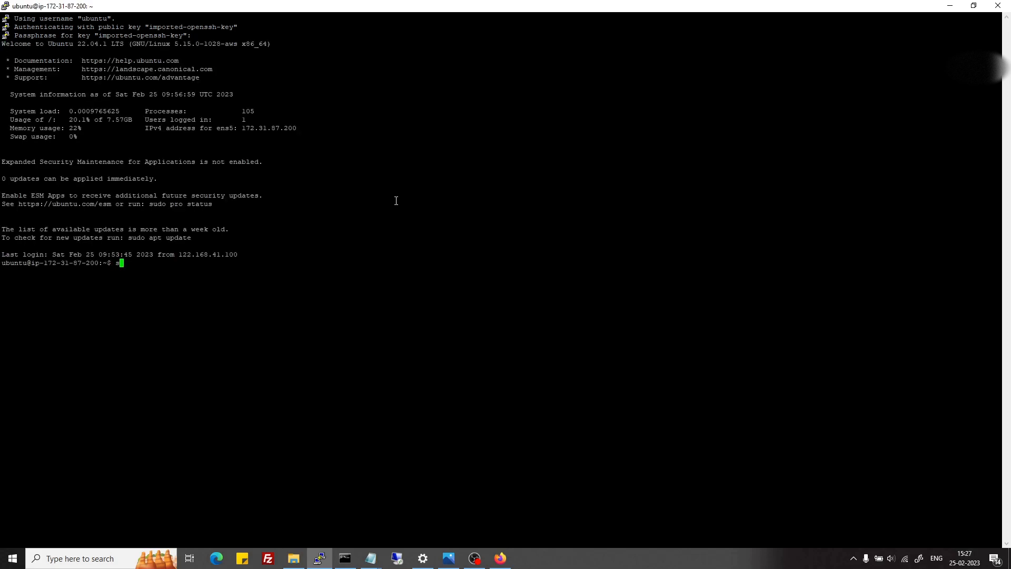
type("udo -s")
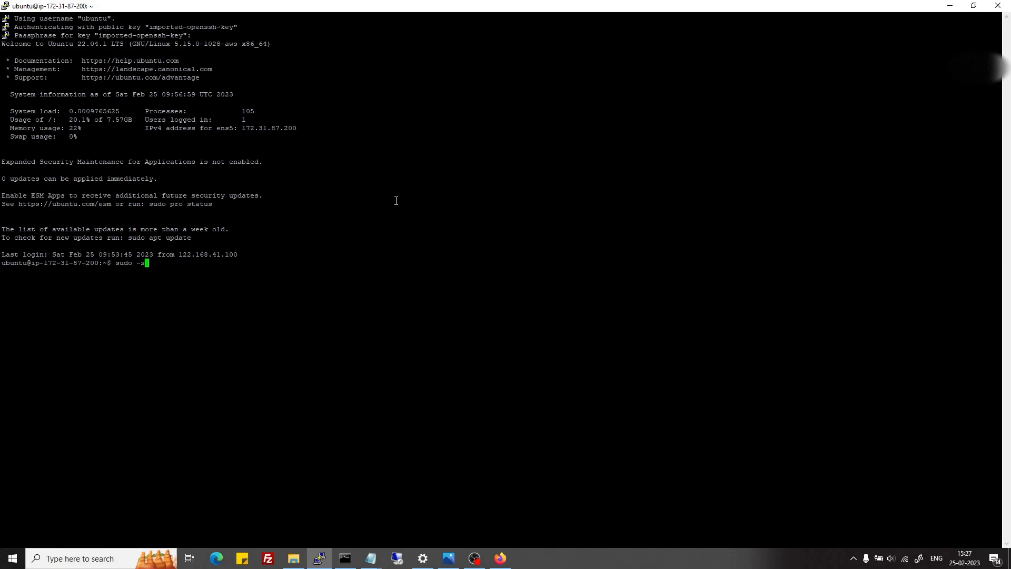
key("Return")
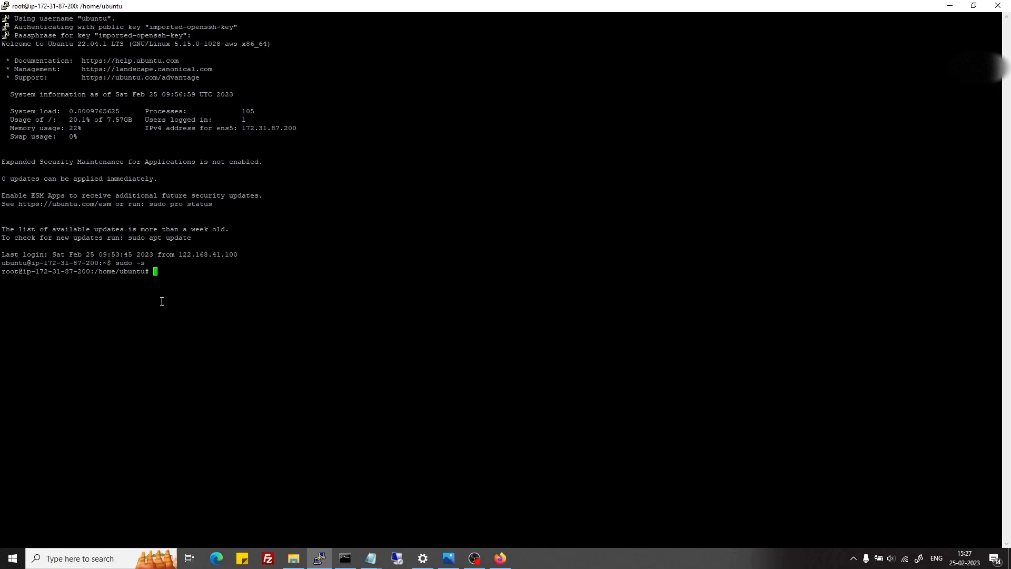
mouse_move(999, 6)
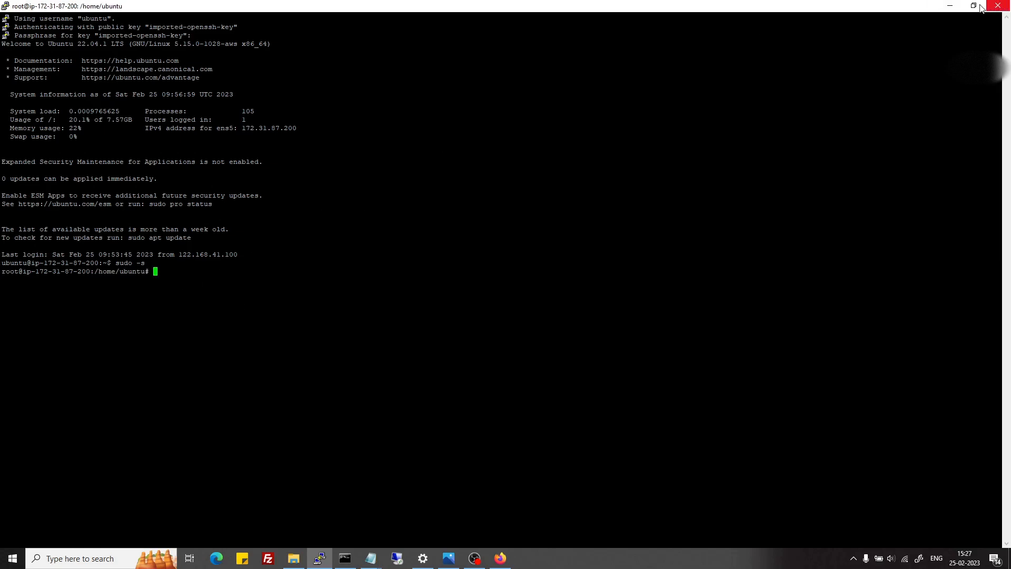
mouse_move(949, 6)
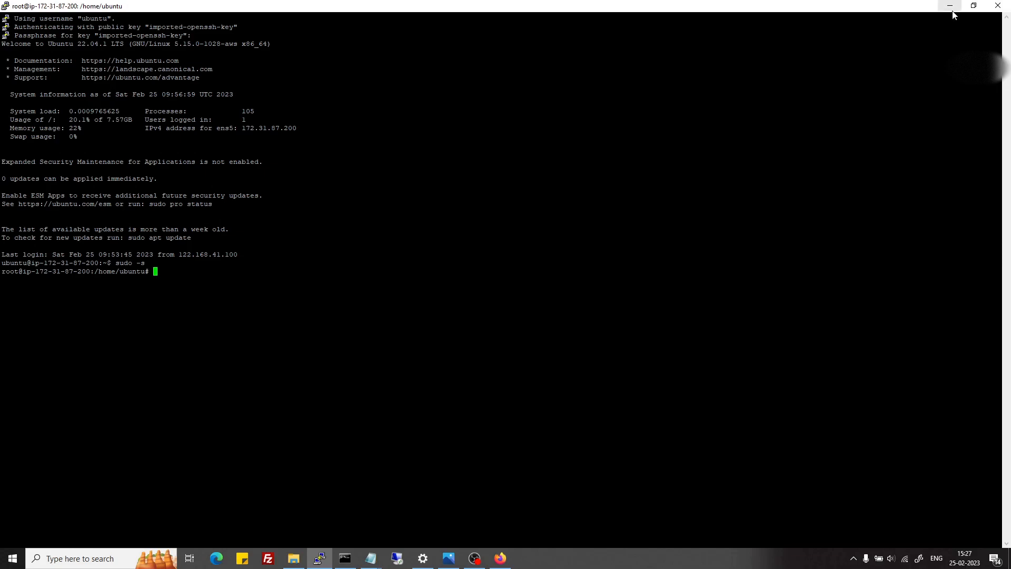
left_click(500, 558)
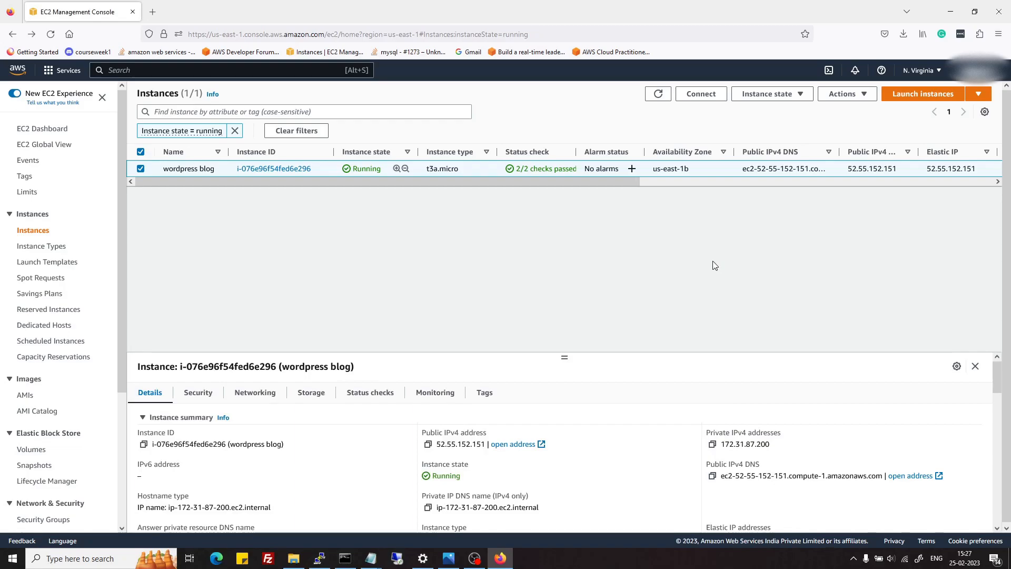
mouse_move(531, 264)
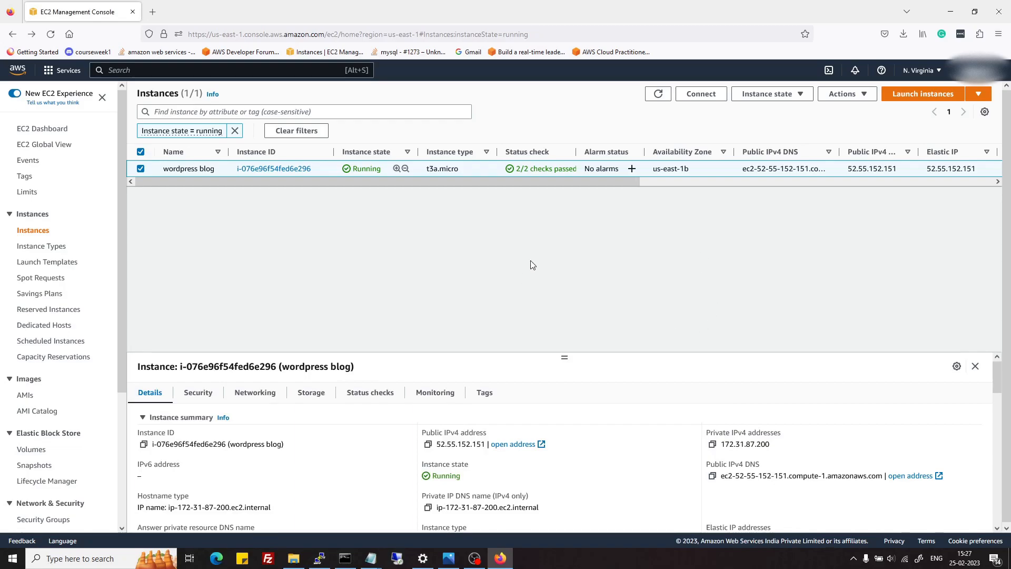
mouse_move(572, 143)
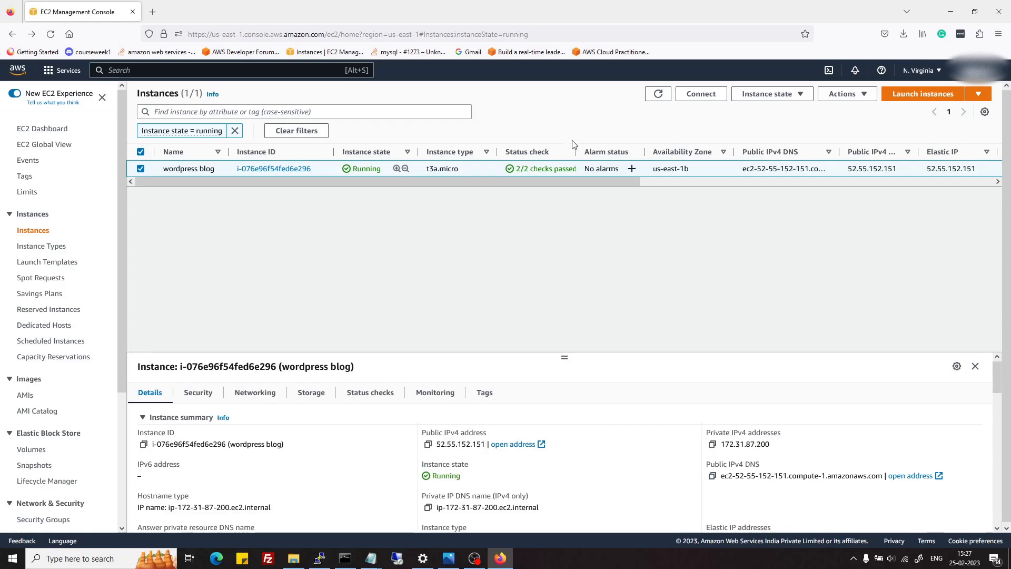
mouse_move(443, 191)
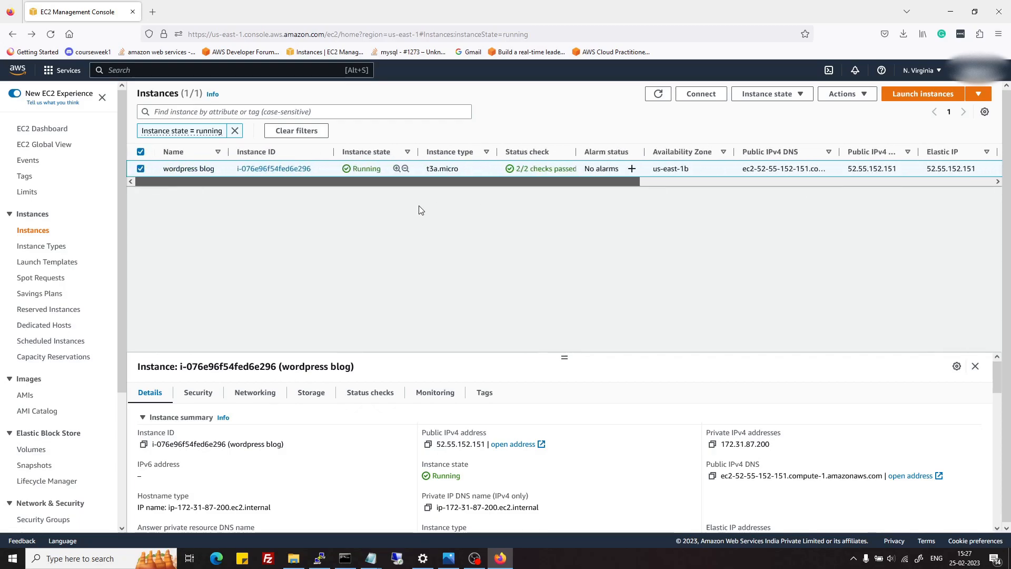
mouse_move(692, 230)
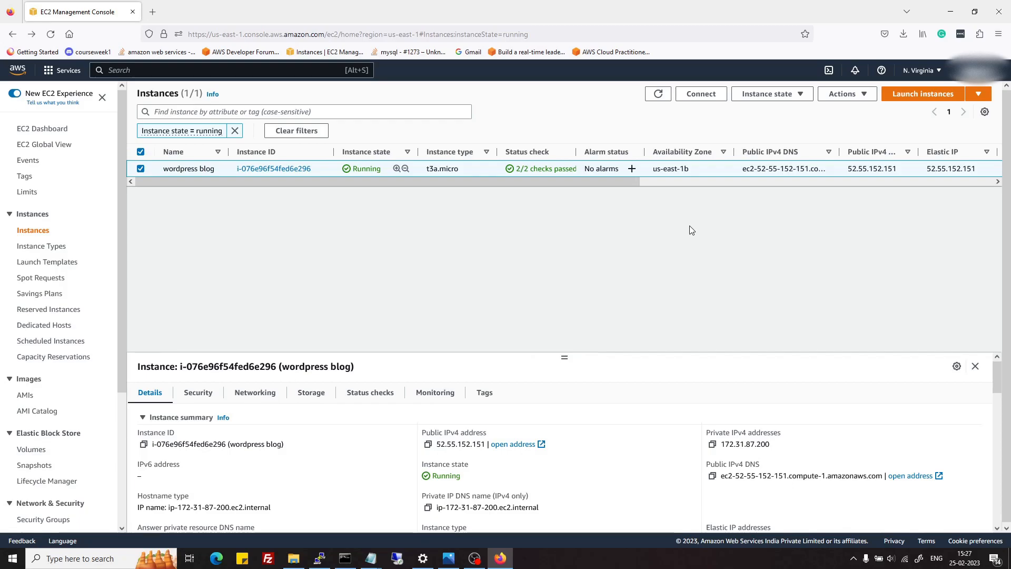
mouse_move(643, 236)
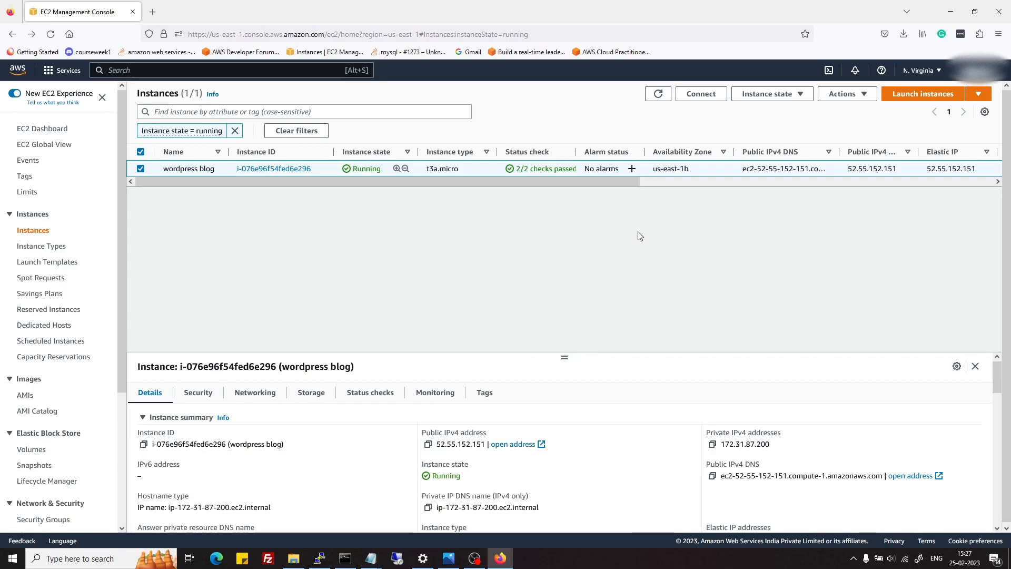
mouse_move(664, 291)
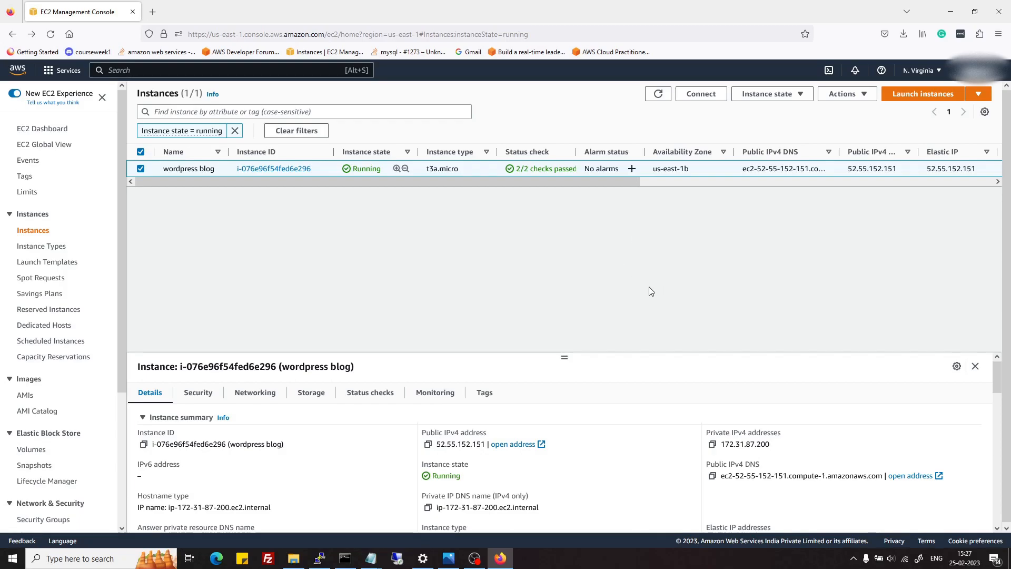
mouse_move(928, 339)
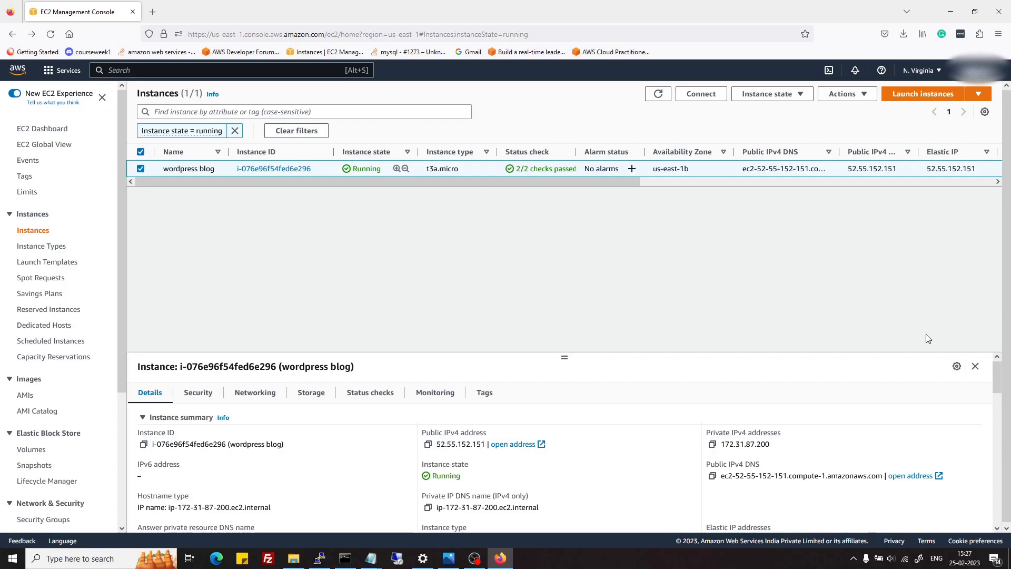
scroll("right", 3)
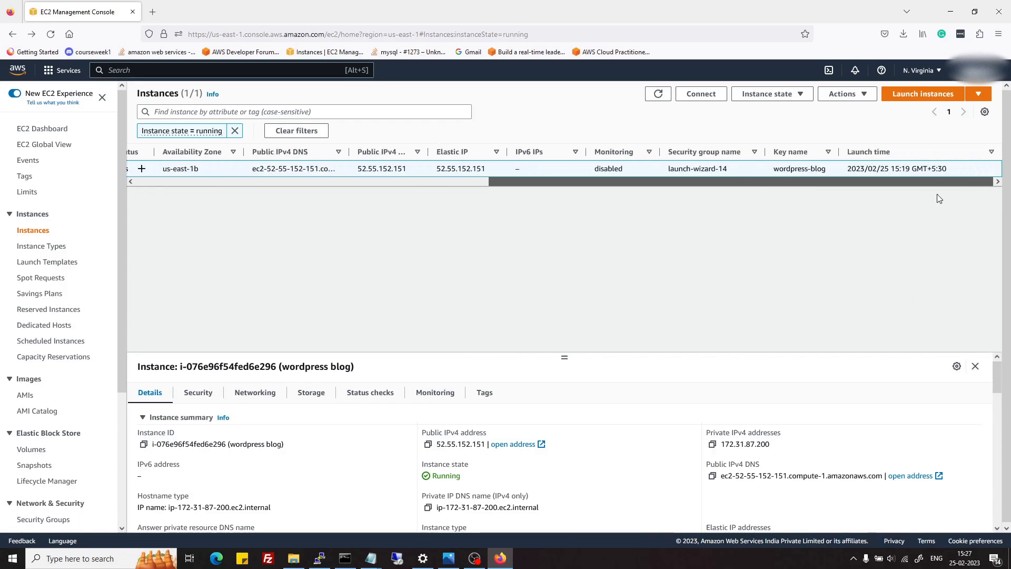
left_click(140, 169)
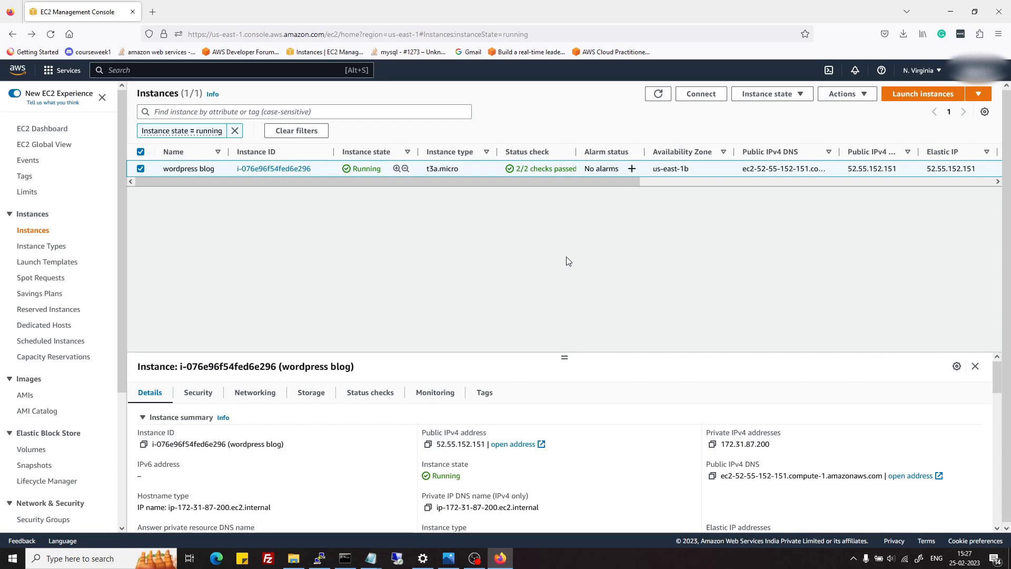
mouse_move(687, 250)
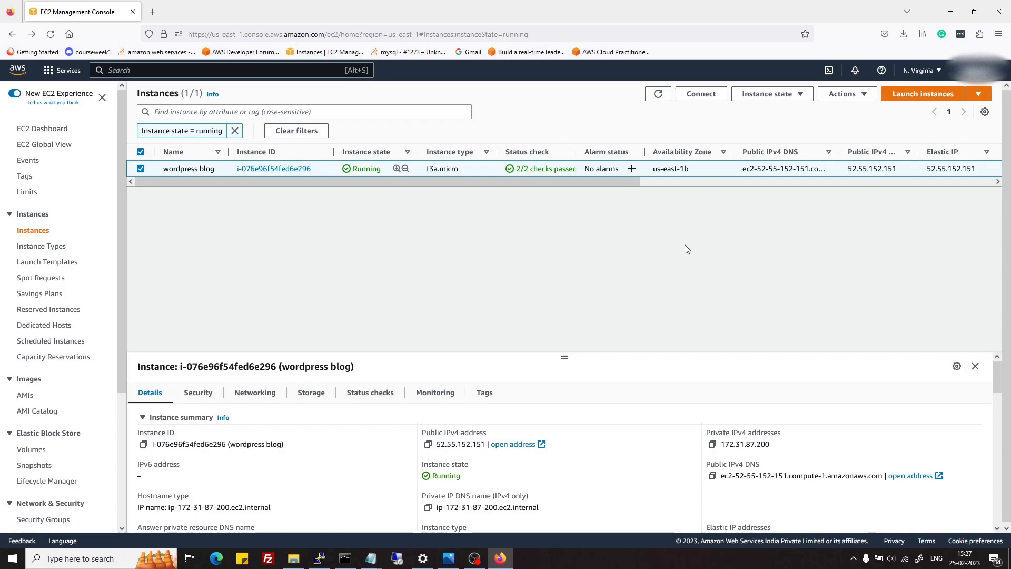
mouse_move(556, 489)
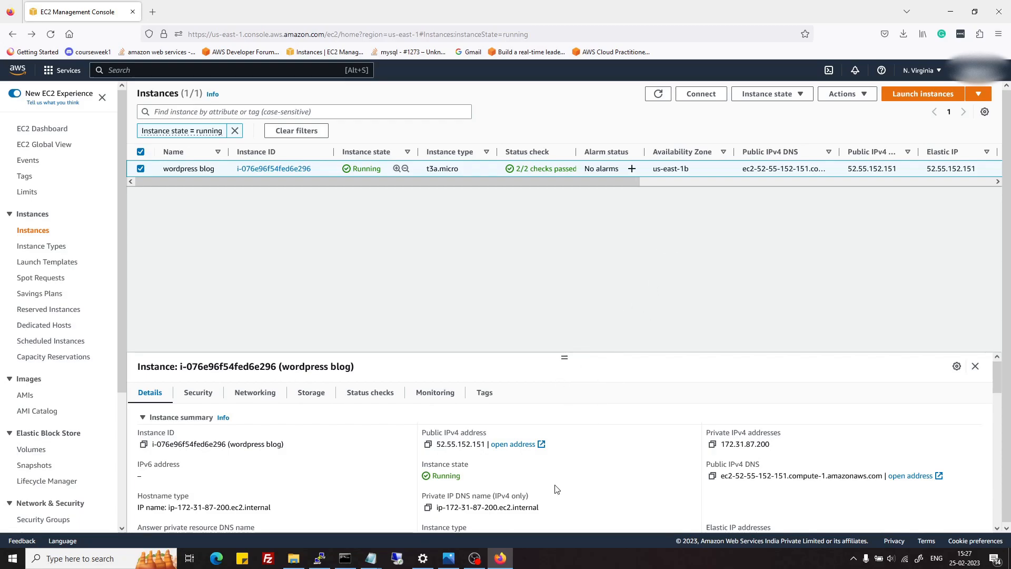